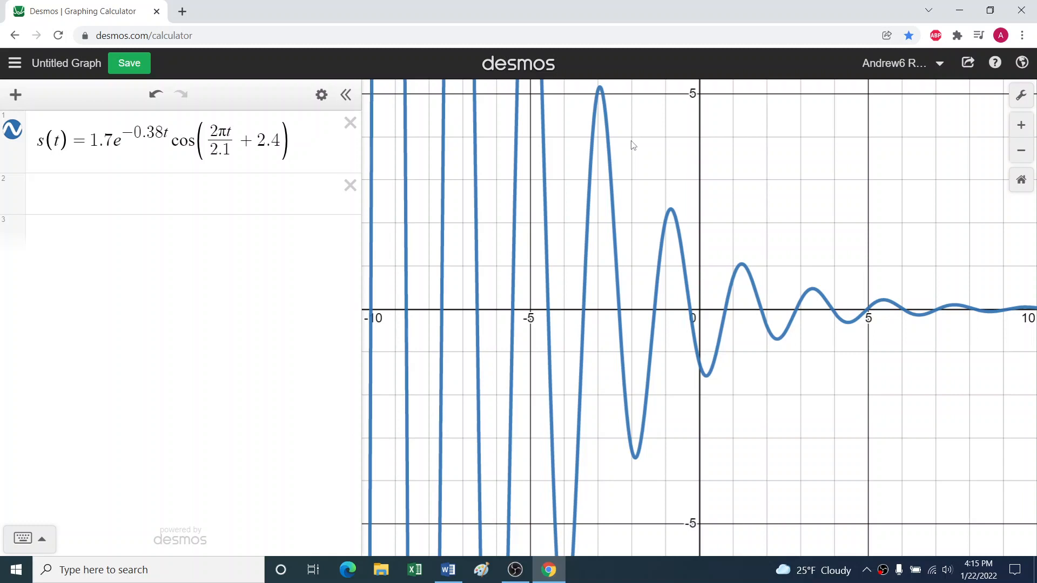
{"action": "mouse_move", "coordinate": [684, 320]}
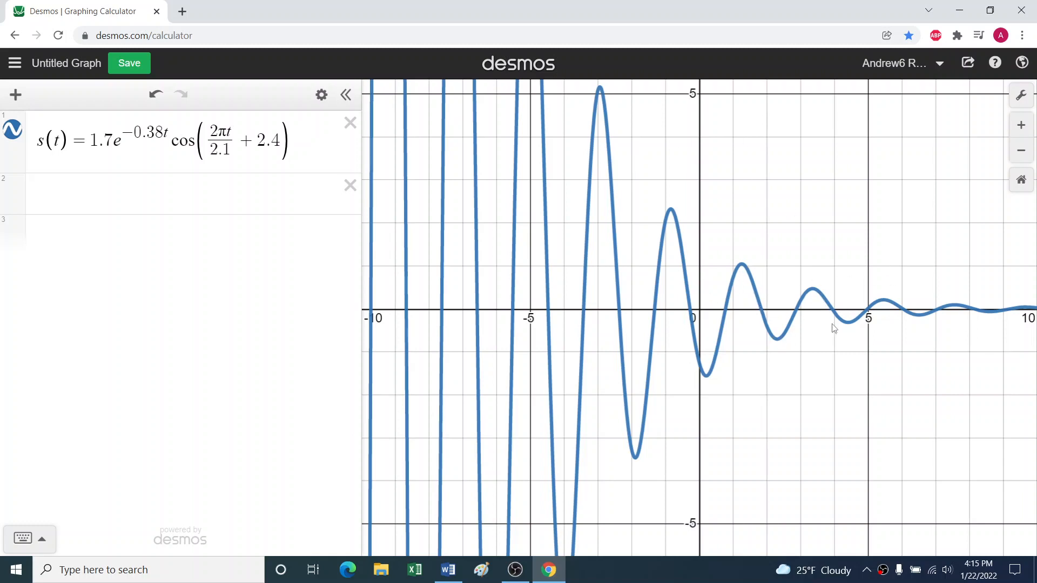
{"action": "mouse_move", "coordinate": [280, 257]}
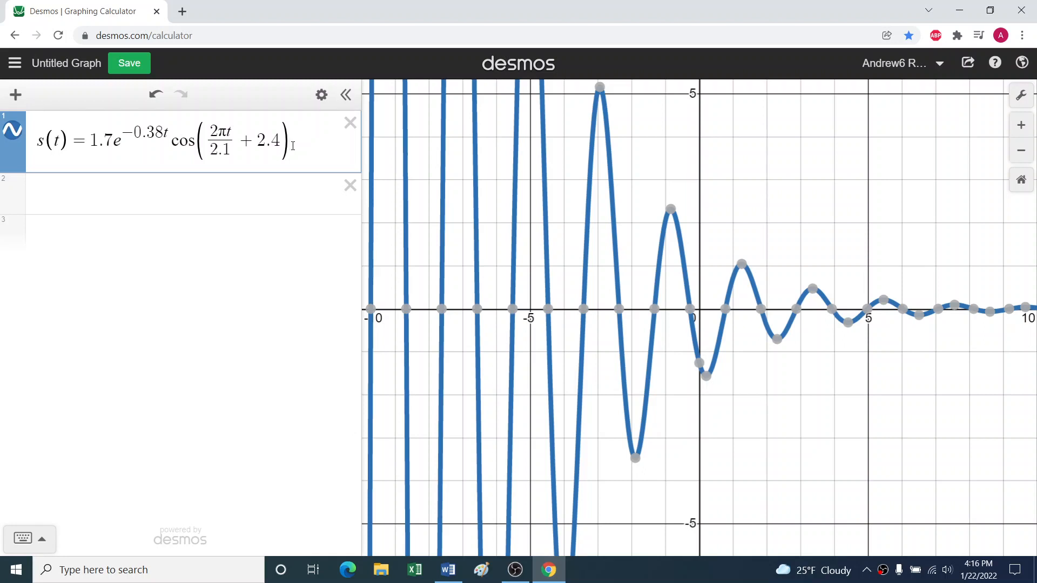
{"action": "mouse_move", "coordinate": [184, 153]}
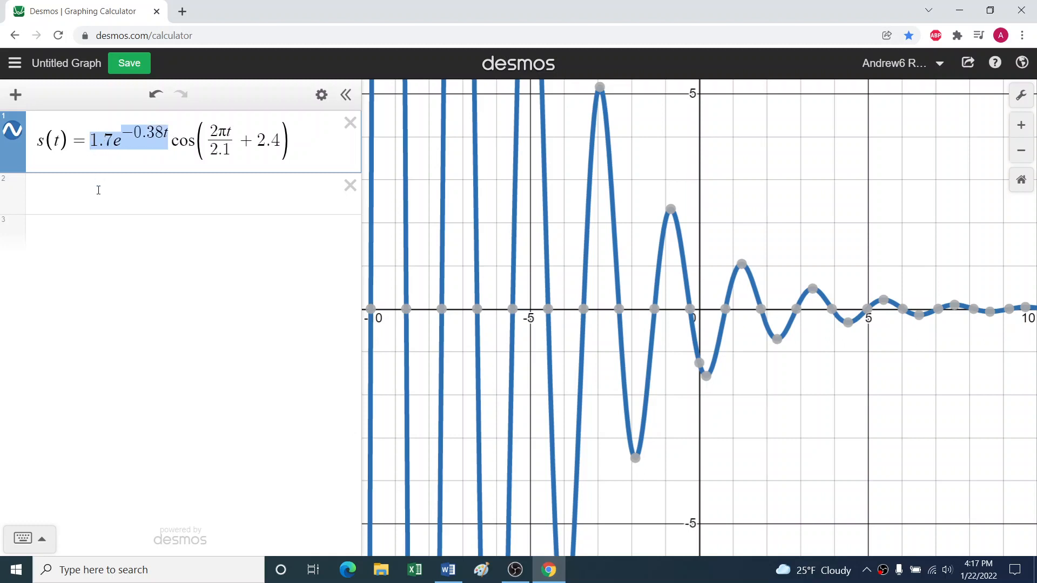
Define the envelope f(t)=1.7e^(-0.38t) as a new Desmos expression
{"action": "type", "text": "f(t)"}
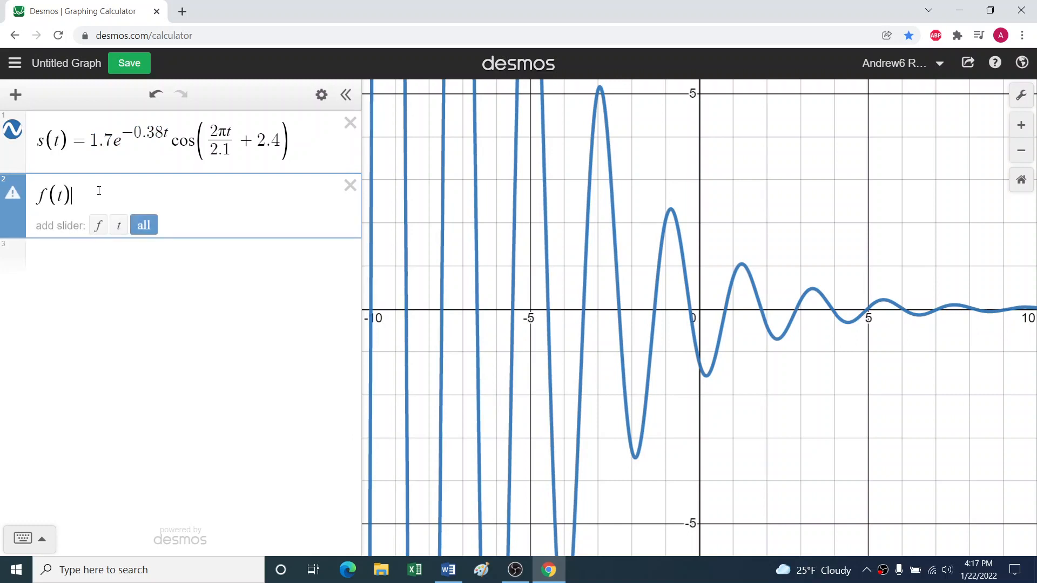
{"action": "type", "text": "=1.7e^-0.38t"}
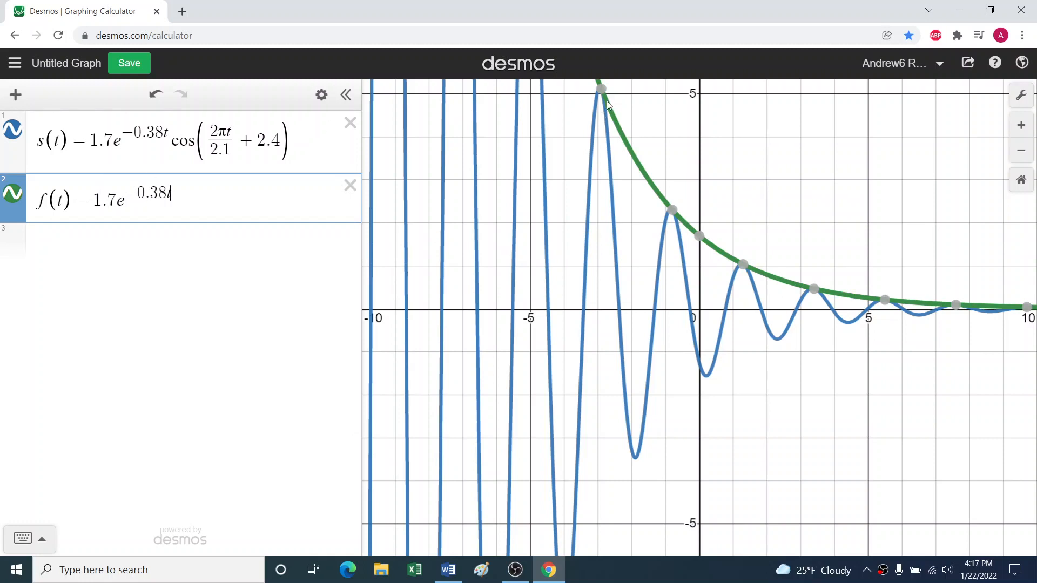
{"action": "mouse_move", "coordinate": [616, 123]}
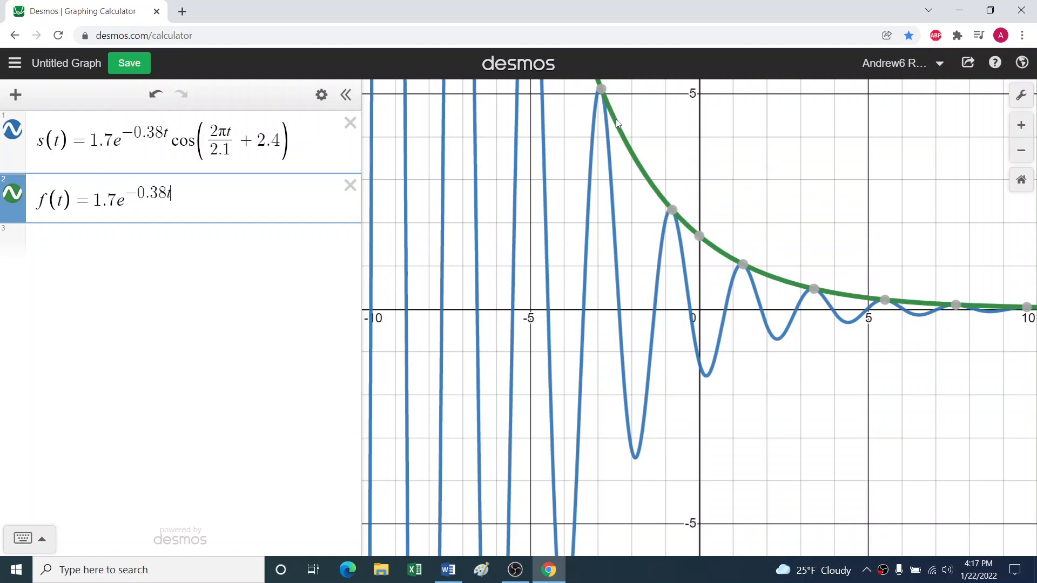
{"action": "mouse_move", "coordinate": [215, 256]}
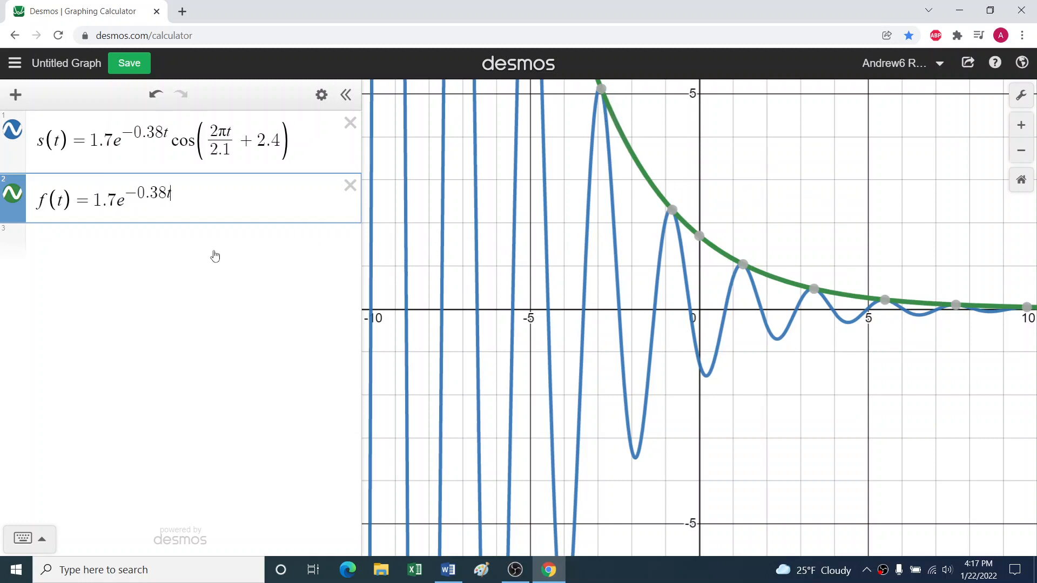
Define g(t)=cos(2πt/2.1+2.4) below it and leave only s(t) graphed
{"action": "left_click", "coordinate": [181, 243]}
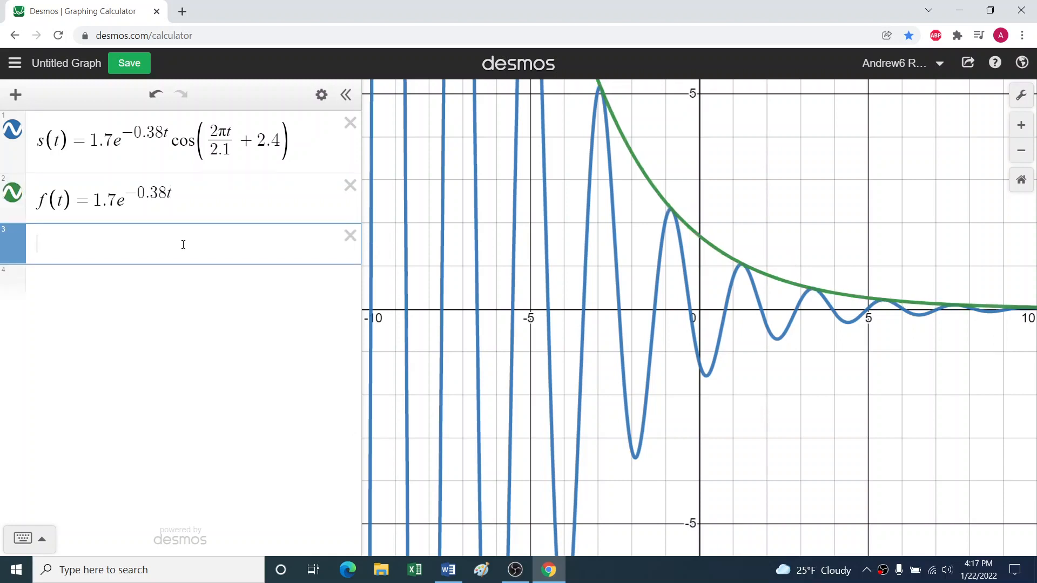
{"action": "type", "text": "g(t)="}
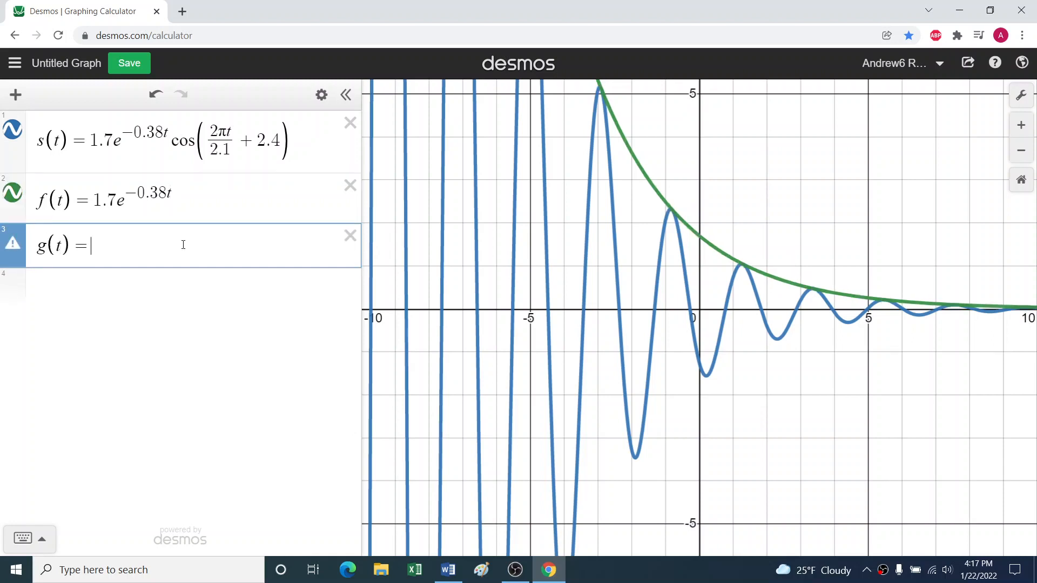
{"action": "type", "text": "cos(2πt/2"}
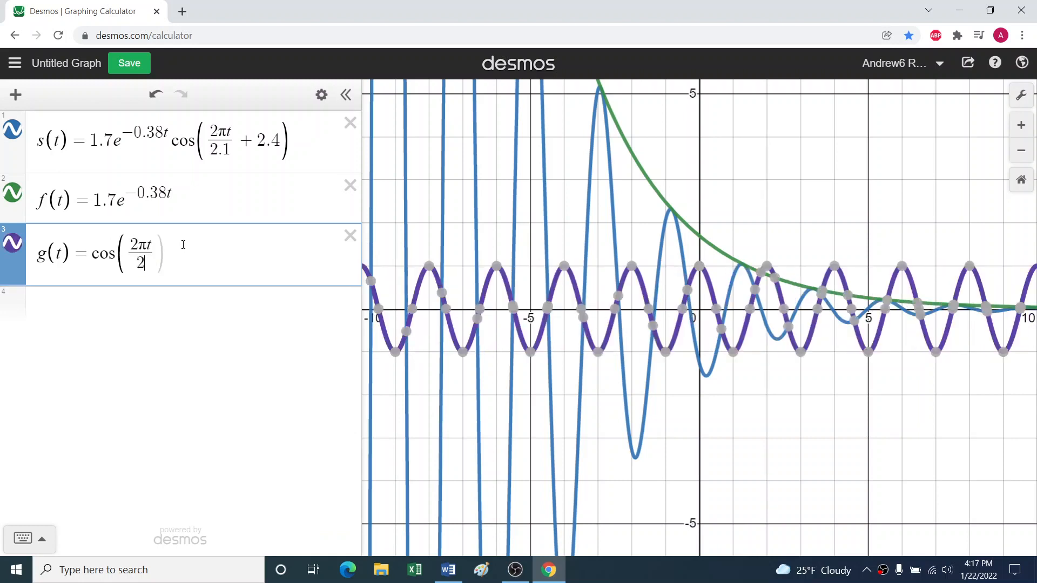
{"action": "type", "text": "1 + 2.4"}
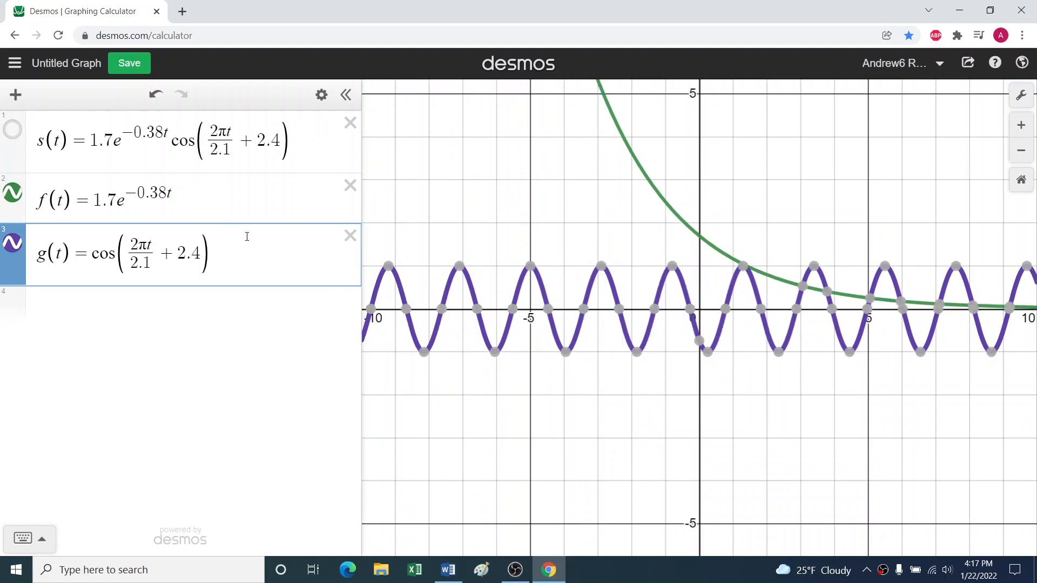
{"action": "mouse_move", "coordinate": [723, 303]}
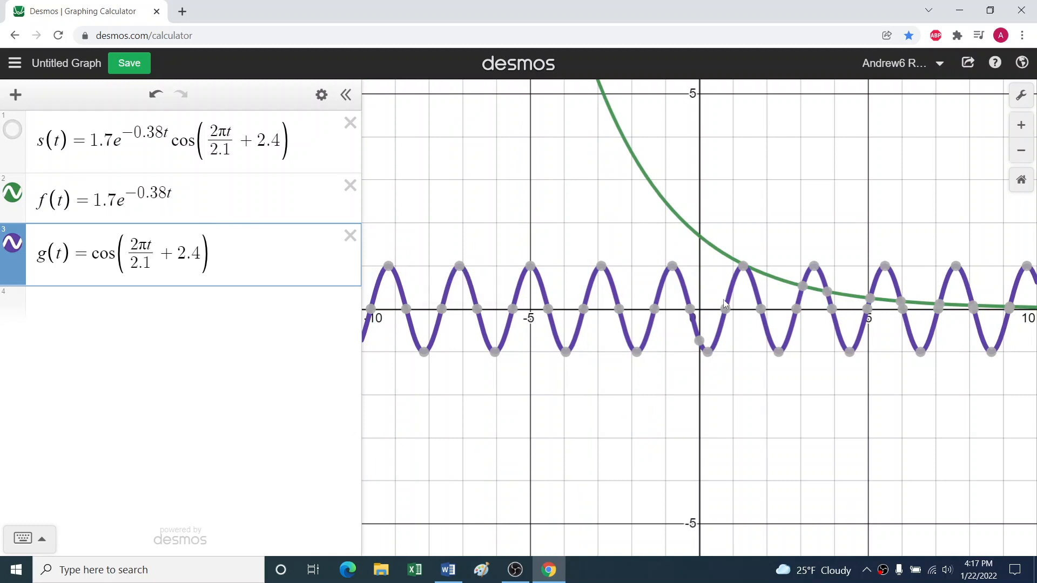
{"action": "mouse_move", "coordinate": [743, 302]}
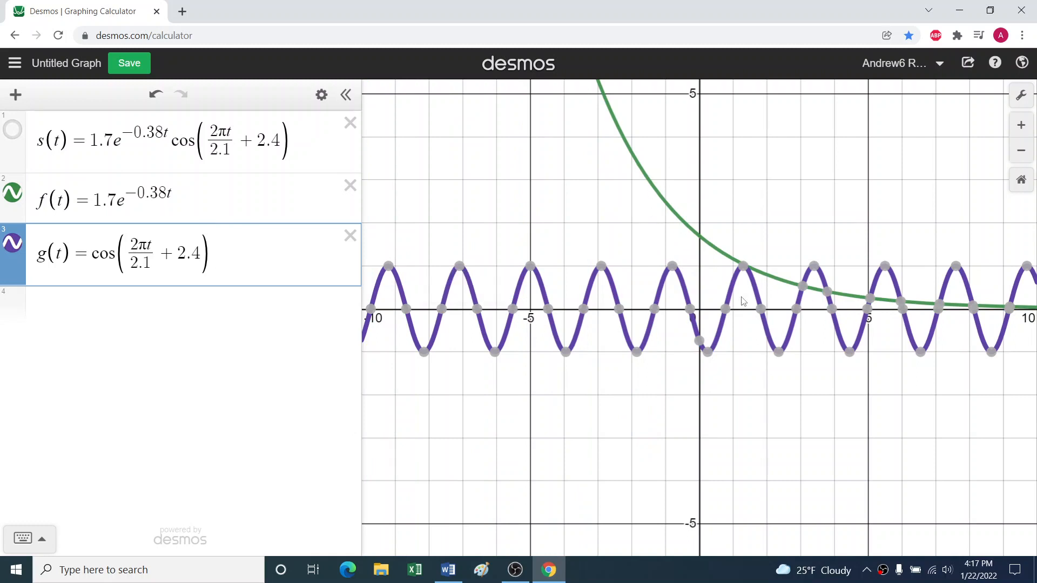
{"action": "left_click", "coordinate": [11, 193]}
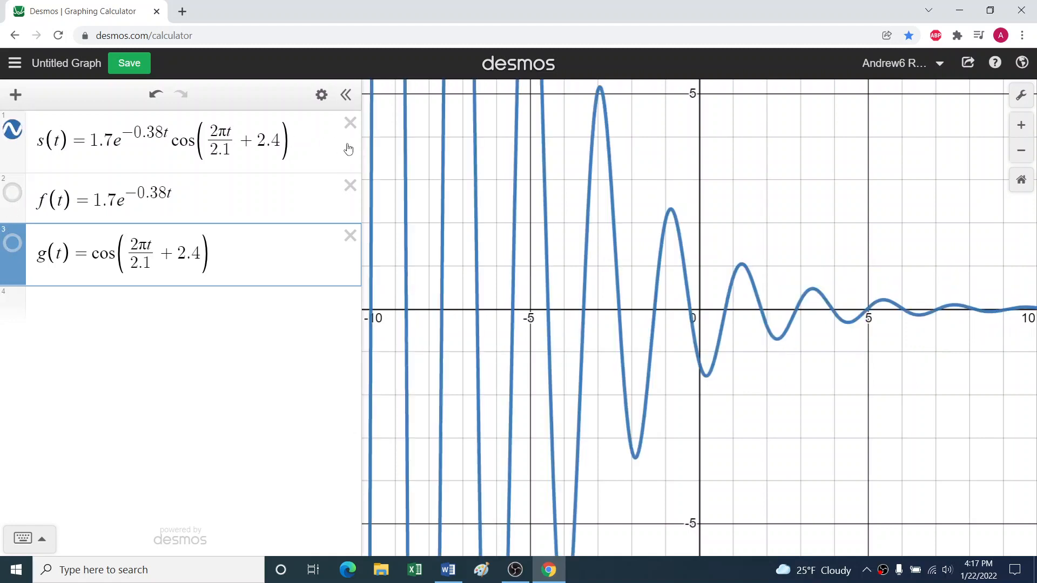
Switch to the Word derivation document and review the typed s(t) formulas
{"action": "left_click", "coordinate": [447, 569]}
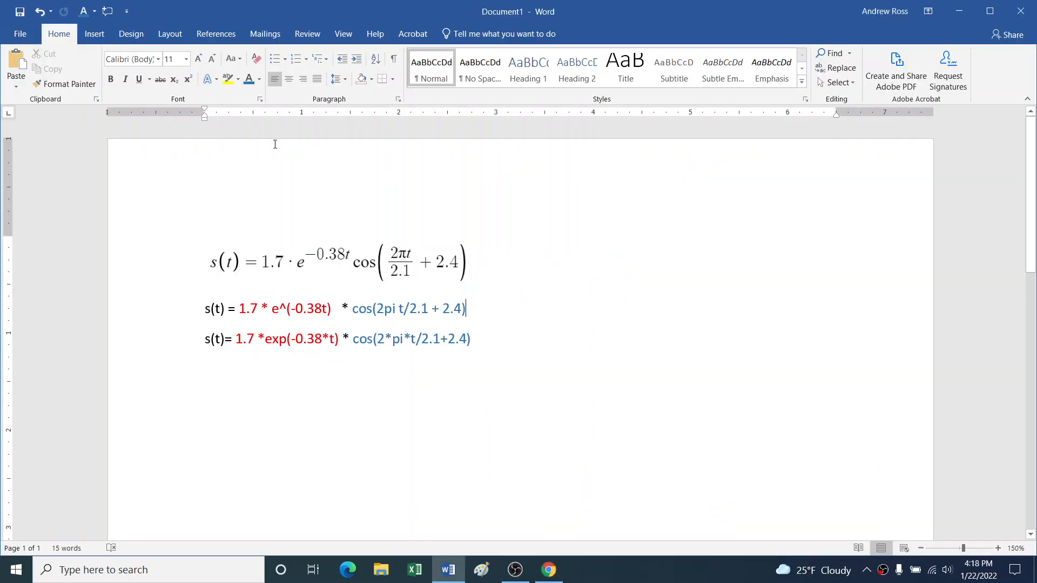
{"action": "mouse_move", "coordinate": [477, 262]}
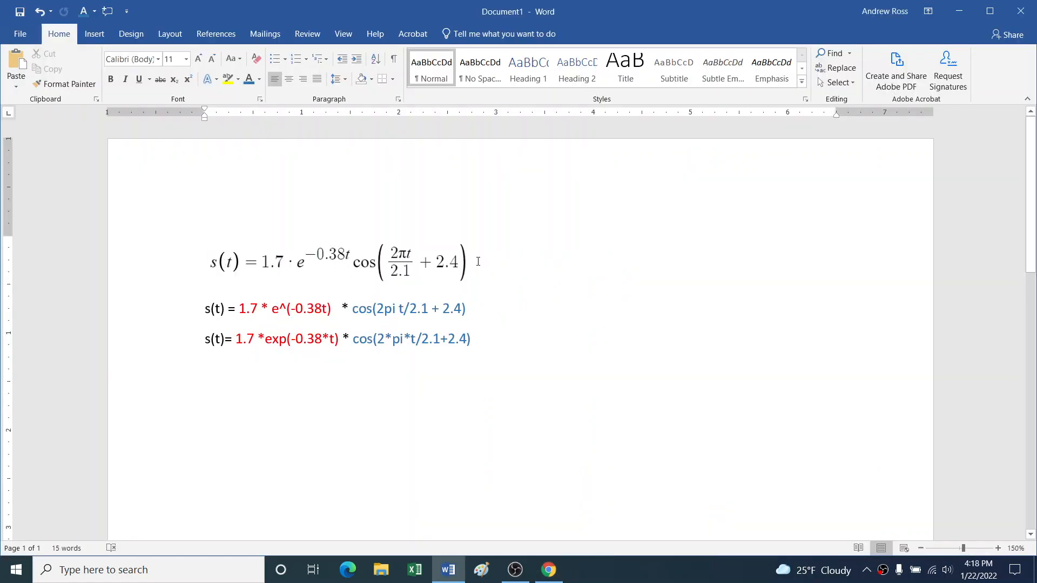
{"action": "mouse_move", "coordinate": [435, 264]}
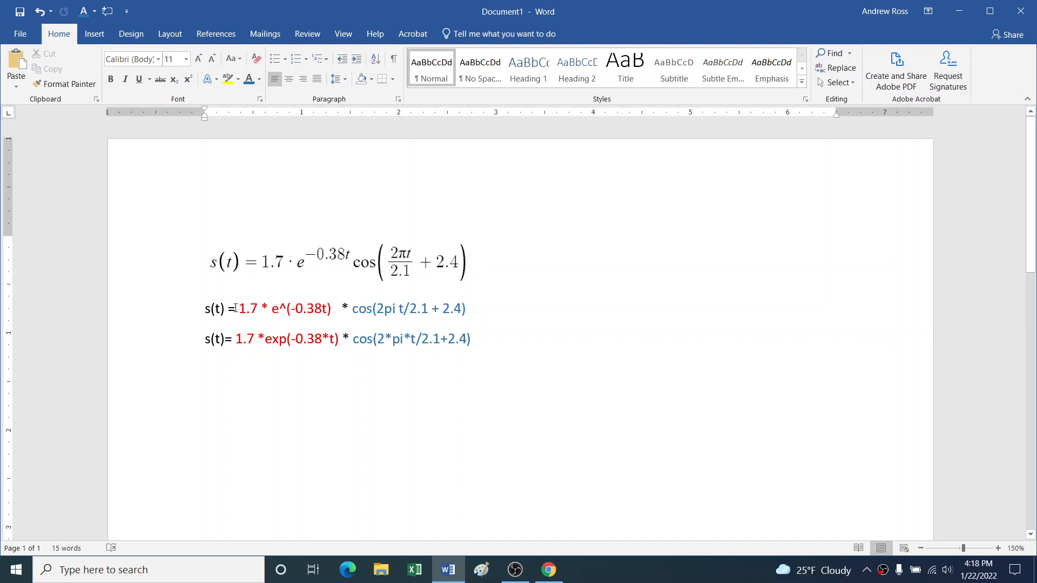
{"action": "left_click", "coordinate": [464, 308]}
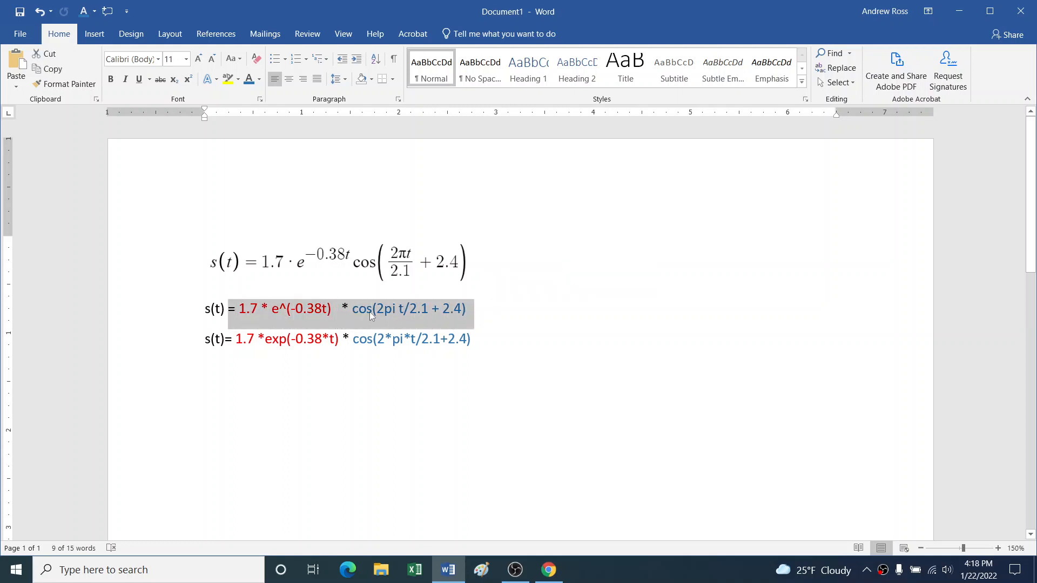
{"action": "left_click", "coordinate": [243, 308]}
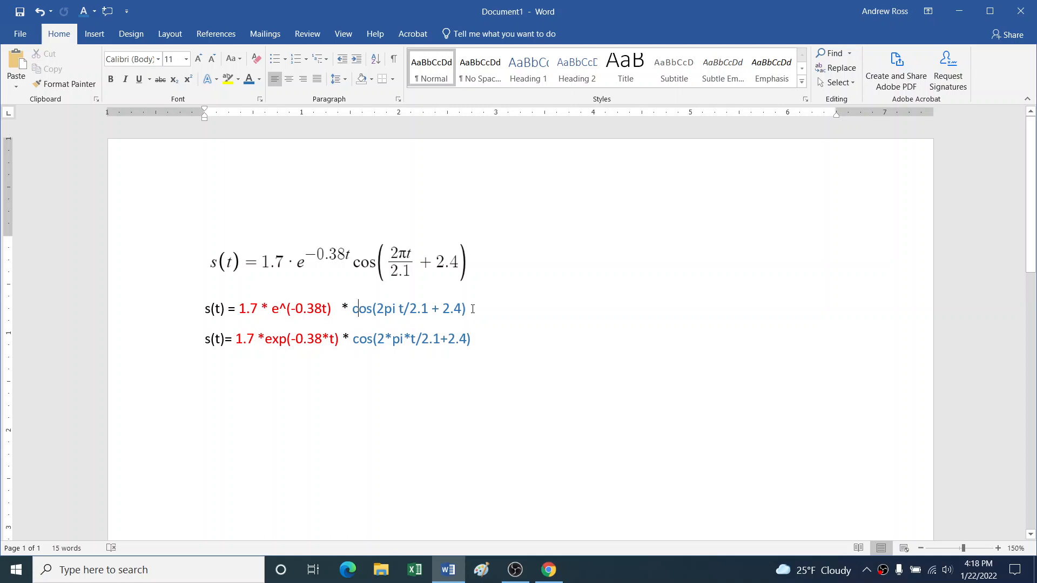
{"action": "mouse_move", "coordinate": [332, 311]}
{"action": "type", "text": "(f"}
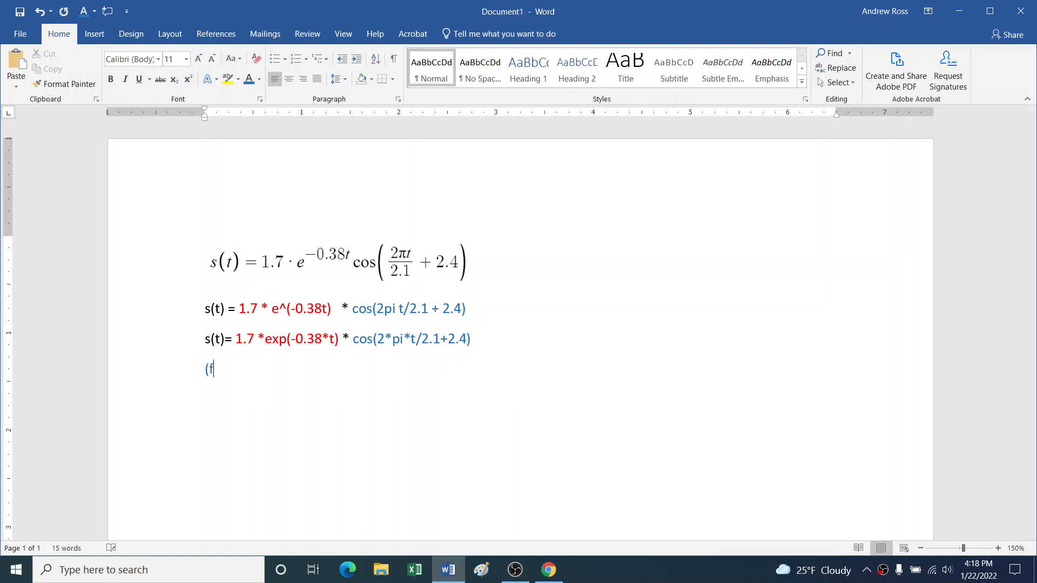
Write the product rule (f*g)' = f' * g + f * g' on the new line
{"action": "type", "text": "*g)"}
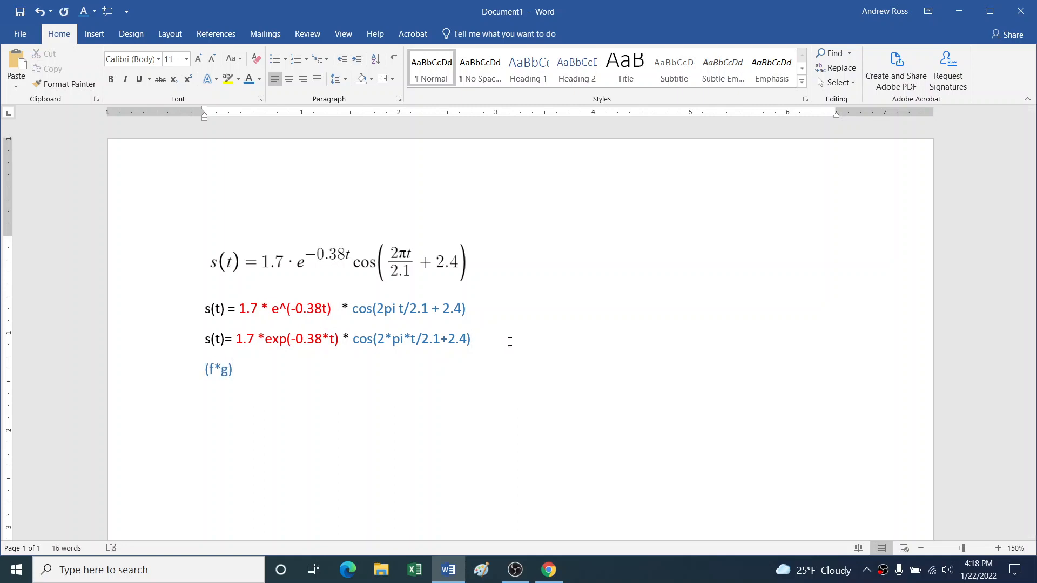
{"action": "type", "text": "′="}
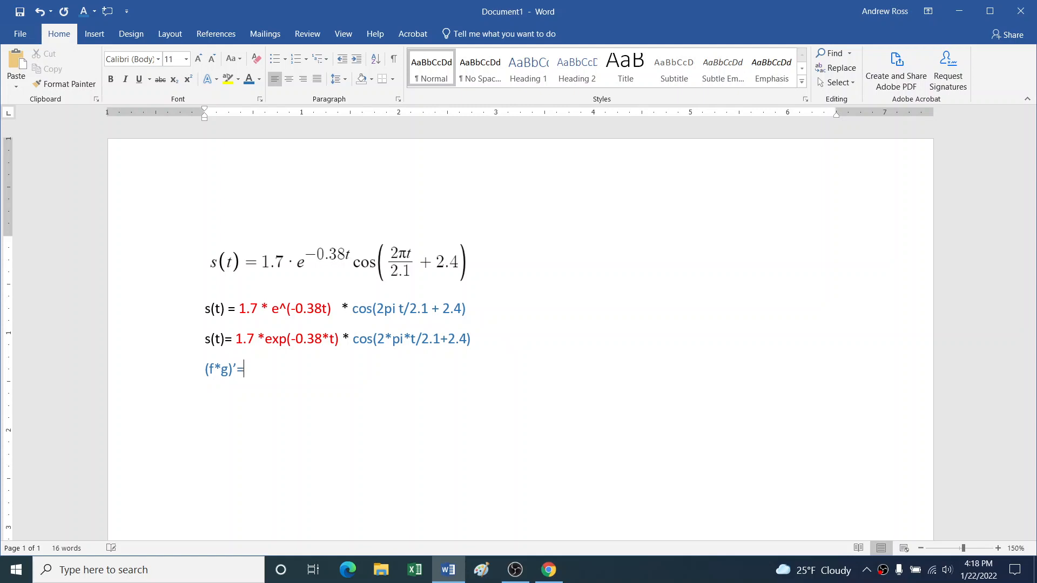
{"action": "type", "text": "f'"}
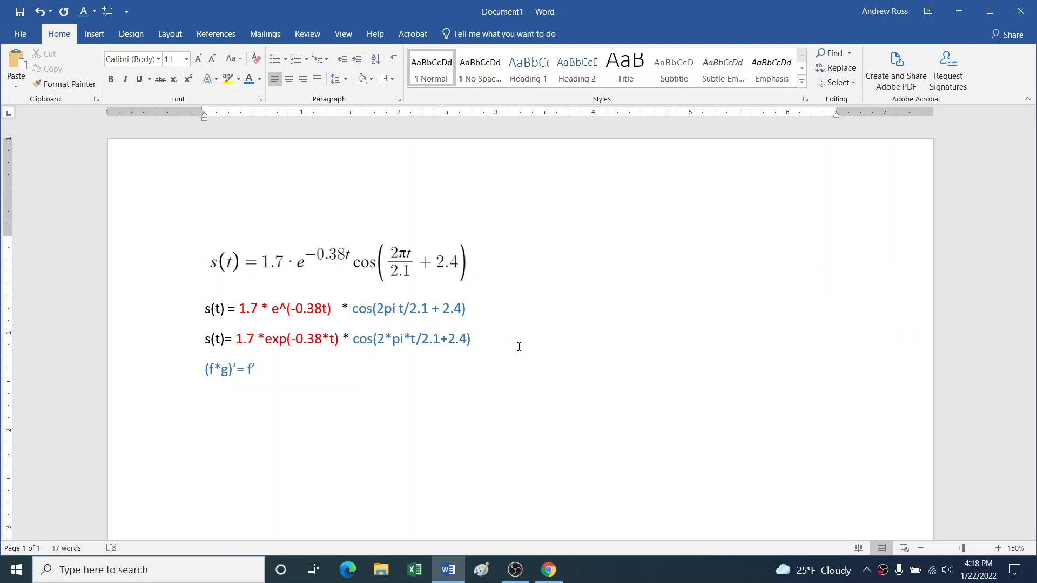
{"action": "type", "text": "* g + f"}
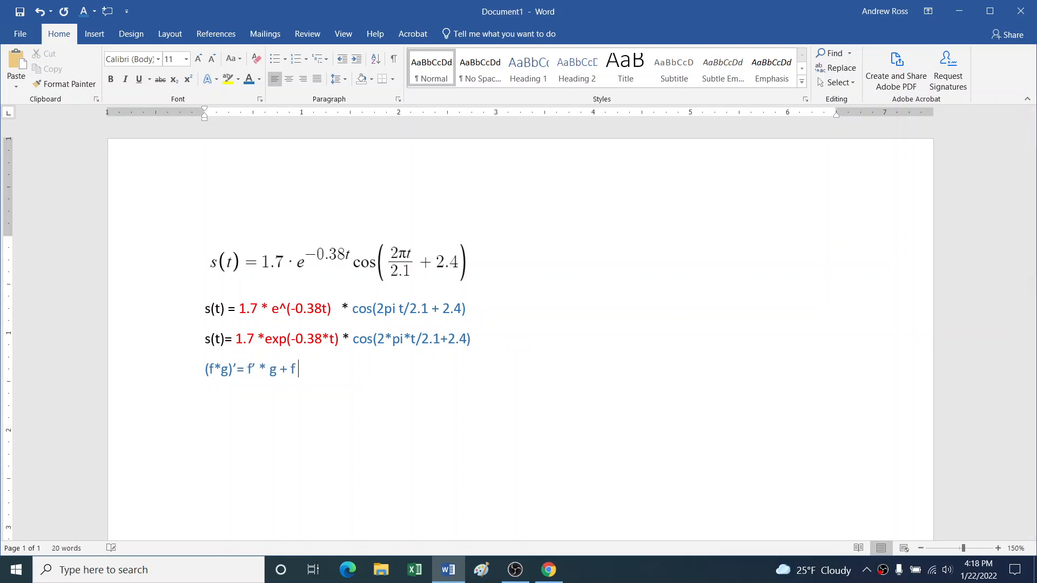
{"action": "type", "text": "* g"}
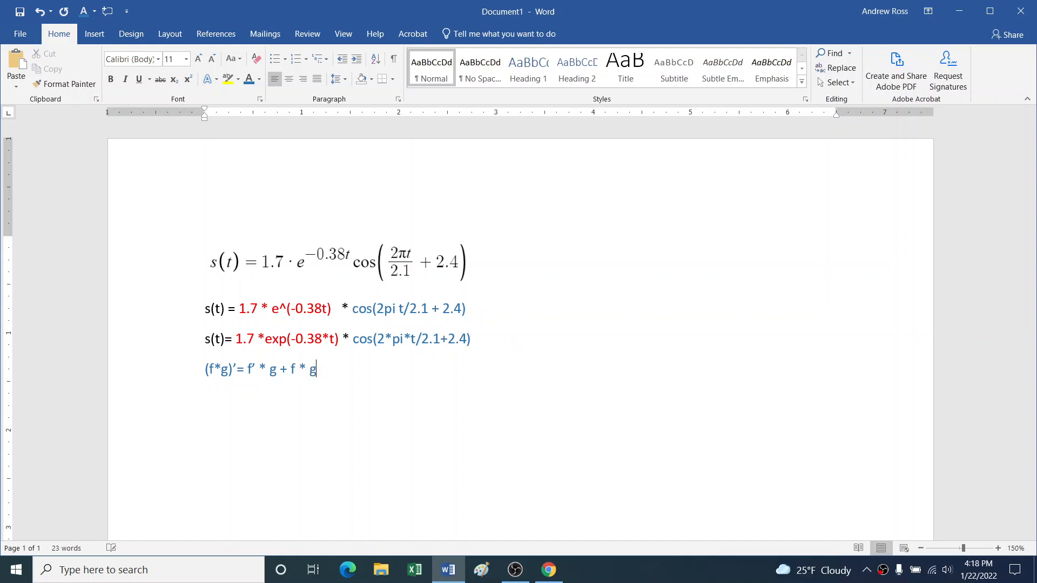
{"action": "type", "text": "'"}
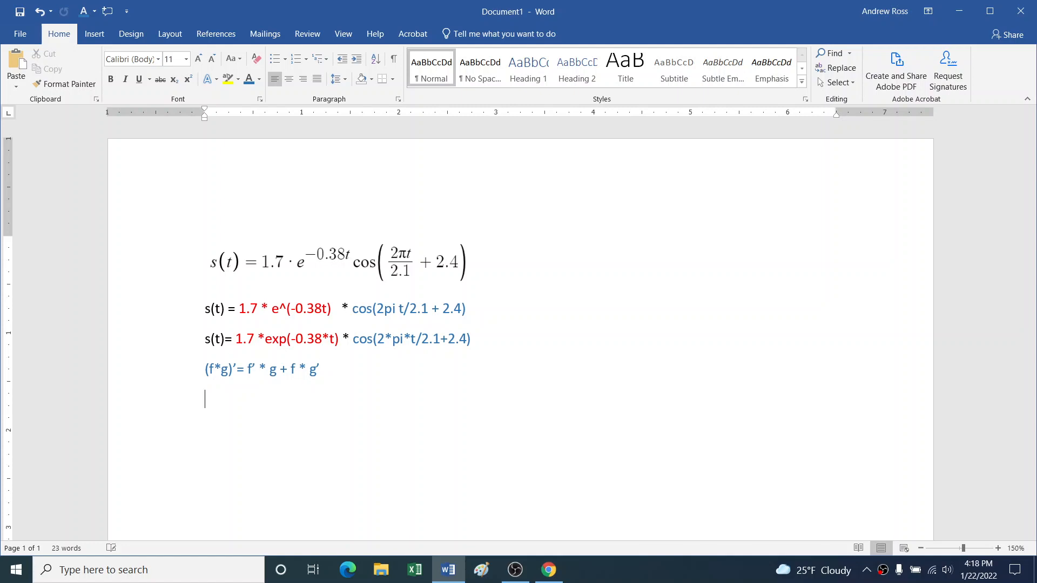
{"action": "type", "text": "F(t"}
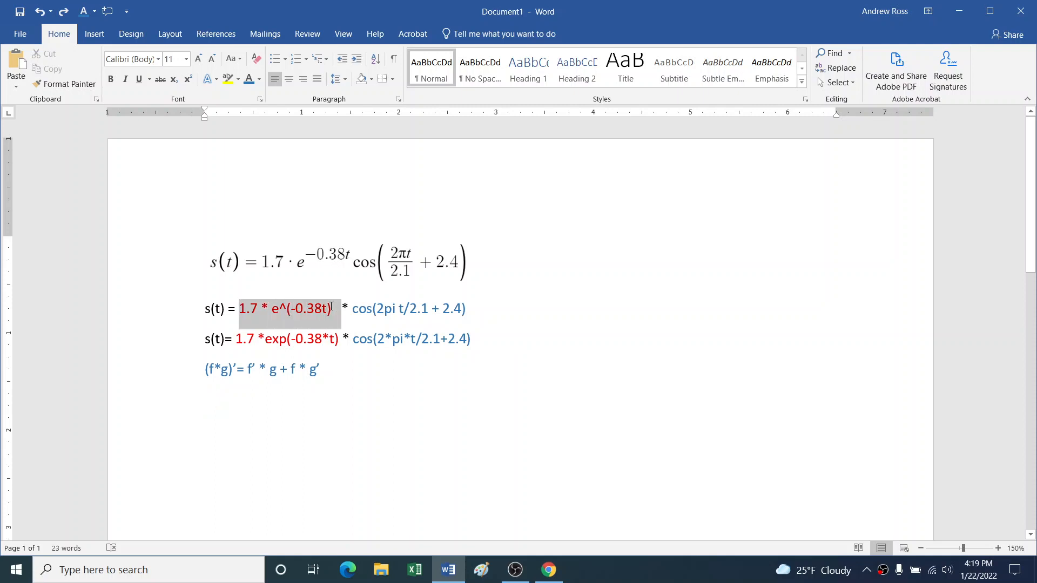
Label the pasted exponential as f(t)=1.7 * e^(-0.38t)
{"action": "key", "text": "ctrl+v"}
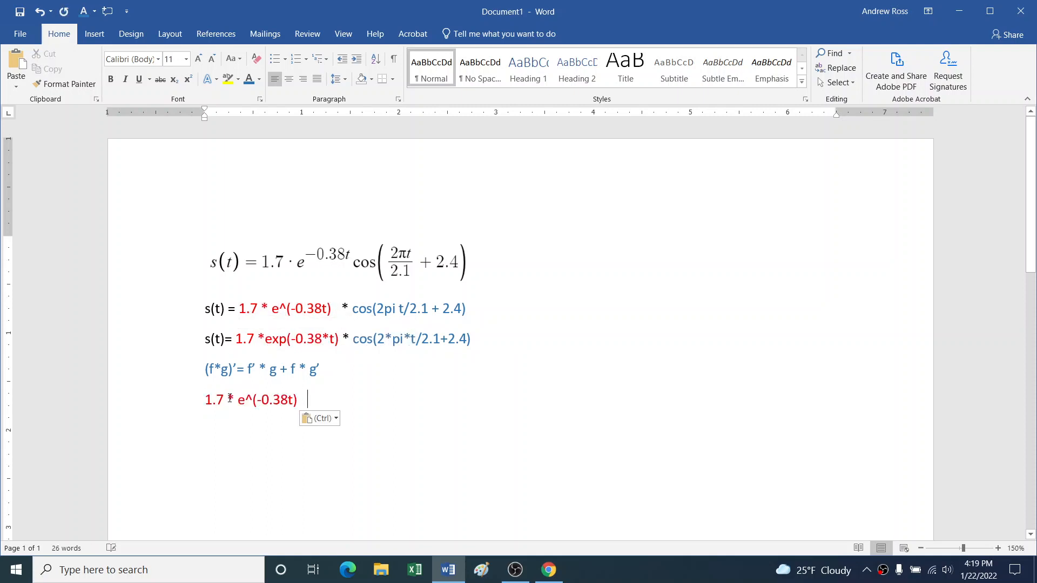
{"action": "type", "text": "F(t)"}
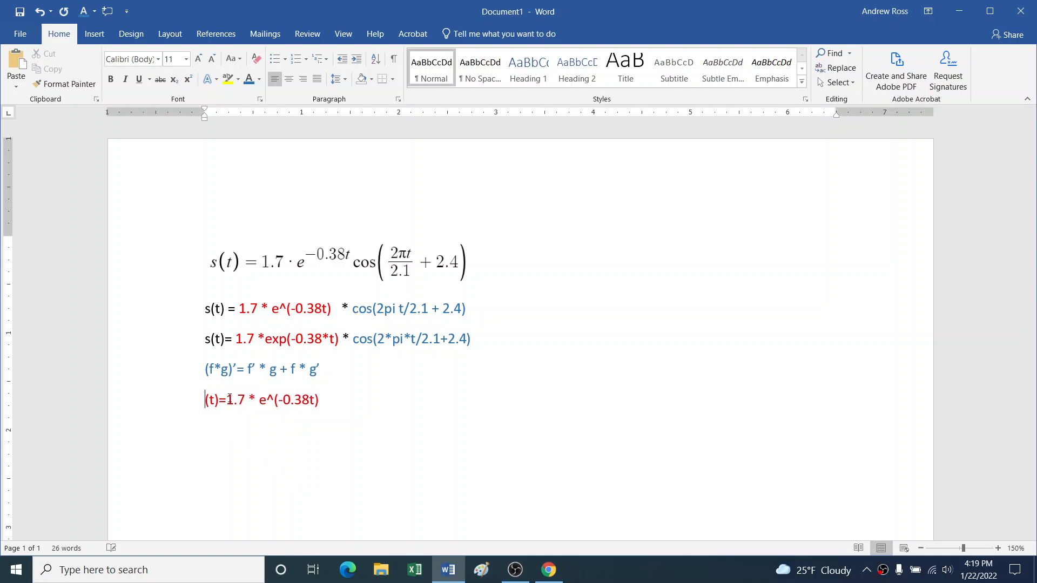
{"action": "type", "text": "f"}
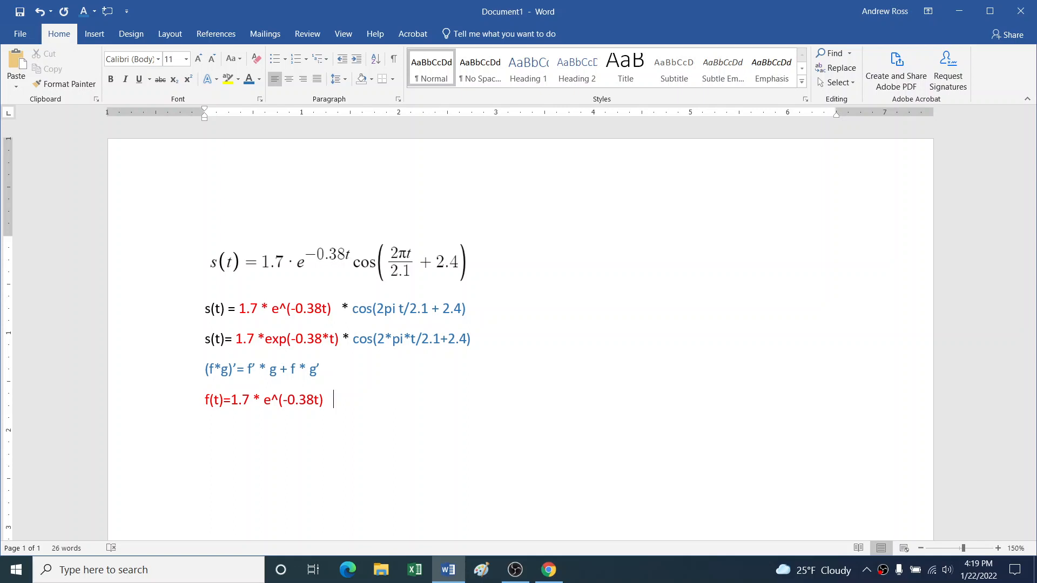
{"action": "type", "text": "f"}
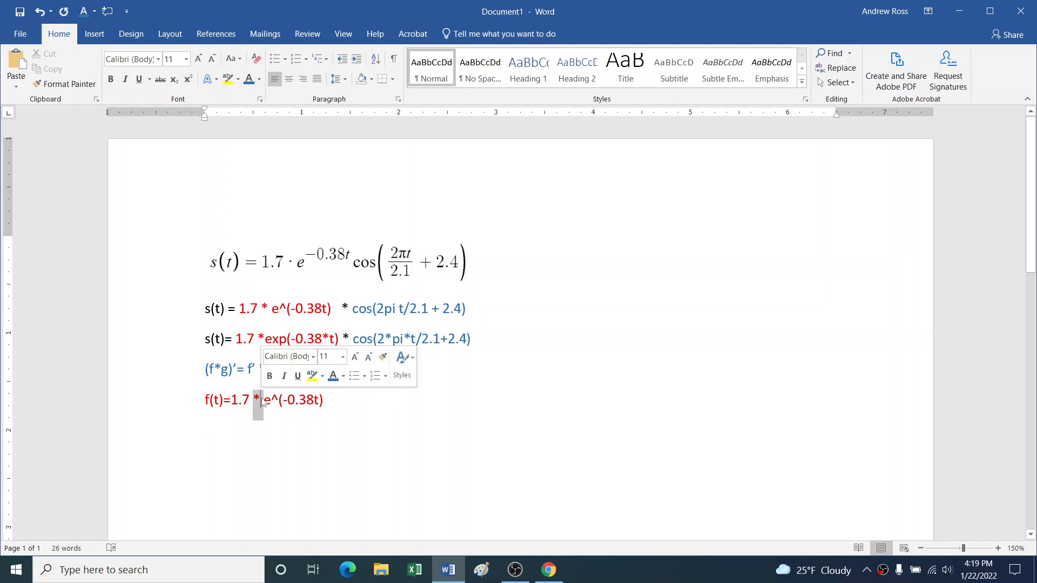
Paste a copy below as the f '(t)=1.7 * e^(-0.38t) derivative line
{"action": "key", "text": "ctrl+v"}
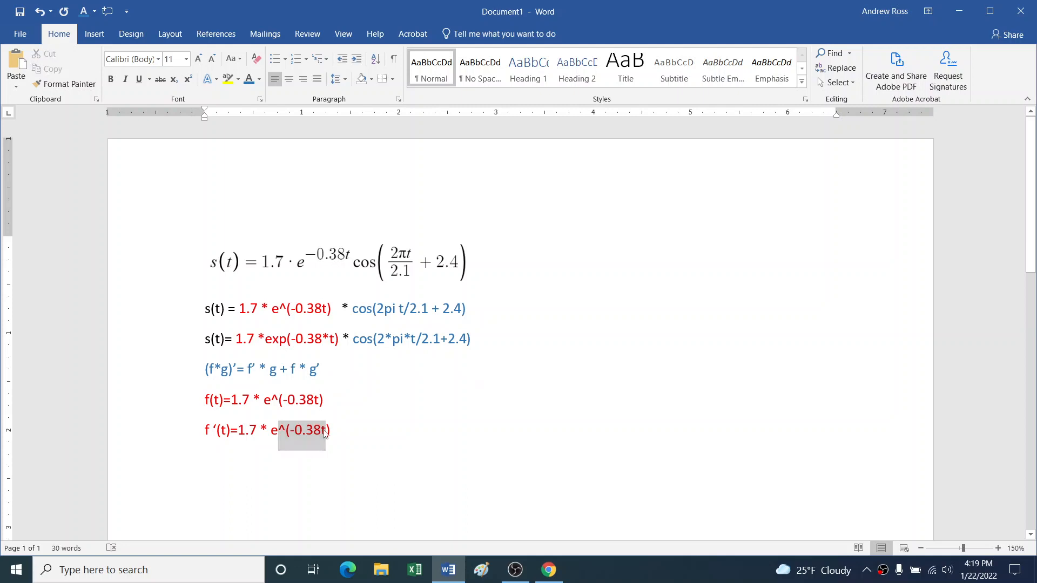
{"action": "left_click", "coordinate": [324, 429]}
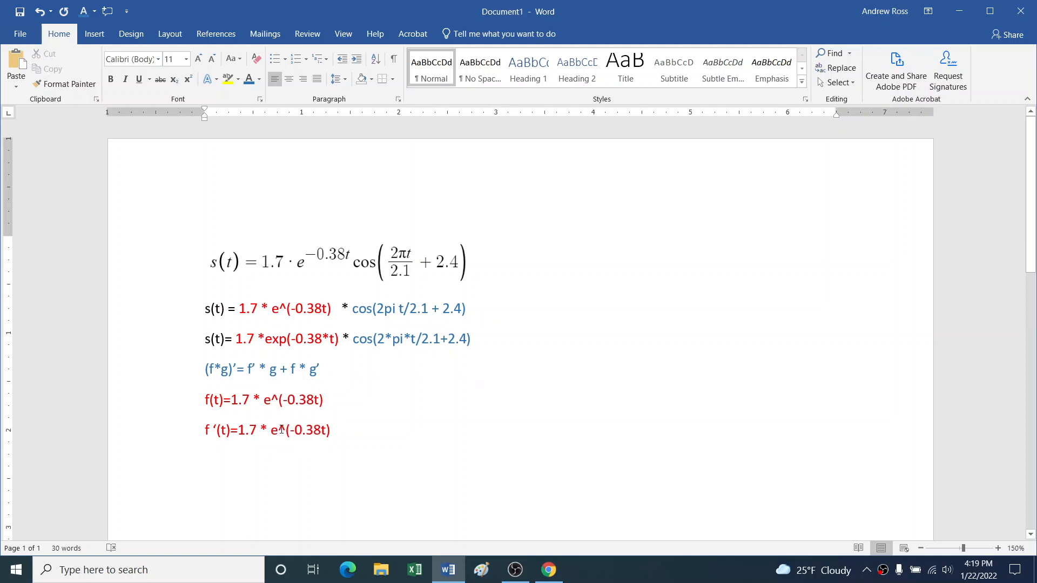
{"action": "left_click", "coordinate": [317, 430]}
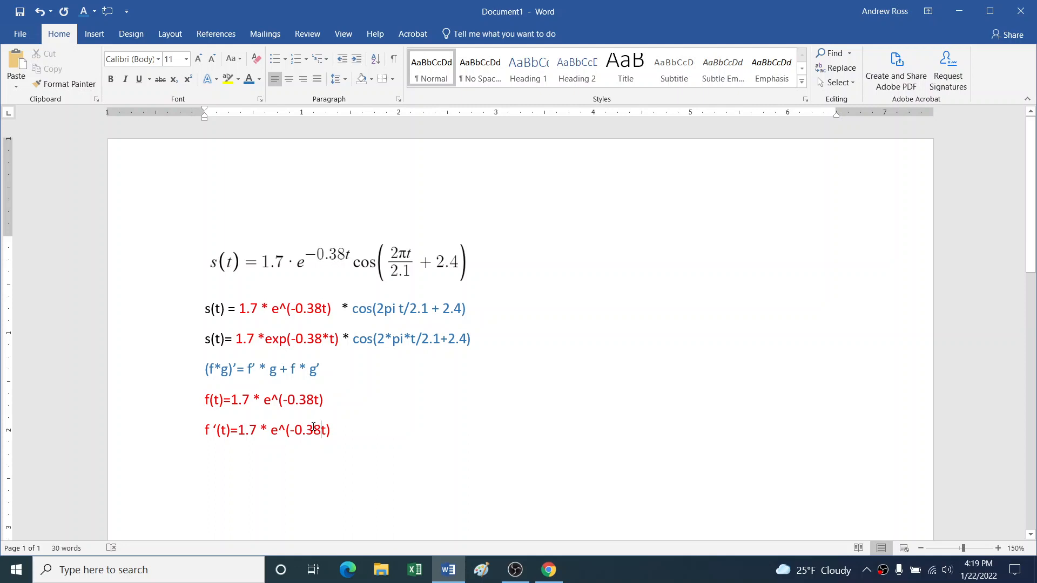
Note outside function 1.7*e^(stuff) and orange inside expression -0.38t after f '(t)
{"action": "type", "text": ";"}
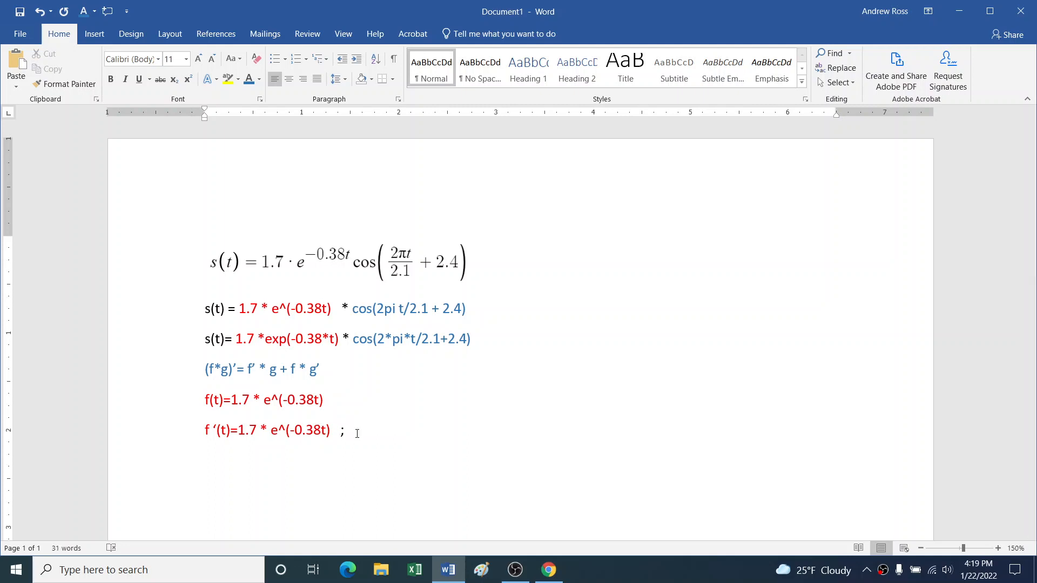
{"action": "type", "text": "\"outside"}
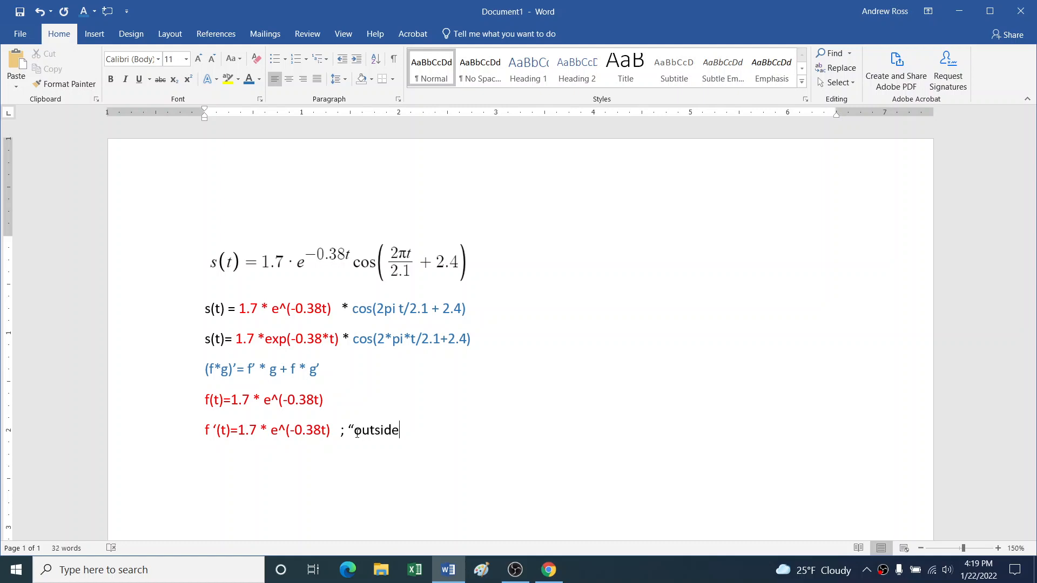
{"action": "type", "text": "\" function is"}
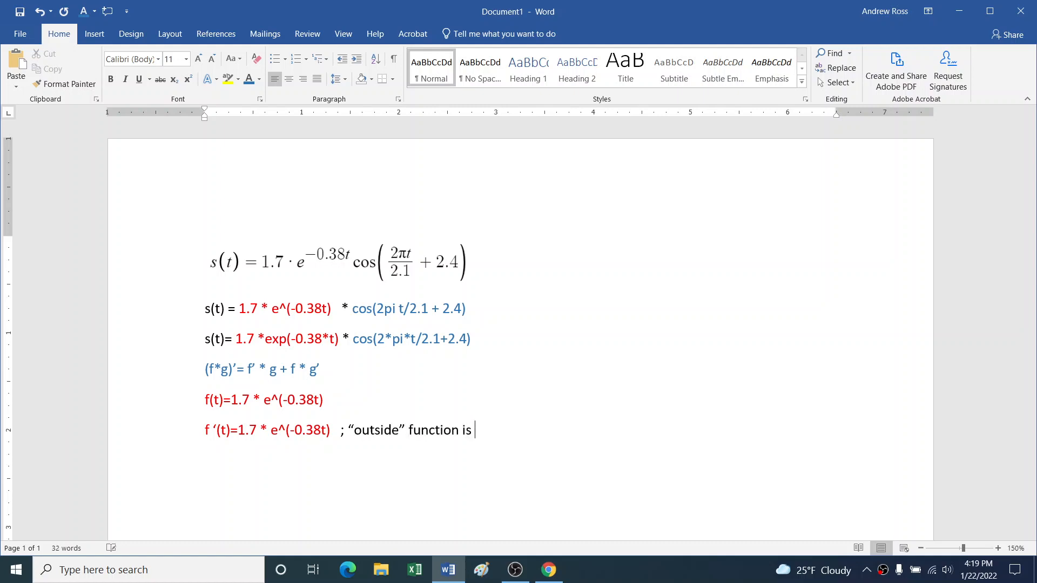
{"action": "type", "text": "1.7*e^"}
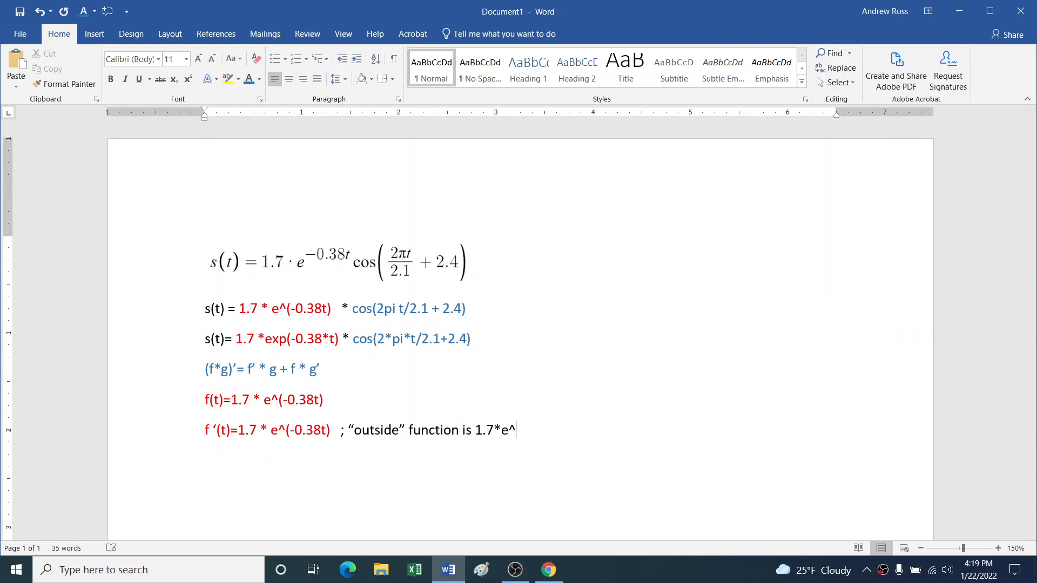
{"action": "type", "text": "stuff)"}
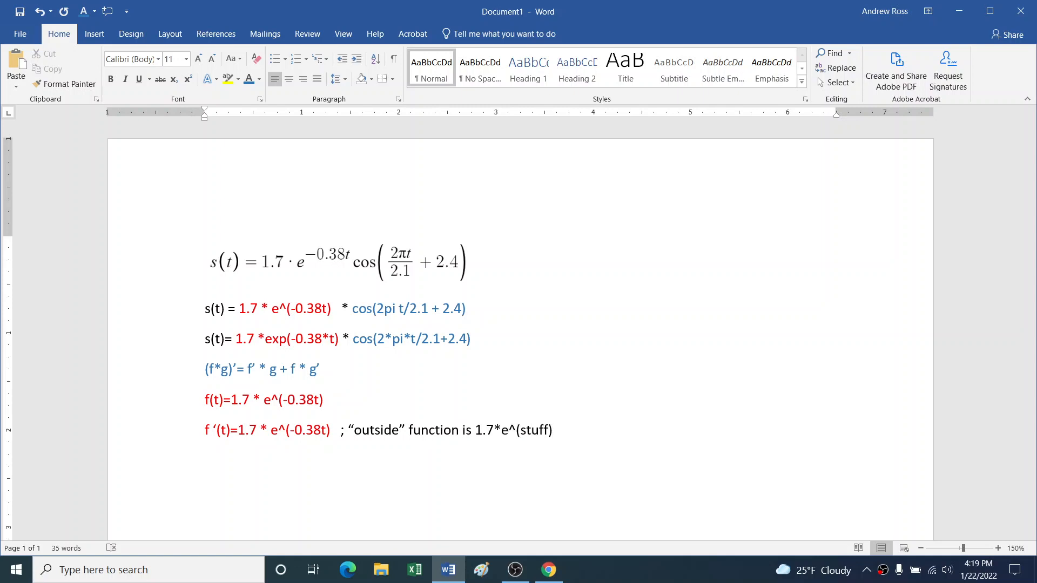
{"action": "type", "text": "; \"insidi"}
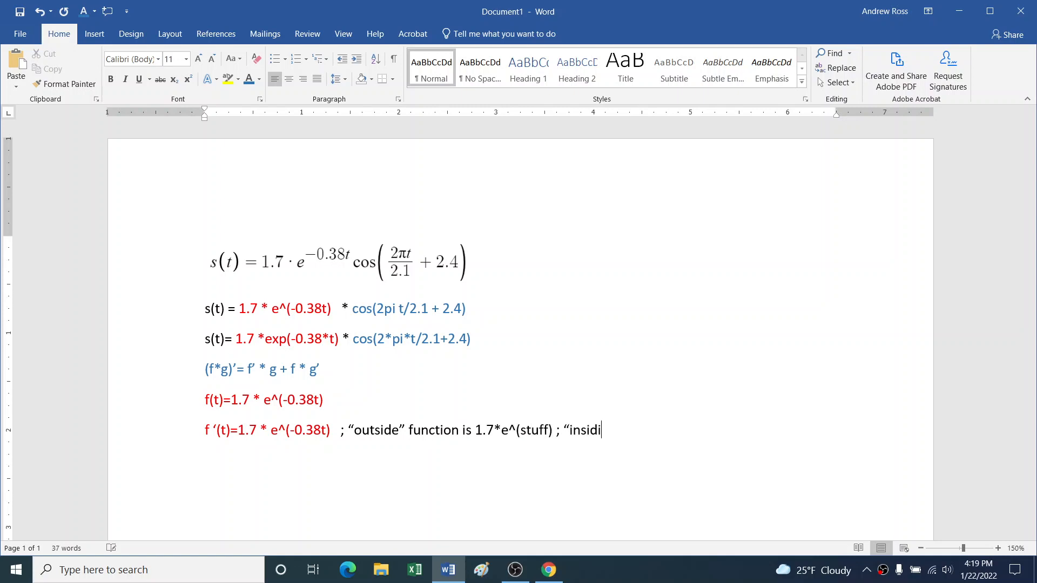
{"action": "type", "text": "e\" exp"}
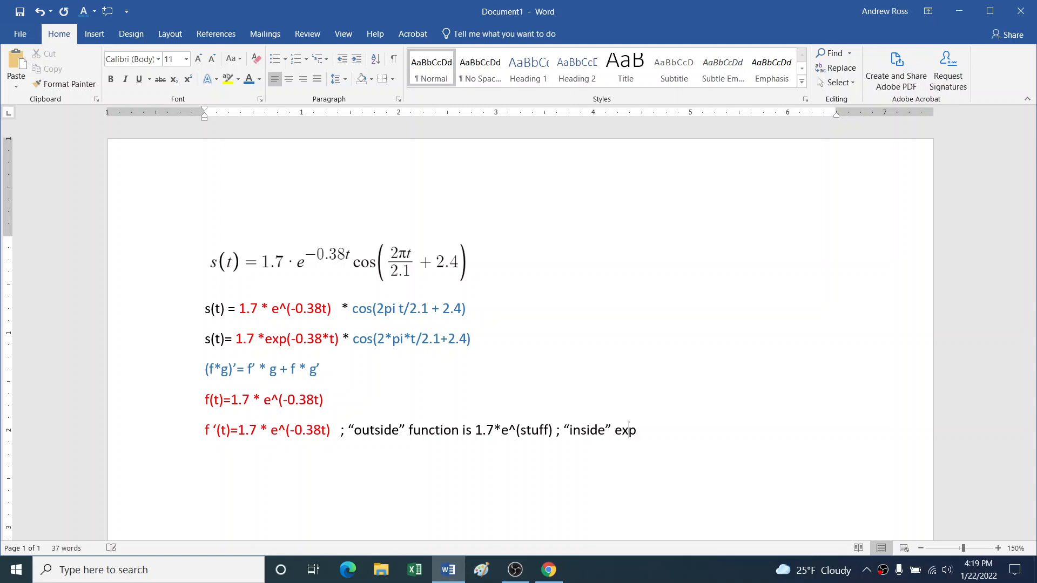
{"action": "type", "text": "ression is -"}
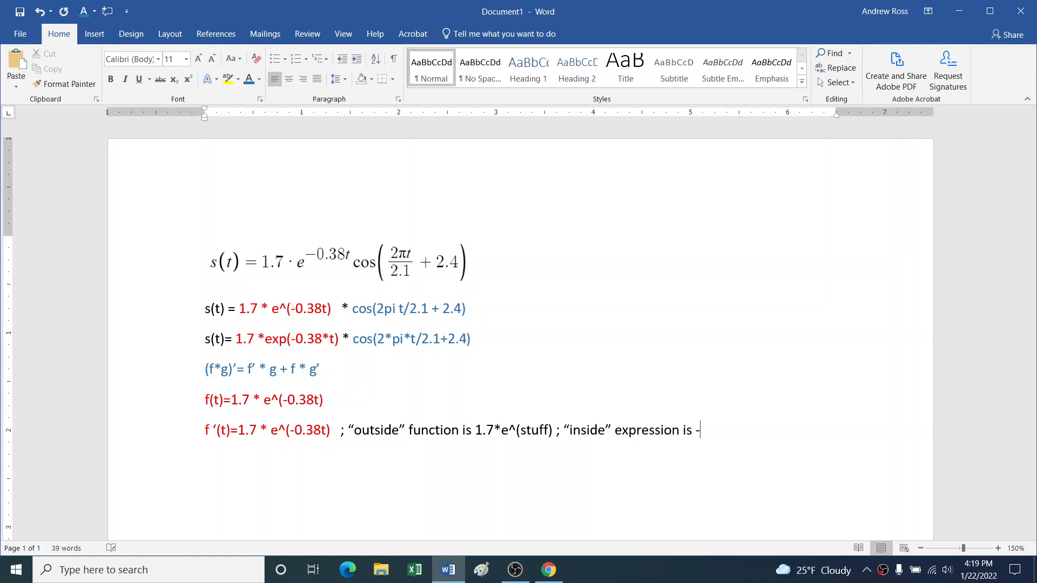
{"action": "type", "text": "0.38t"}
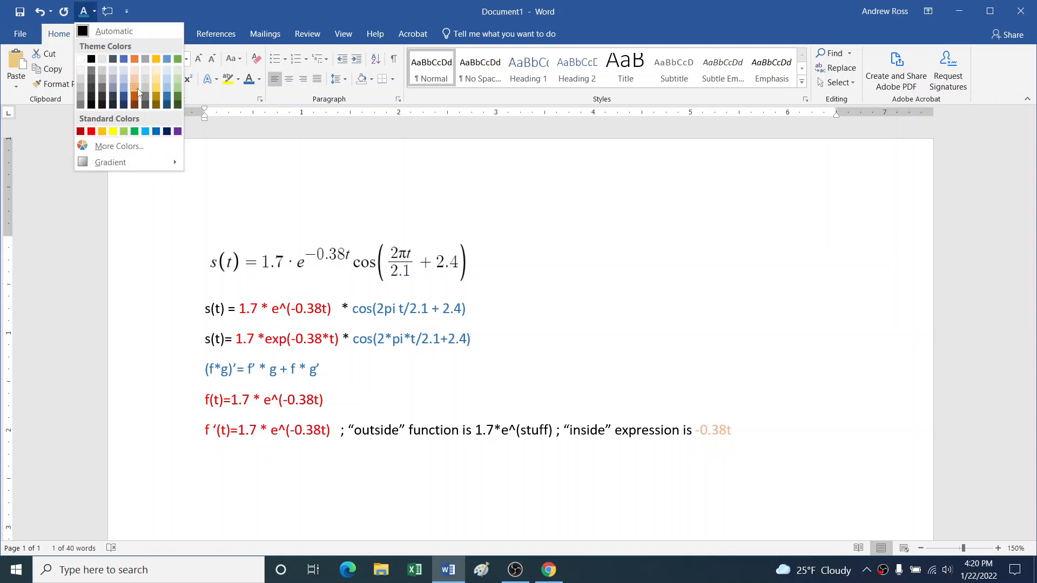
{"action": "mouse_move", "coordinate": [133, 91]}
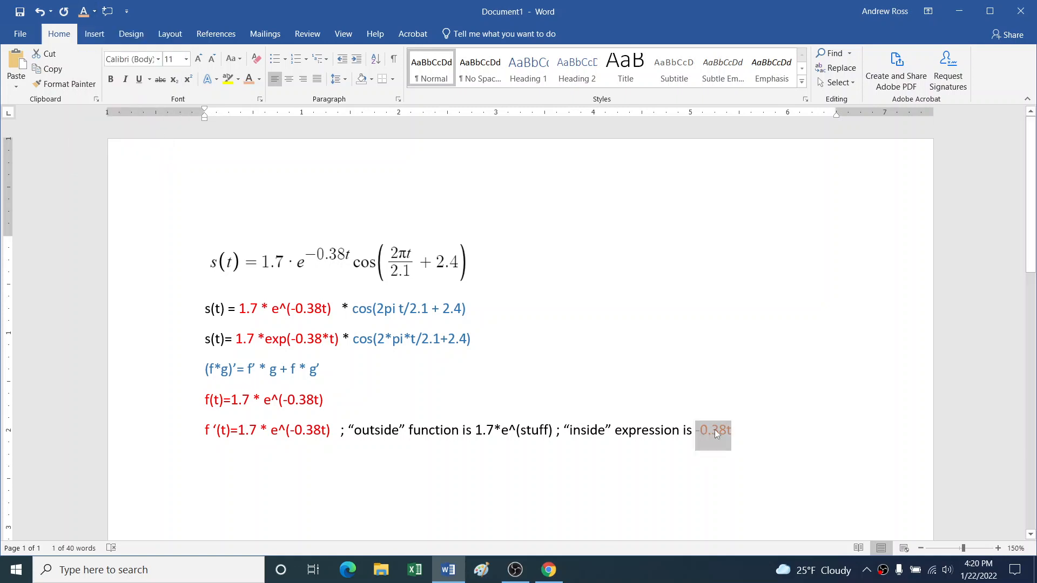
{"action": "left_click", "coordinate": [711, 430]}
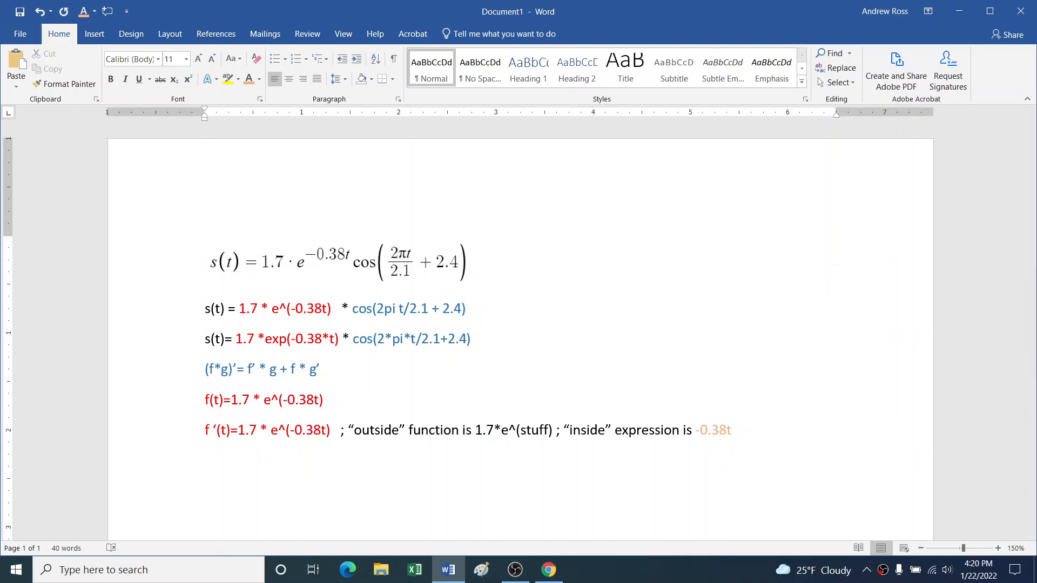
Wrap 1.7 * e^(-0.38t) in primed parentheses and begin a new f(t)= line
{"action": "left_click", "coordinate": [237, 430]}
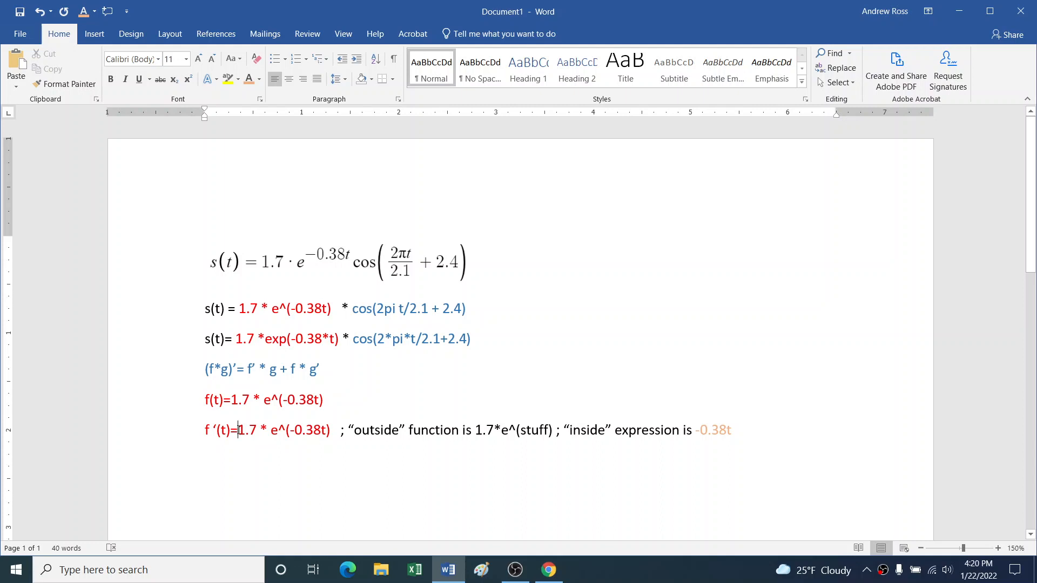
{"action": "type", "text": "("}
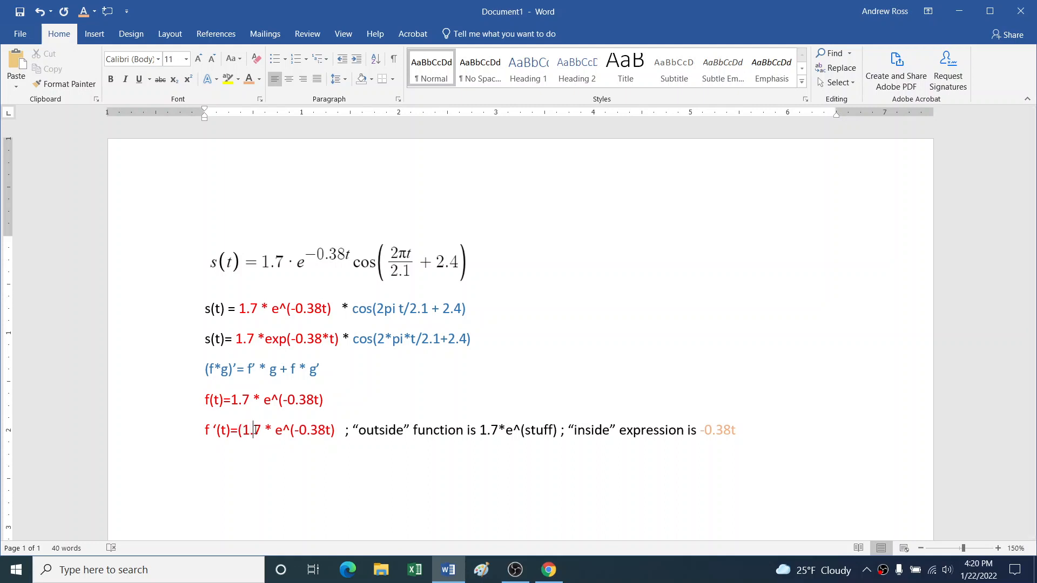
{"action": "type", "text": ")'"}
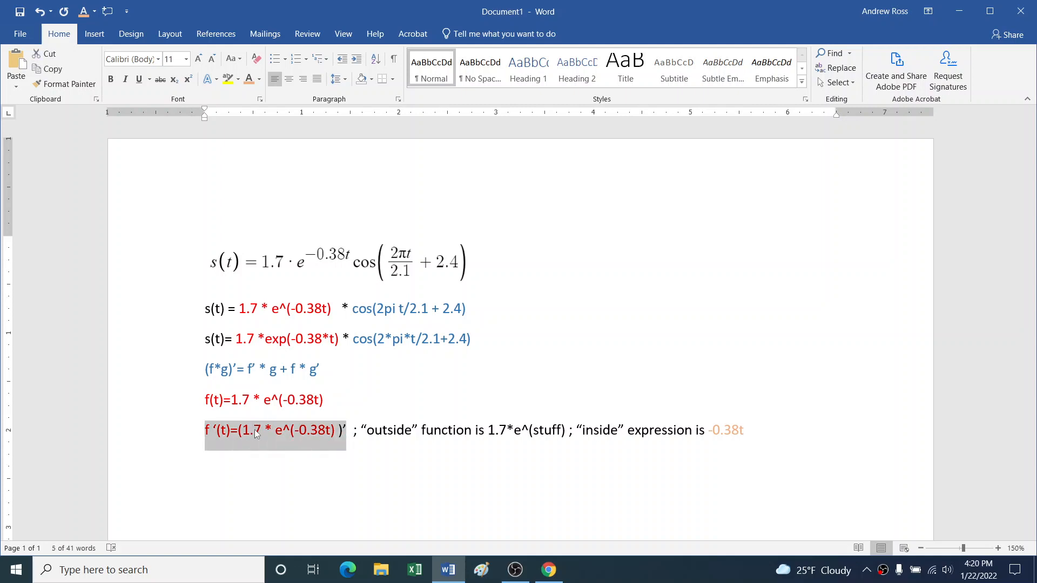
{"action": "key", "text": "ctrl+v"}
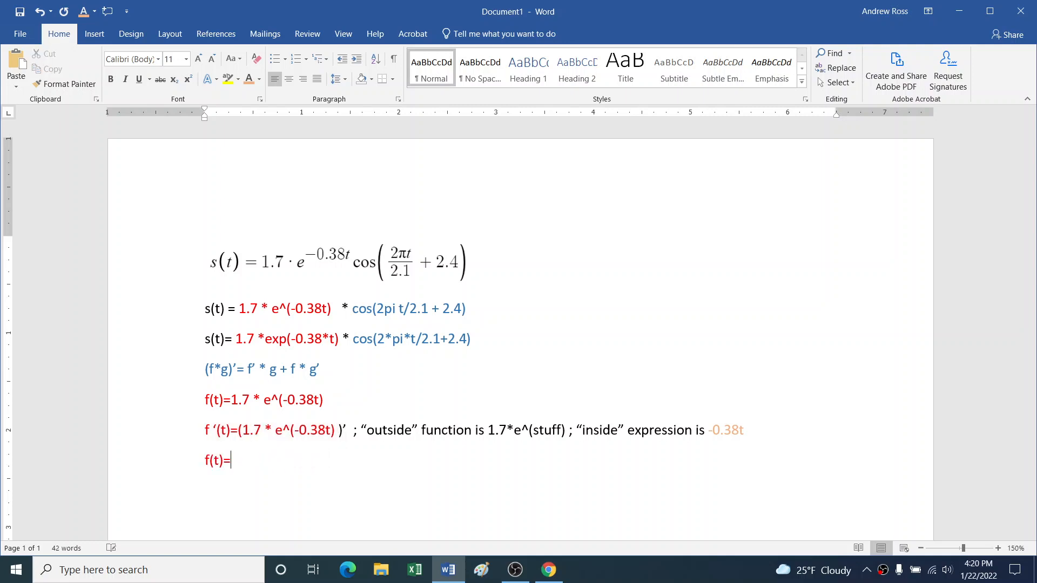
Write f(t)=douter * dinner = 1.7*e^(-0.38t) * (dinner = on the chain-rule line
{"action": "type", "text": "douter"}
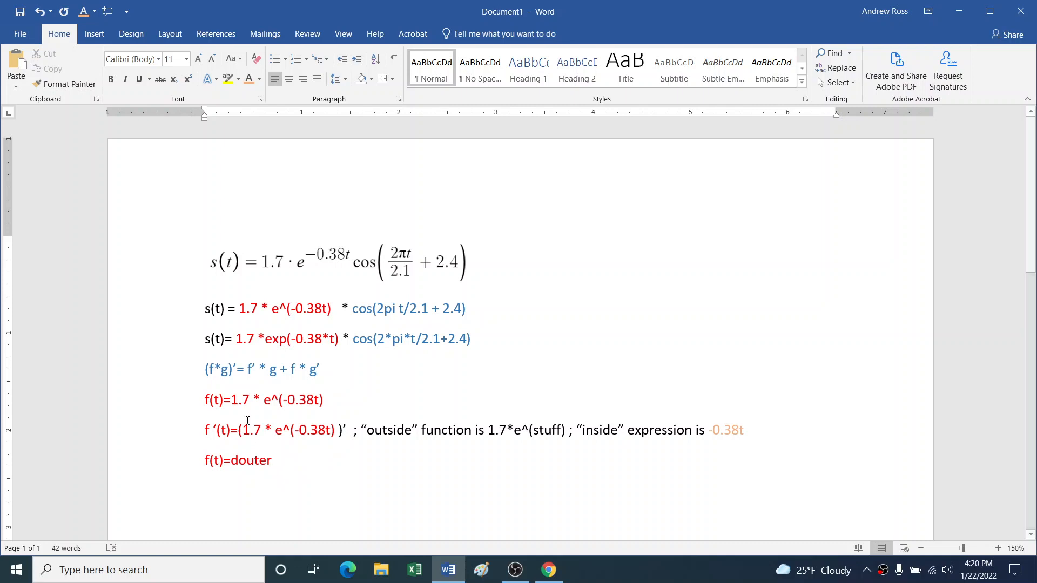
{"action": "type", "text": "* diner"}
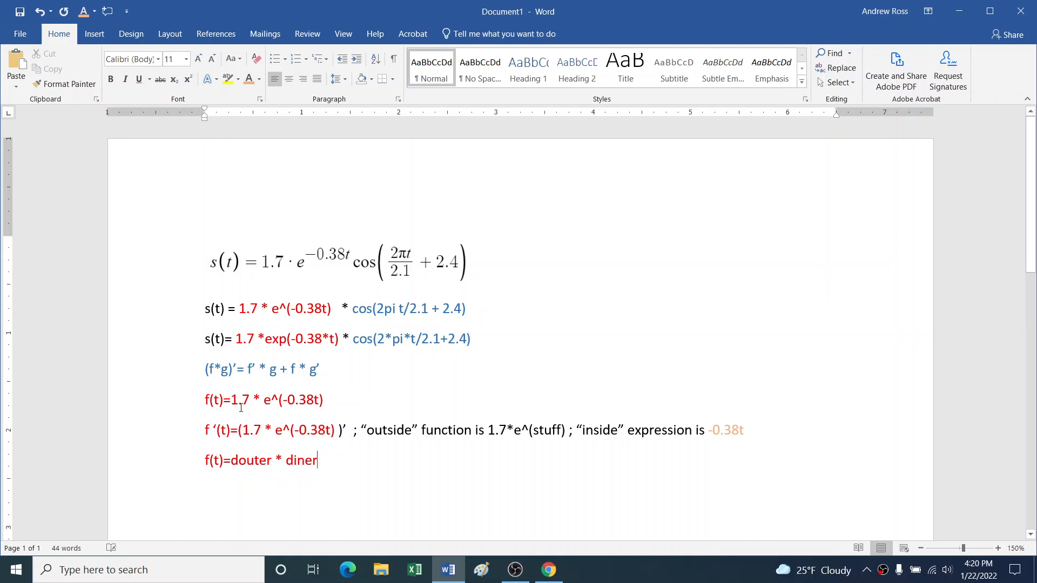
{"action": "type", "text": "ner ="}
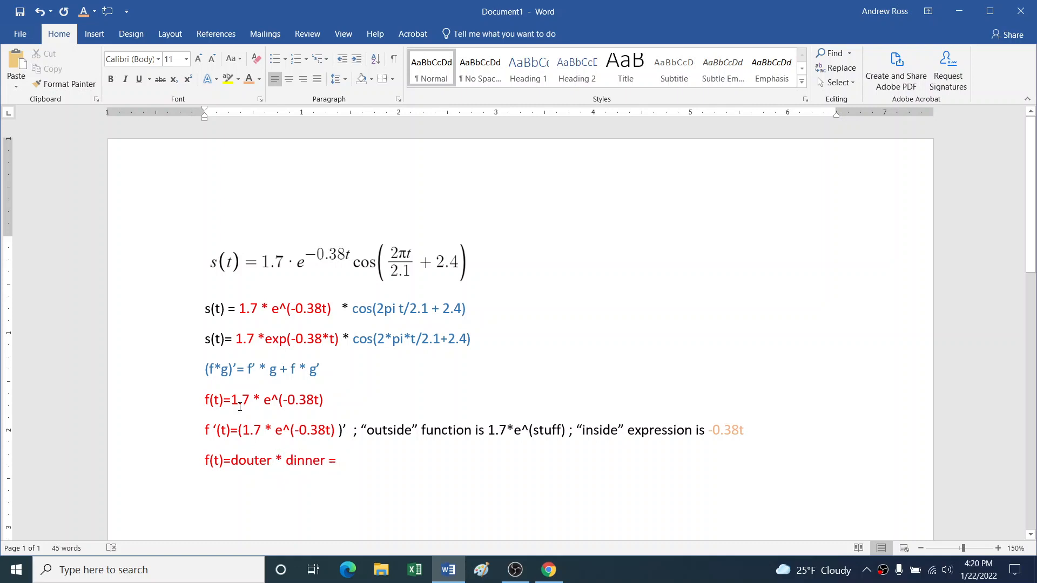
{"action": "type", "text": "1.7*e^"}
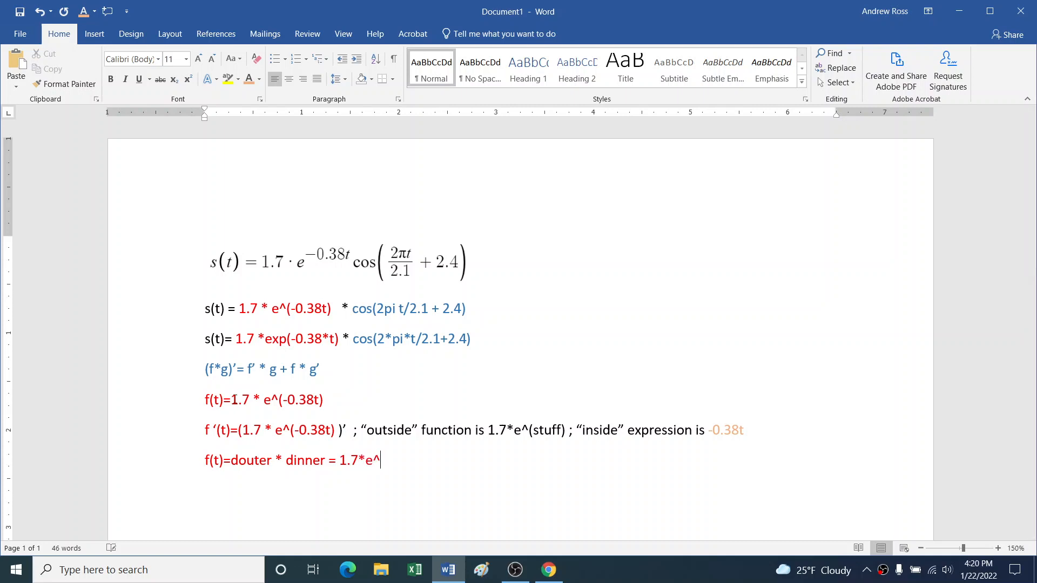
{"action": "type", "text": "(-0.38t"}
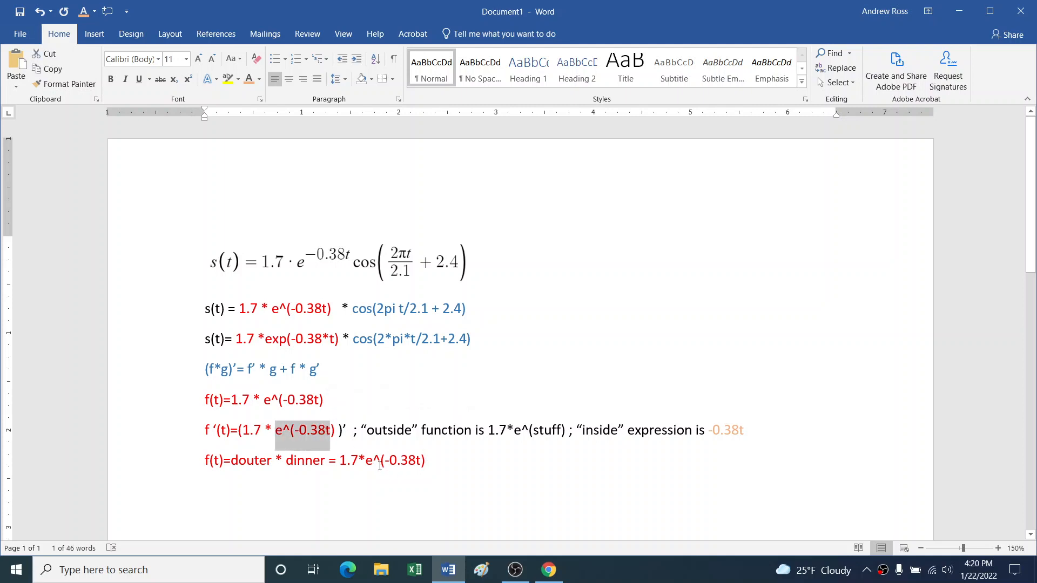
{"action": "double_click", "coordinate": [395, 460]}
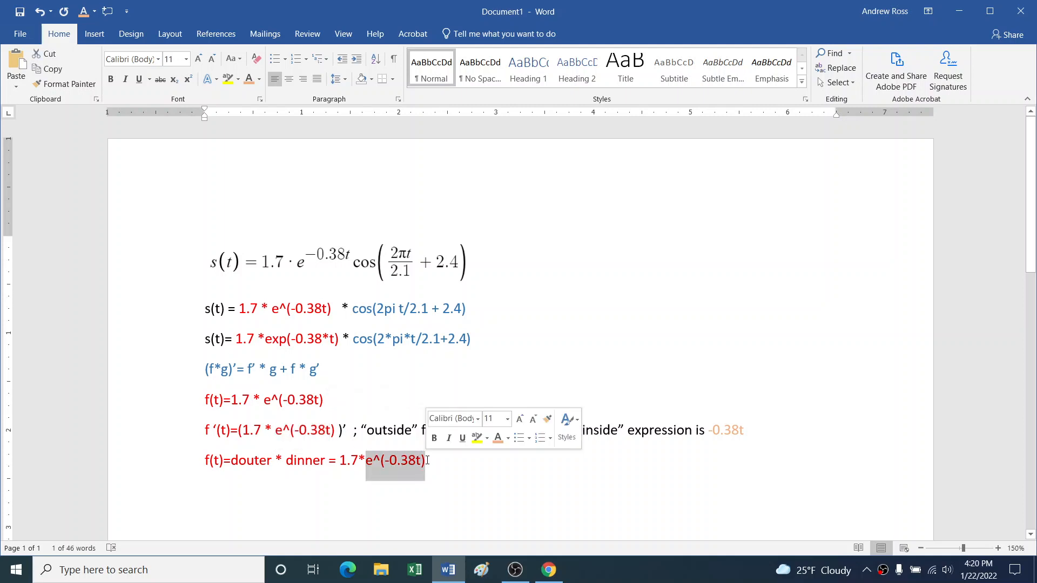
{"action": "type", "text": "*"}
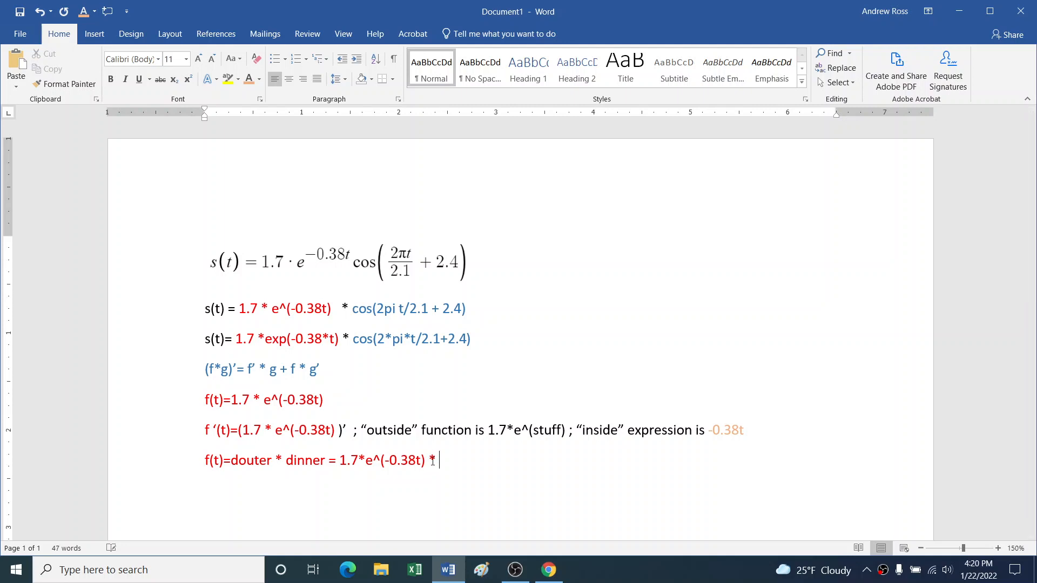
{"action": "type", "text": "(din"}
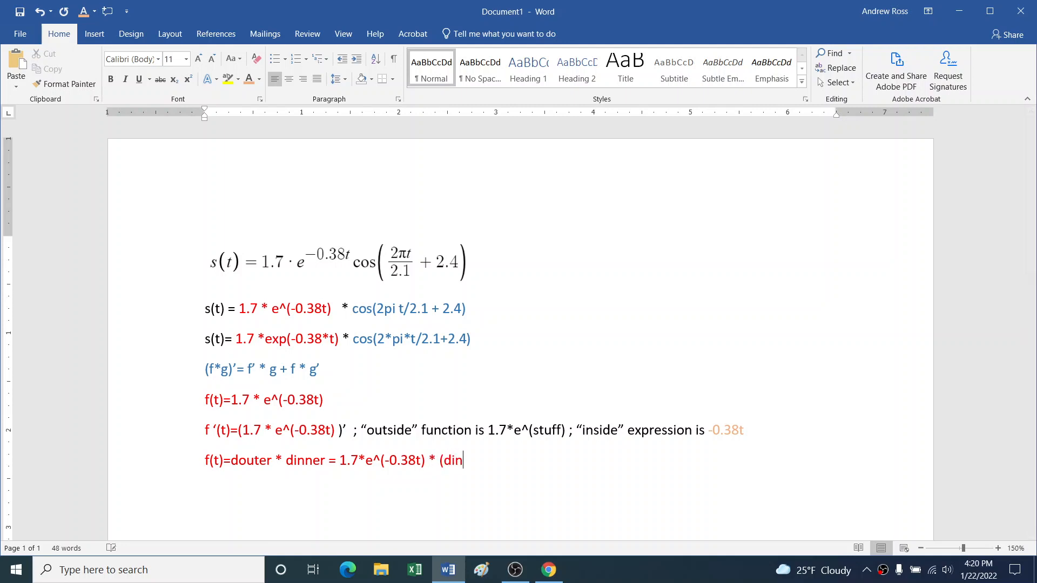
{"action": "type", "text": "ner ="}
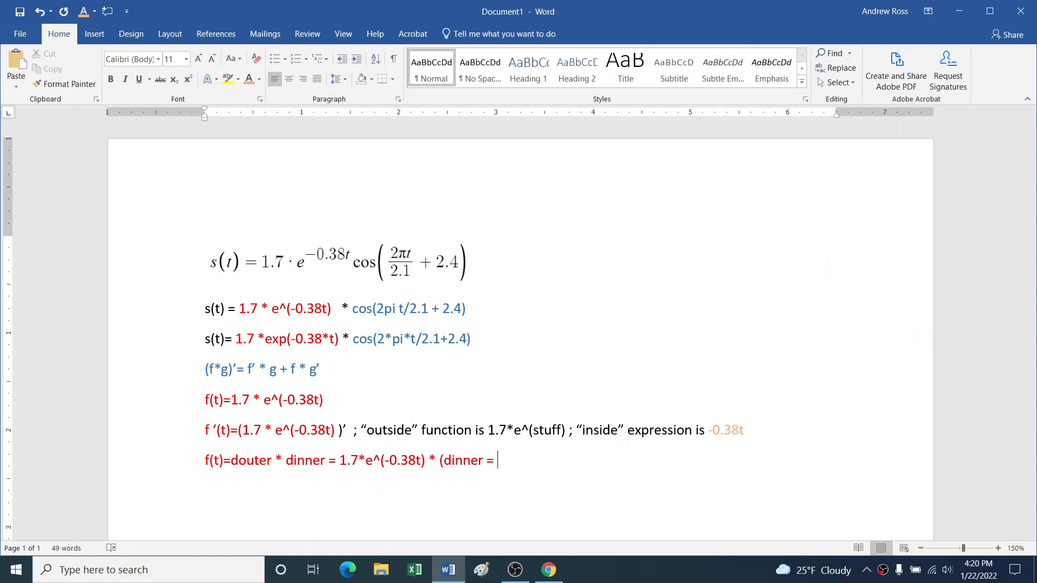
{"action": "mouse_move", "coordinate": [711, 431]}
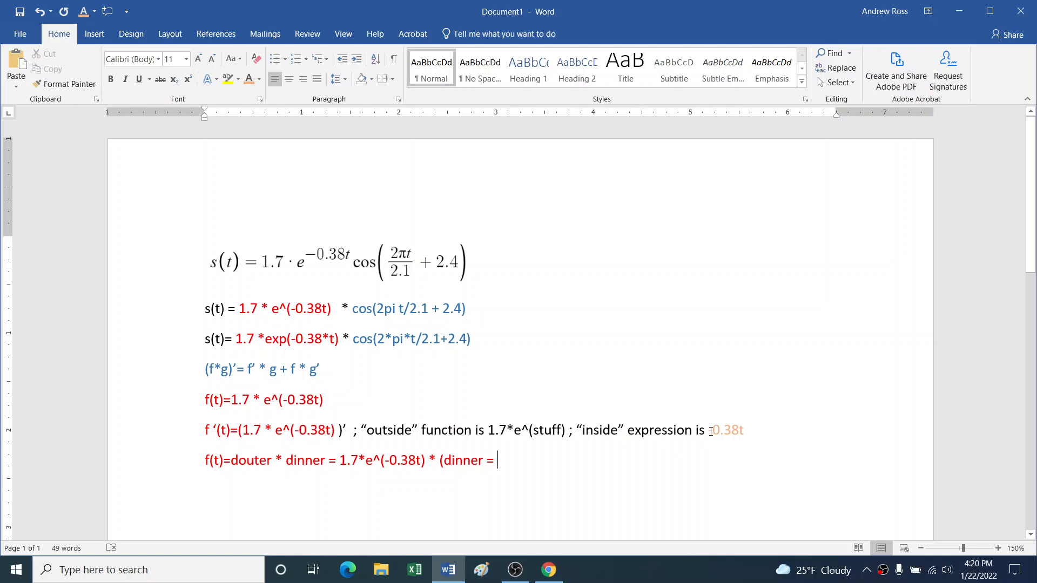
Complete it with -0.38) = 1.7*e^(-0.38t)*-0.38
{"action": "double_click", "coordinate": [726, 430]}
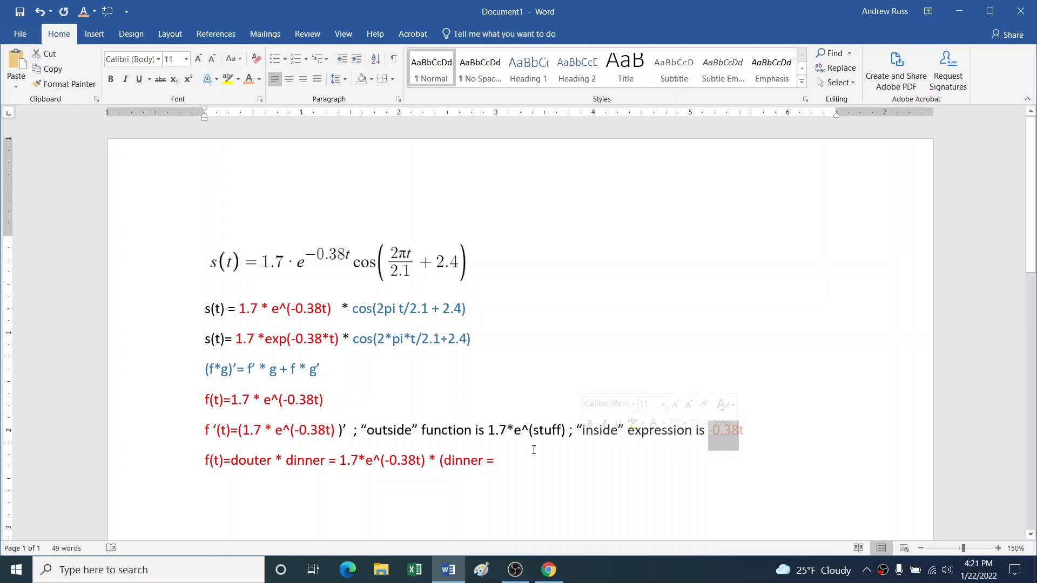
{"action": "type", "text": "-0.38)"}
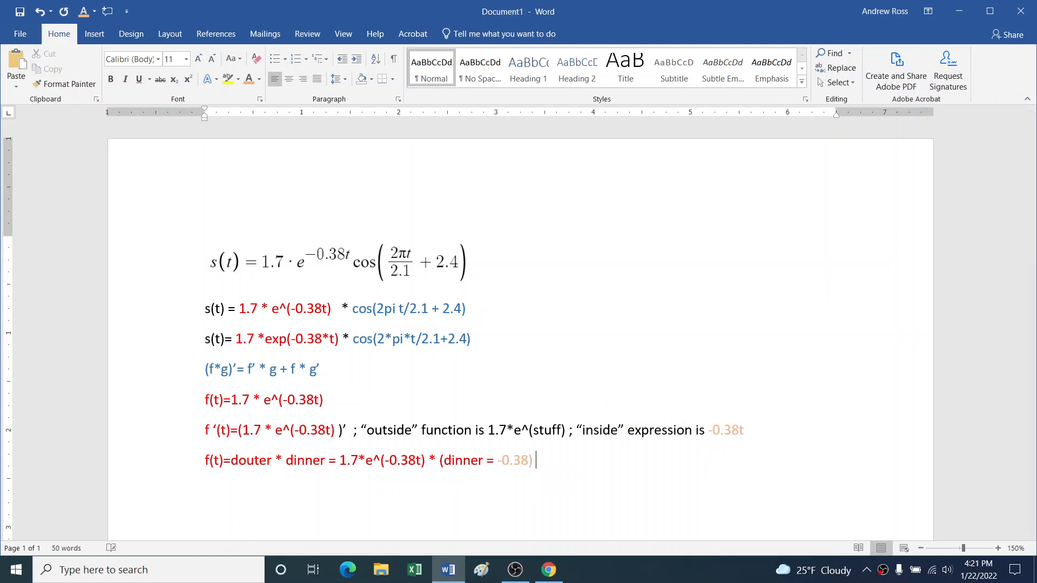
{"action": "type", "text": "="}
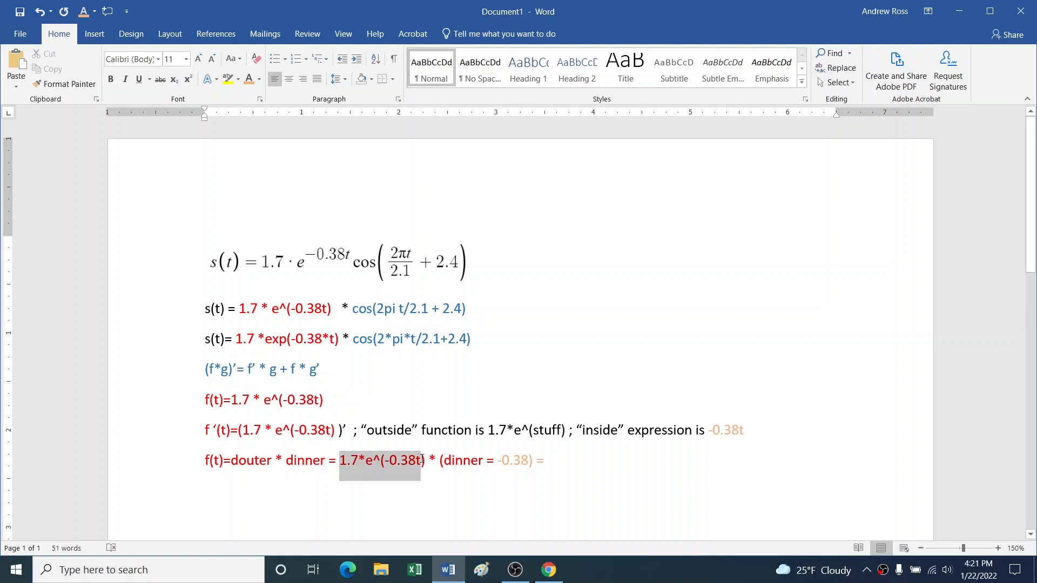
{"action": "left_click", "coordinate": [547, 460]}
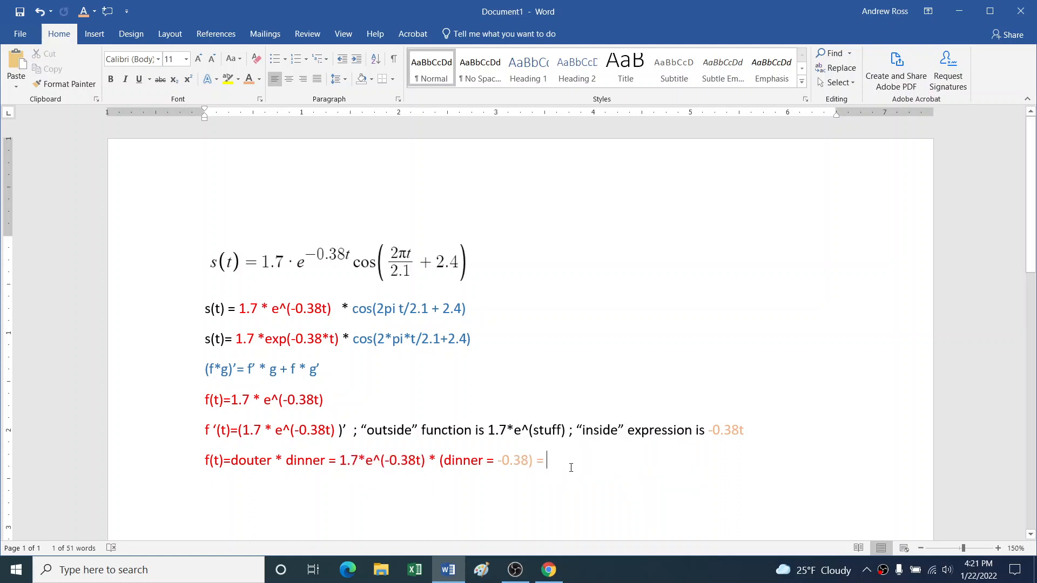
{"action": "type", "text": "1.7*e^(-0.38t)*"}
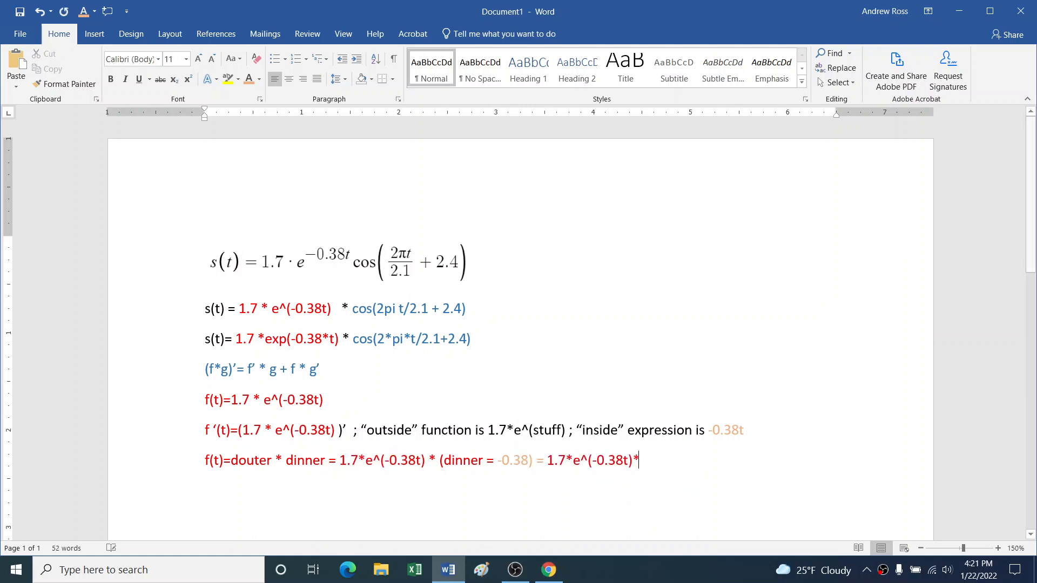
{"action": "type", "text": "-0.38"}
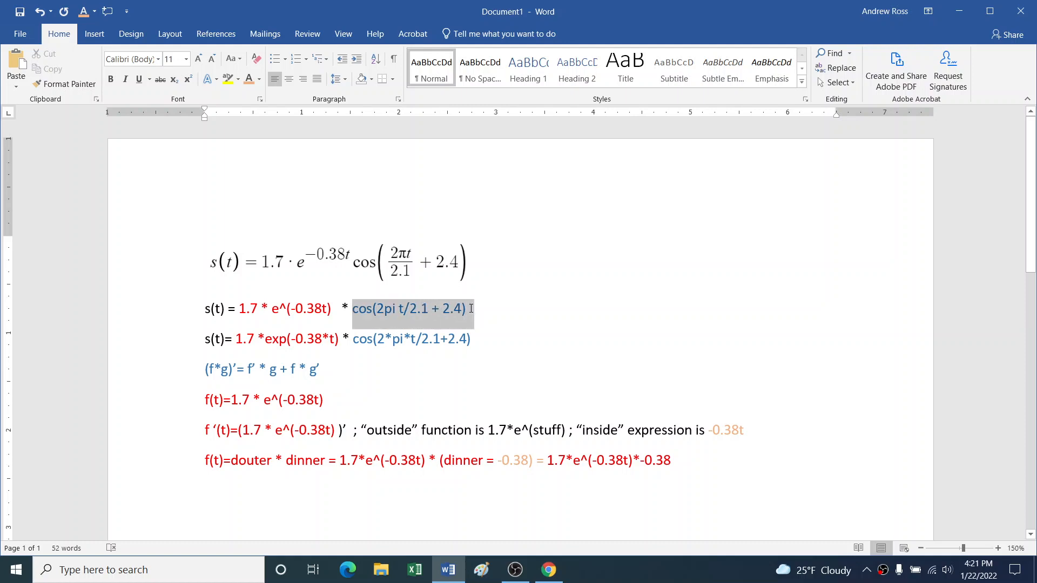
Add the line g(t)=cos(2pi t/2.1 + 2.4) and copy it for reuse
{"action": "key", "text": "ctrl+v"}
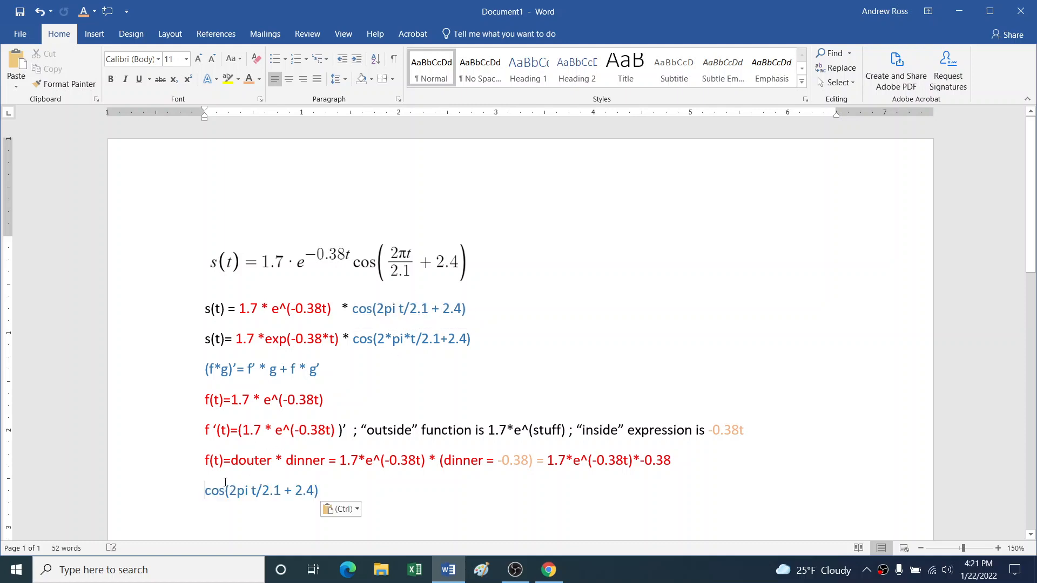
{"action": "type", "text": "g"}
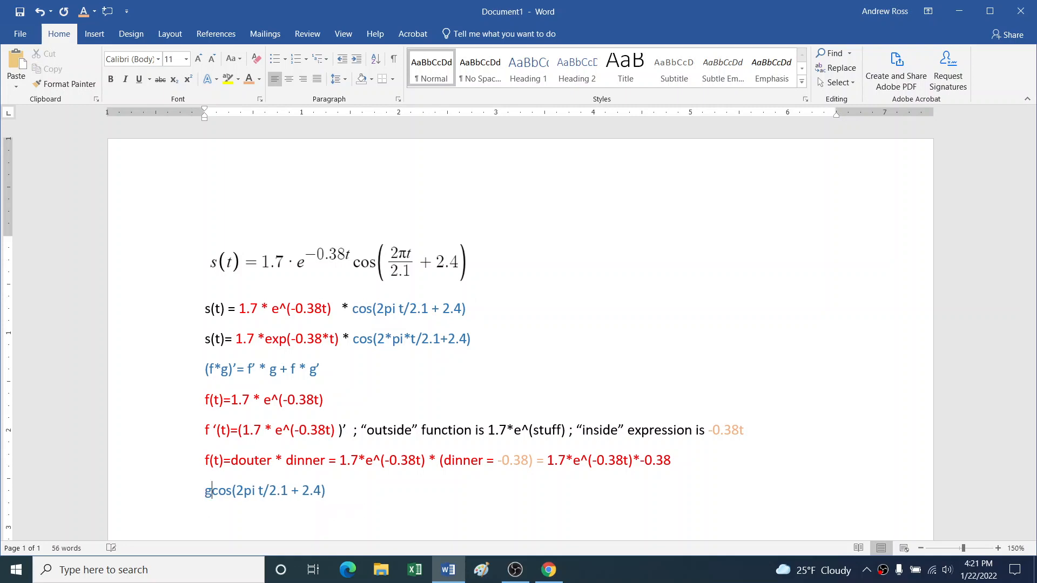
{"action": "type", "text": "(t)="}
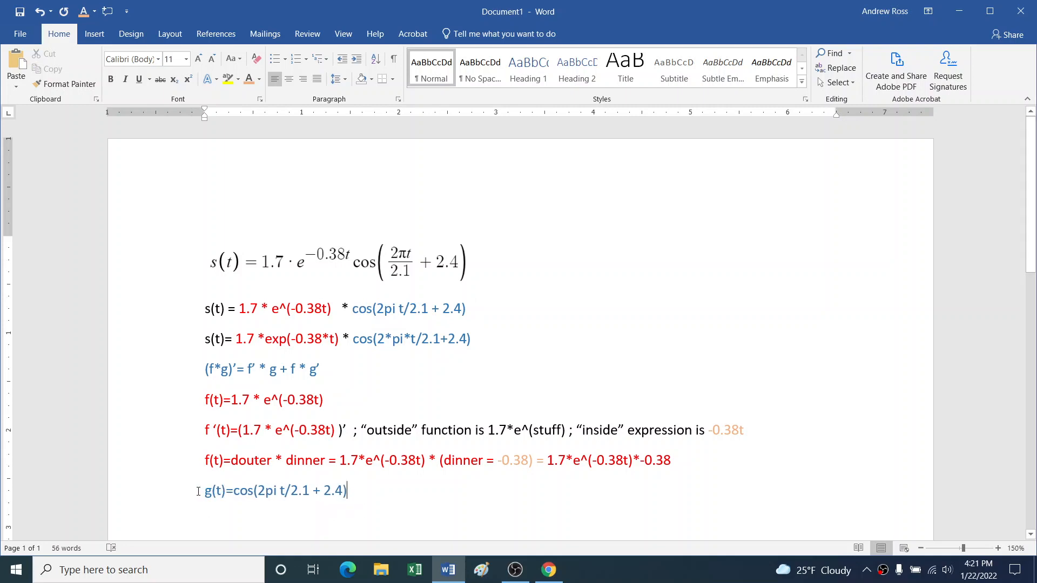
{"action": "triple_click", "coordinate": [274, 489]}
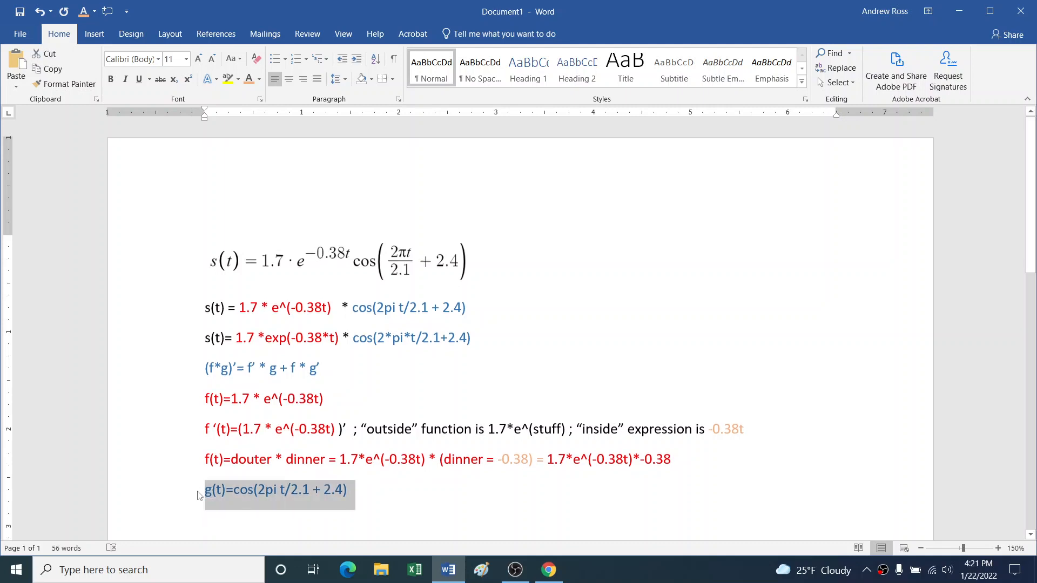
{"action": "key", "text": "ctrl+v"}
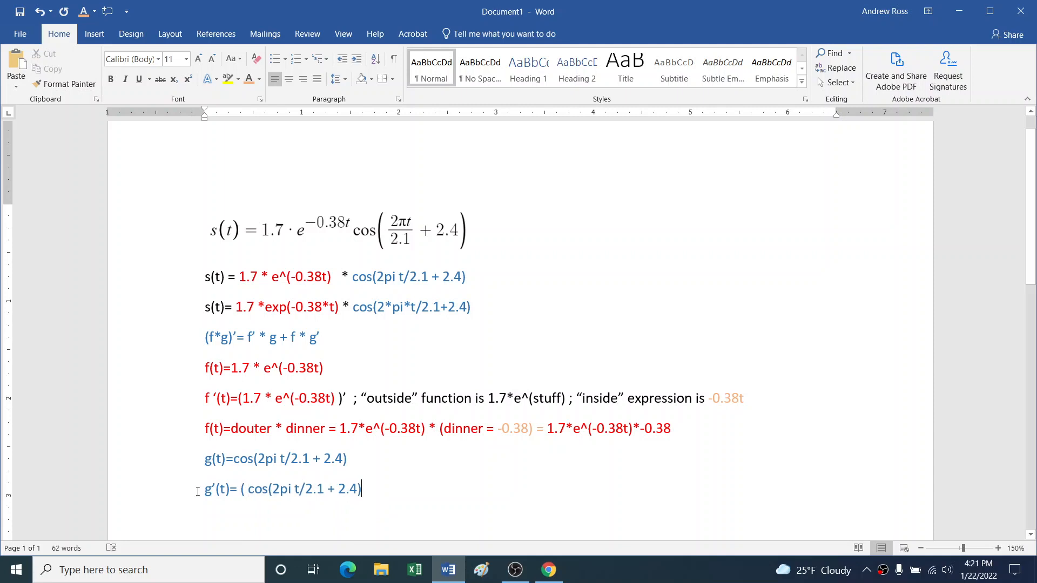
Close g'(t)=( … )' and note the outer function is cos(stuff)
{"action": "type", "text": ")'"}
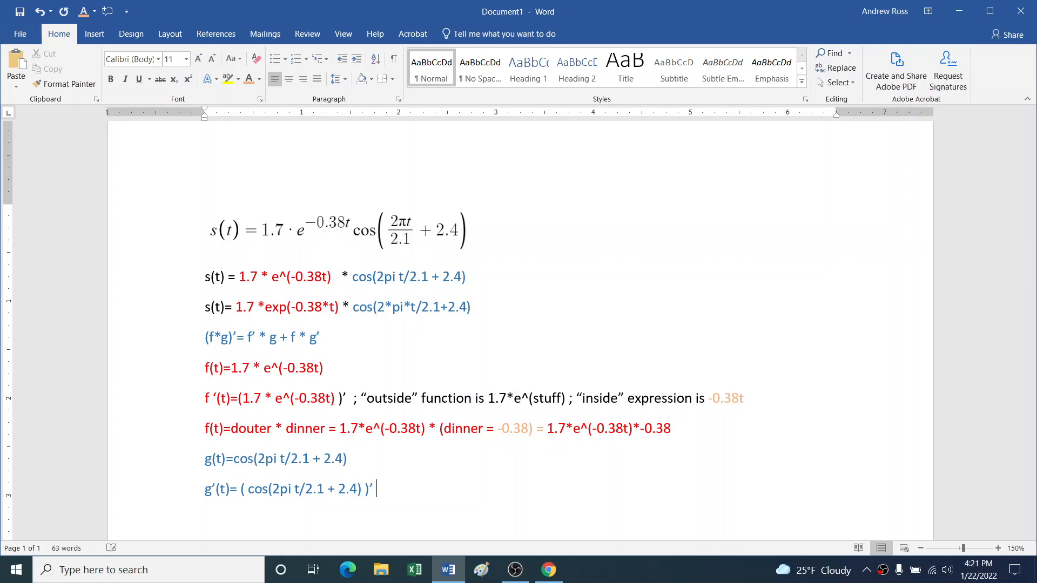
{"action": "type", "text": "; \"outer"}
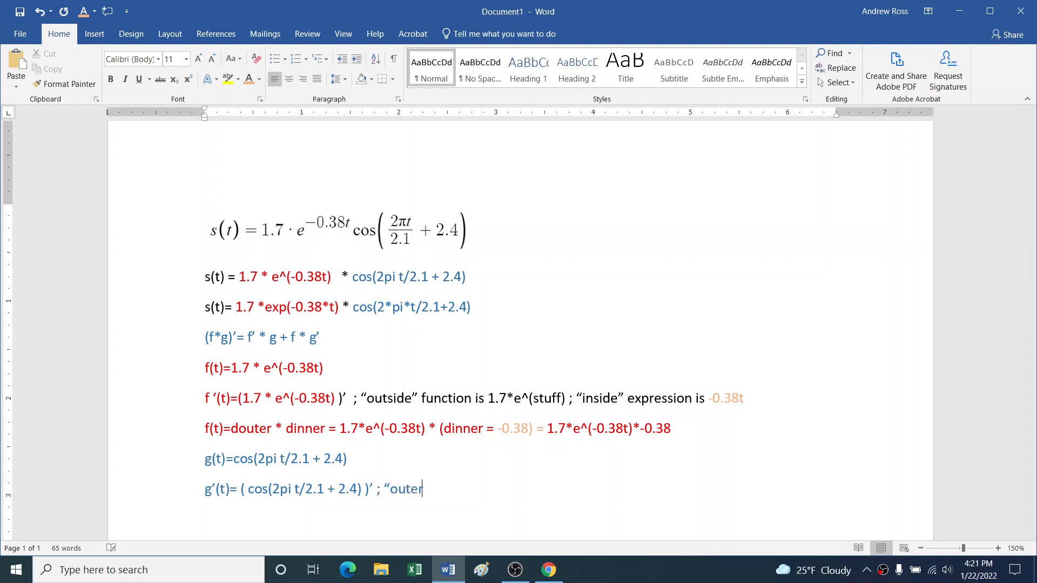
{"action": "type", "text": "\""}
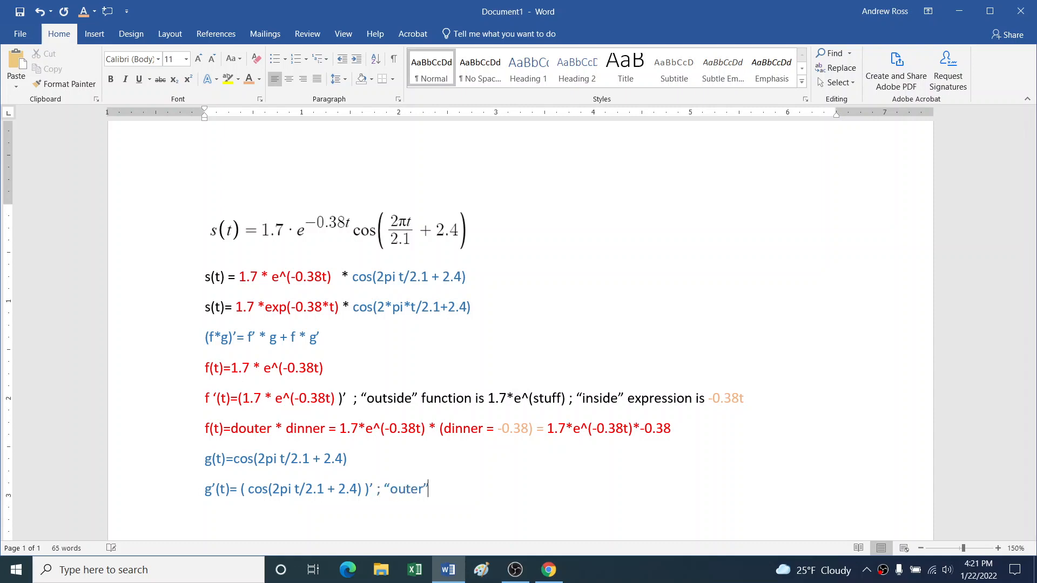
{"action": "type", "text": "function is"}
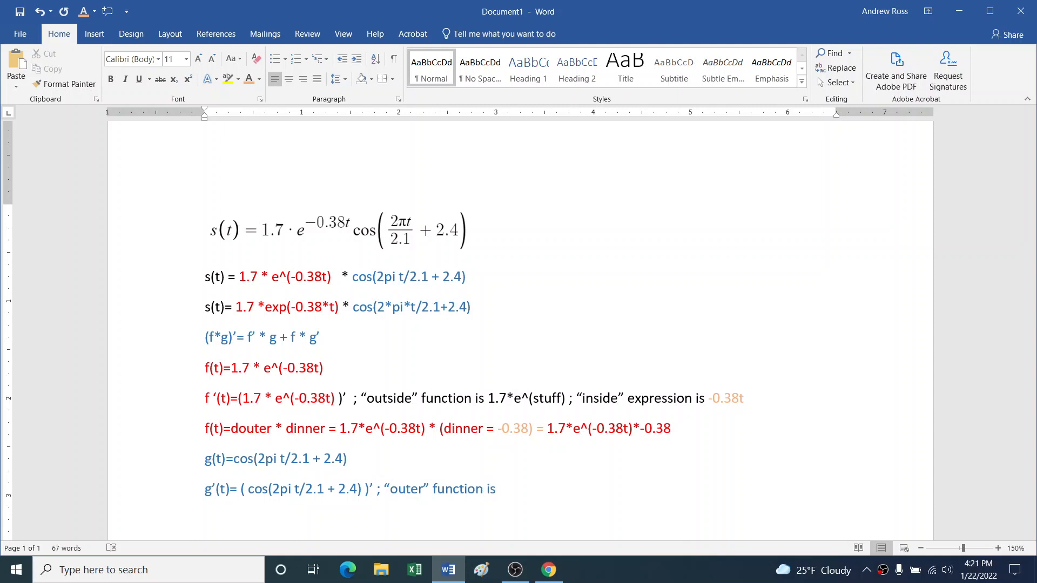
{"action": "type", "text": "cos(stuf"}
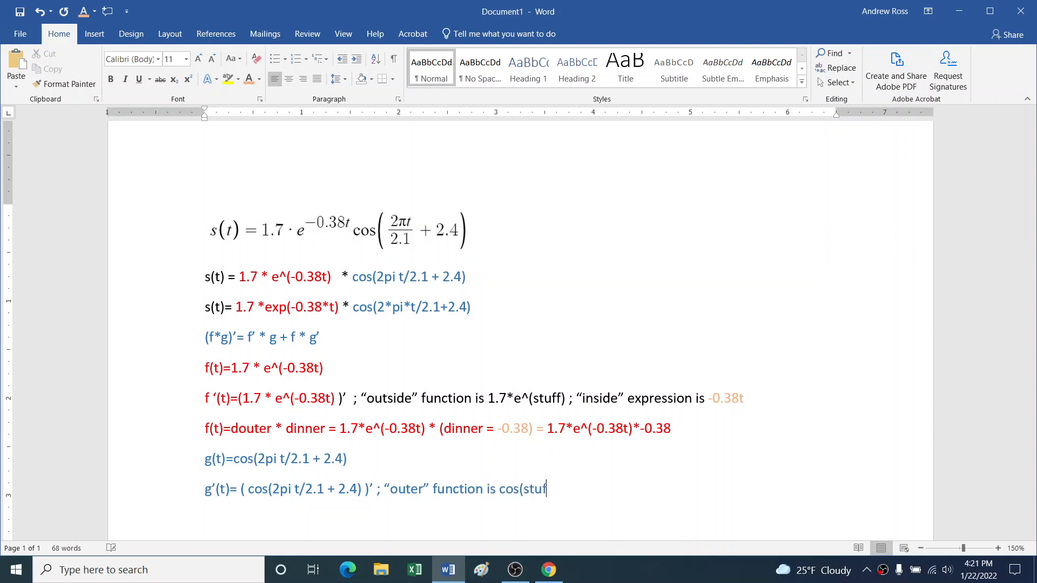
{"action": "type", "text": "f) ; \""}
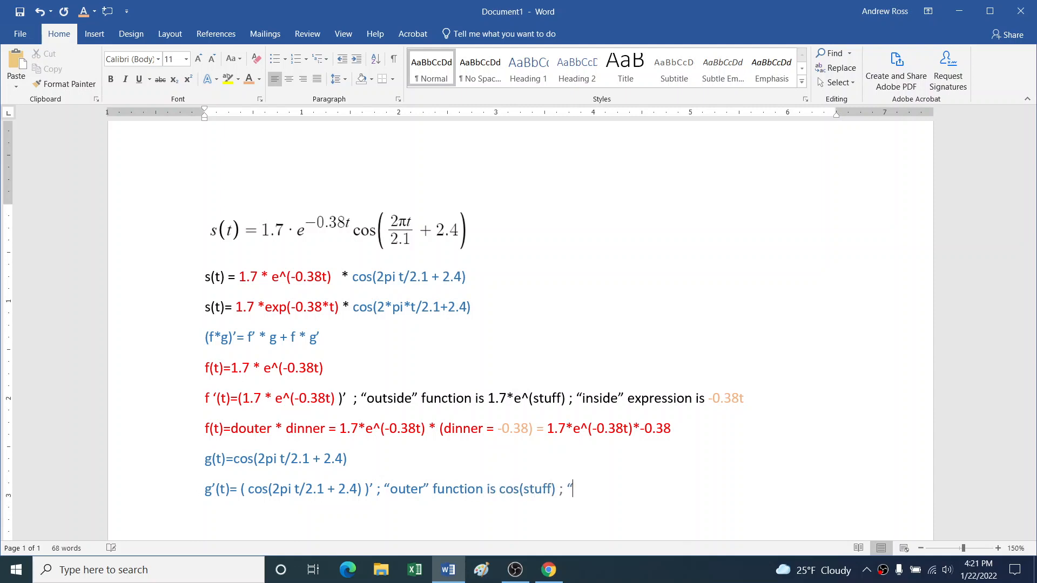
{"action": "type", "text": "inner\" i"}
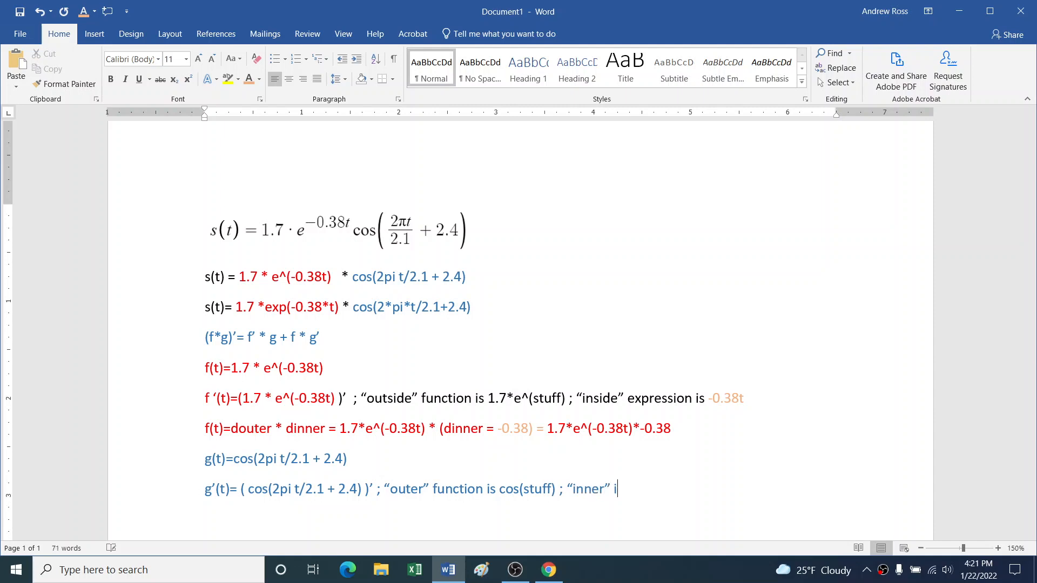
{"action": "type", "text": "s"}
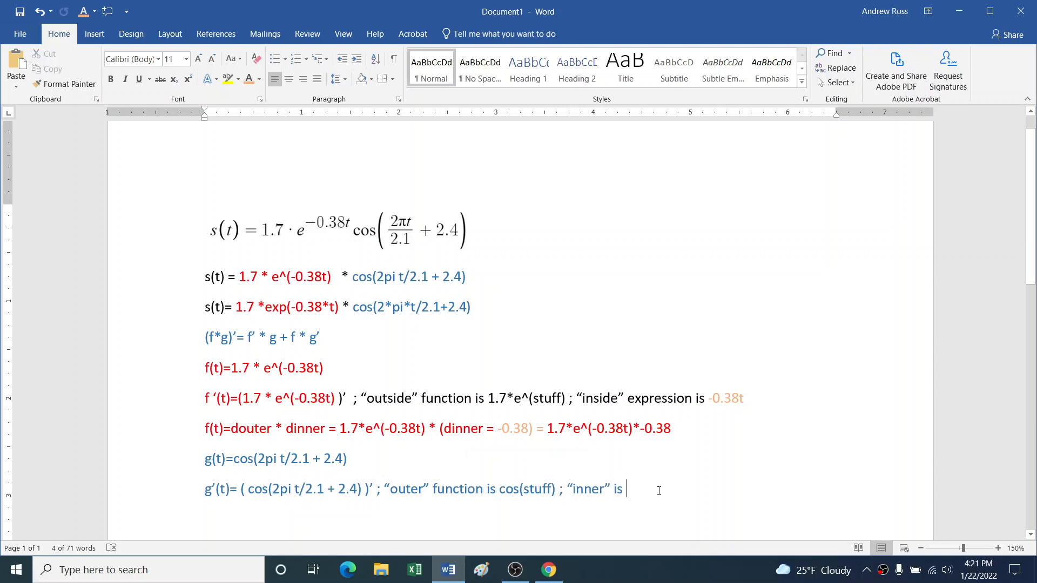
Paste the inner expression 2pi t/2.1 + 2.4 and recolour it
{"action": "key", "text": "ctrl+v"}
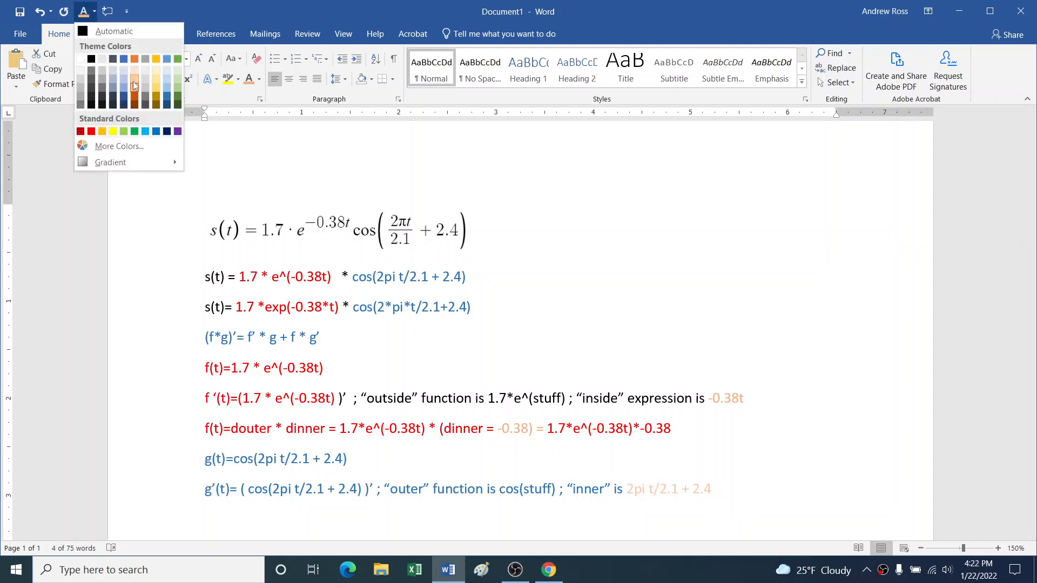
{"action": "left_click", "coordinate": [710, 489]}
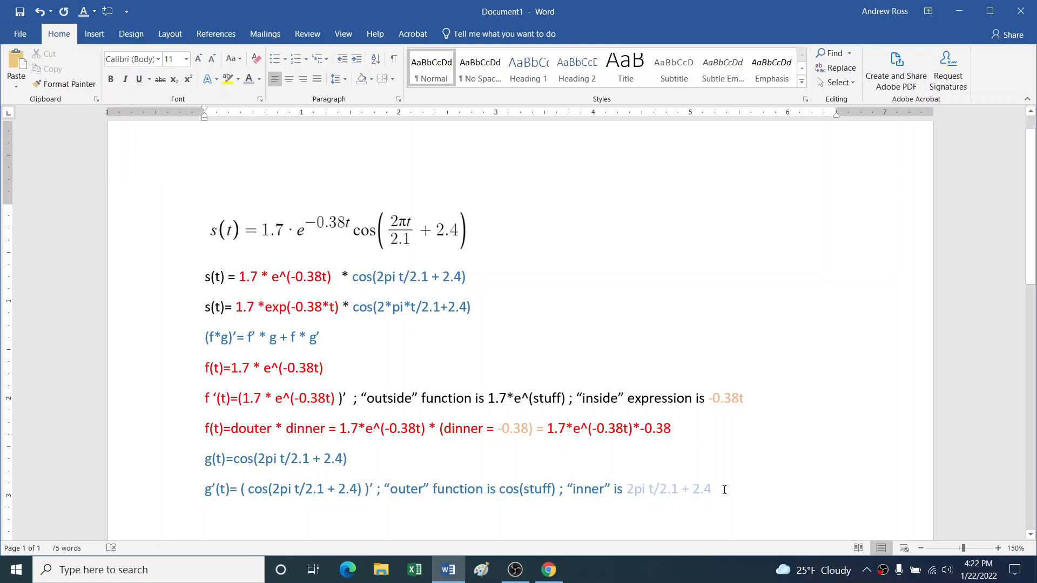
{"action": "left_click", "coordinate": [713, 489]}
{"action": "type", "text": ";"}
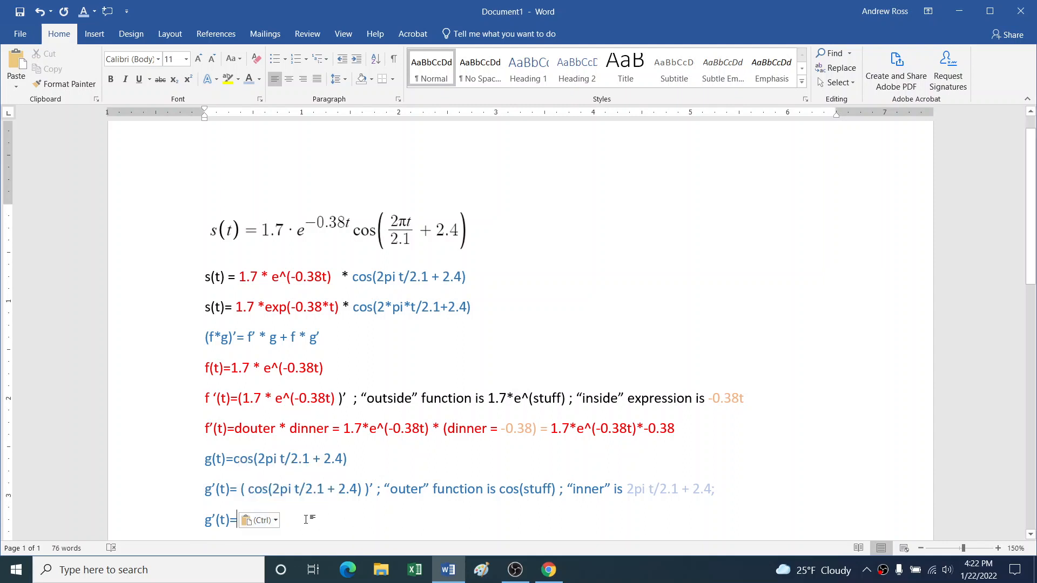
Write g'(t)=douter * dinner = -sin(2pi t/2.1 + 2.4) * (dinner = (2pi t/2.1 + 2.4)')
{"action": "type", "text": "douter * dinner ="}
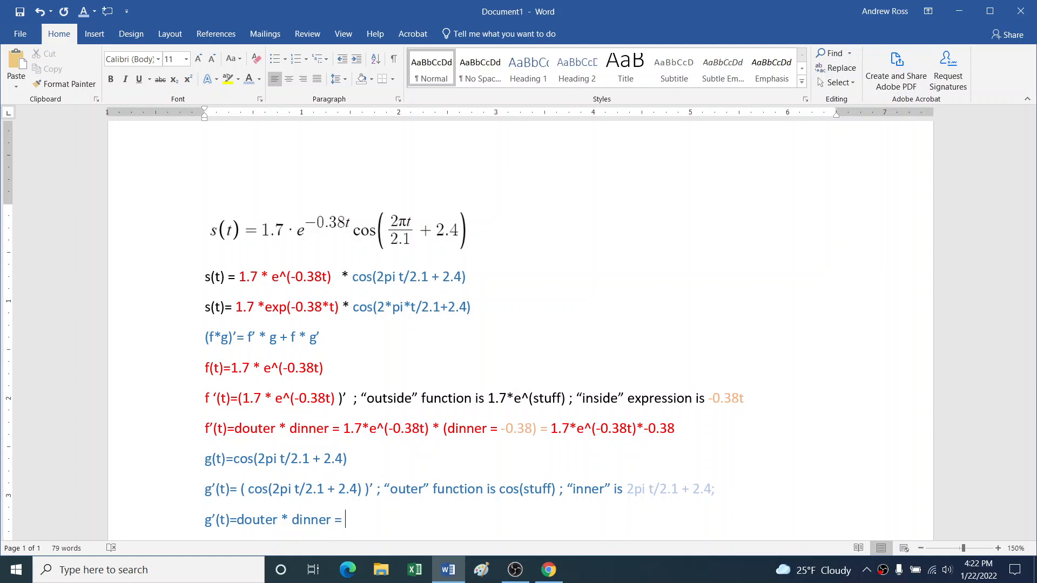
{"action": "type", "text": "-sin("}
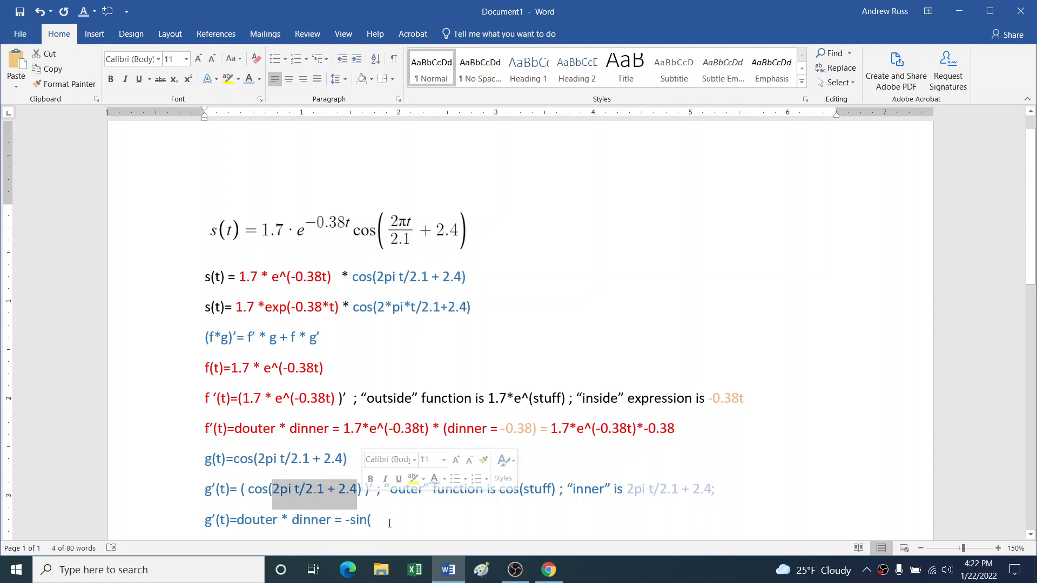
{"action": "type", "text": "2pi t/2.1 + 2.4) * ("}
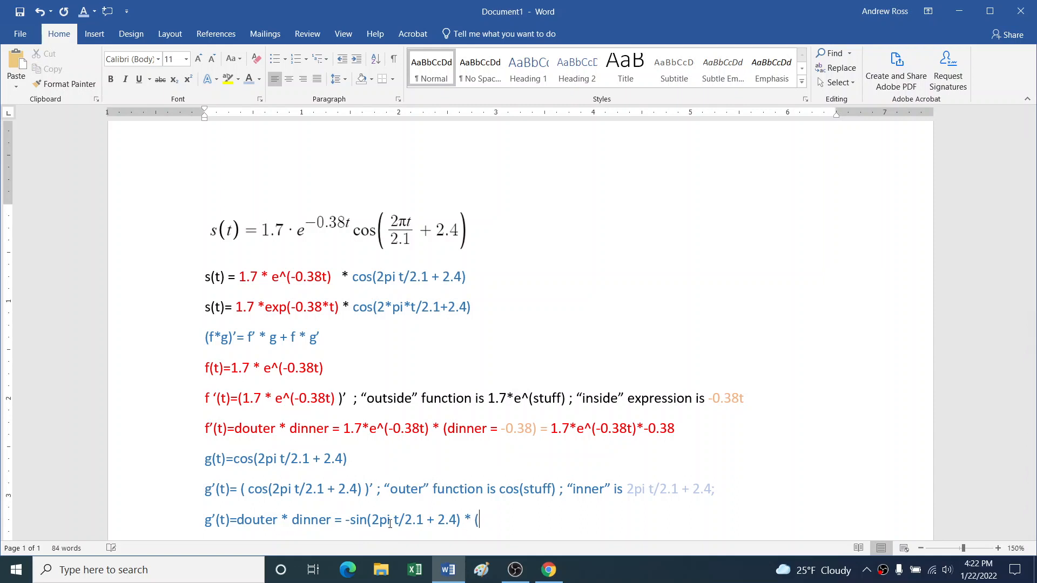
{"action": "type", "text": "d"}
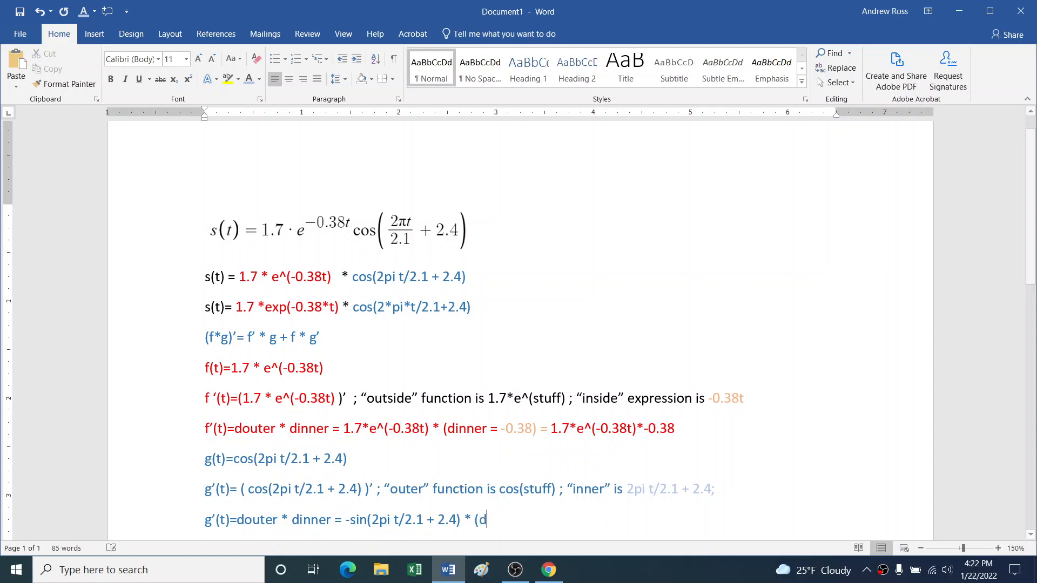
{"action": "type", "text": "inner = ()"}
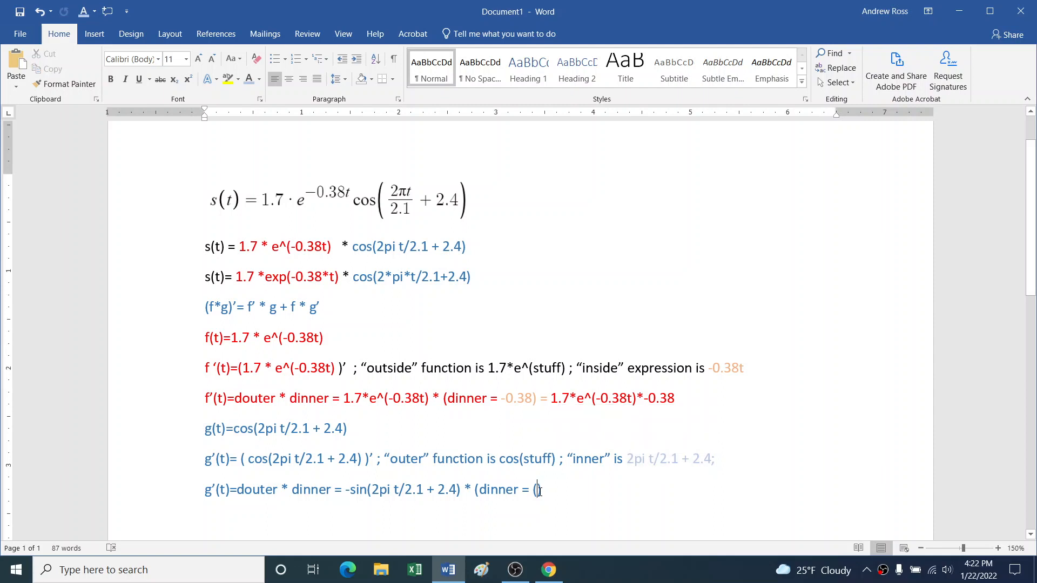
{"action": "type", "text": "2pi t/2.1 + 2.4)'"}
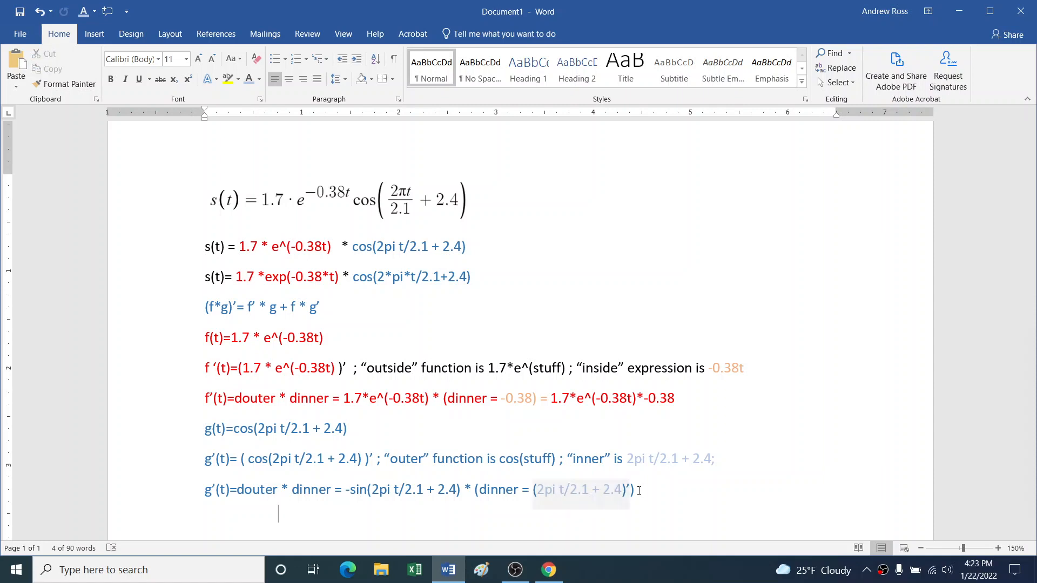
Work out the inner derivative (2pi t/2.1 + 2.4)' = 2pi * 1 /2.1 + 0 on a new line
{"action": "type", "text": "(2pi t/2.1 + 2.4)'"}
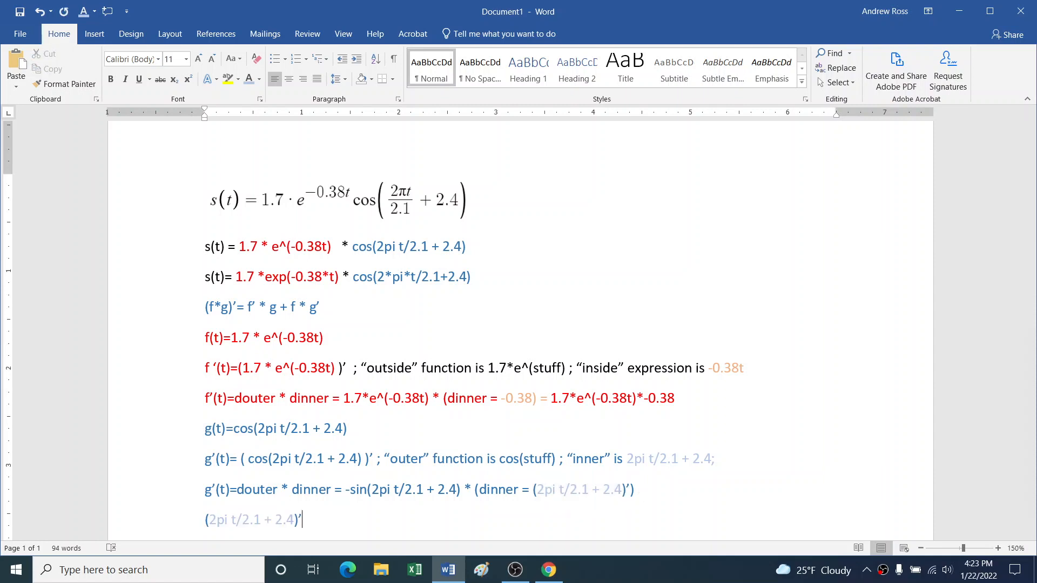
{"action": "type", "text": "="}
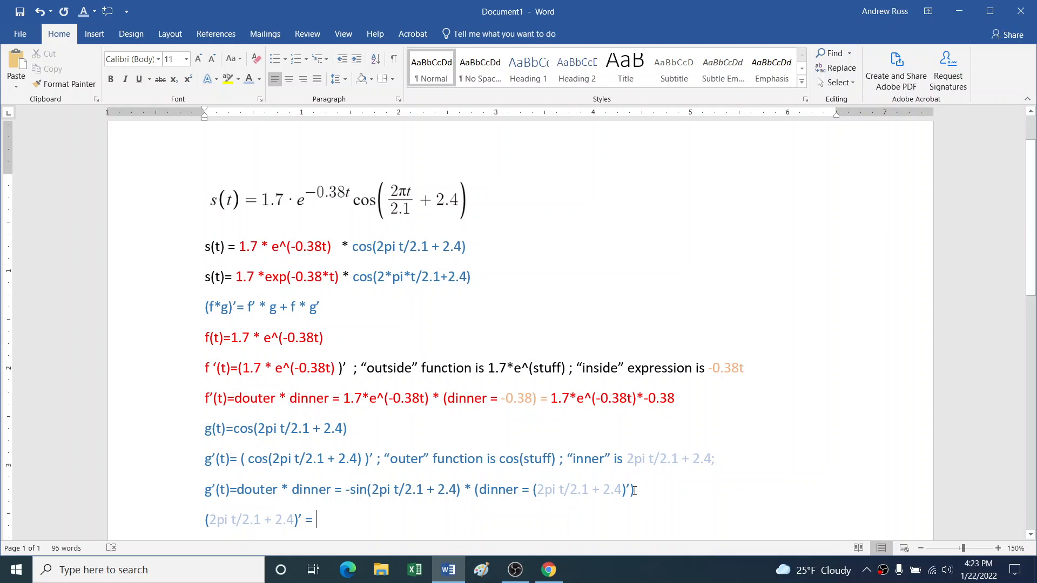
{"action": "type", "text": "2pi"}
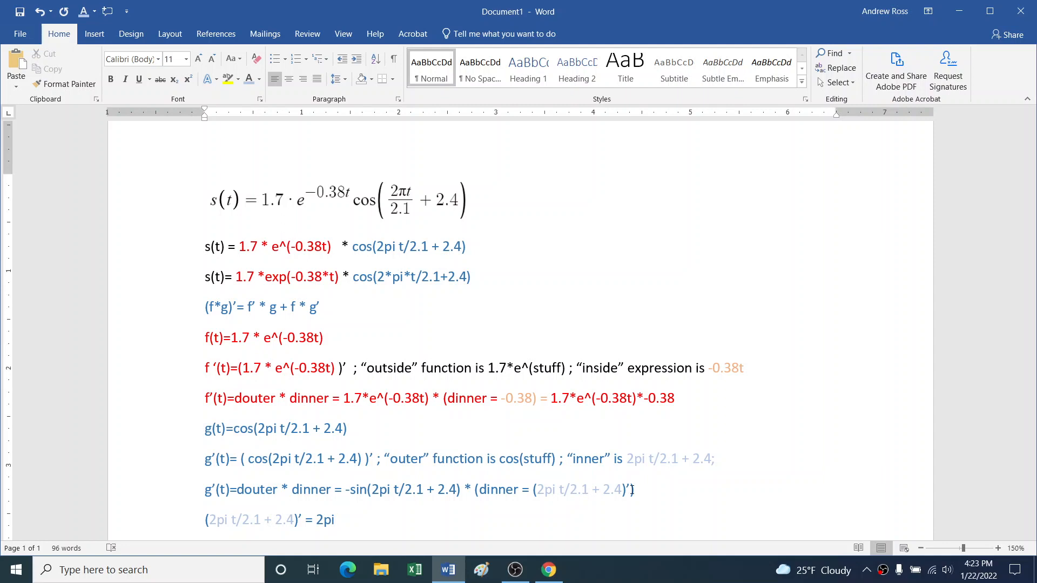
{"action": "type", "text": "*"}
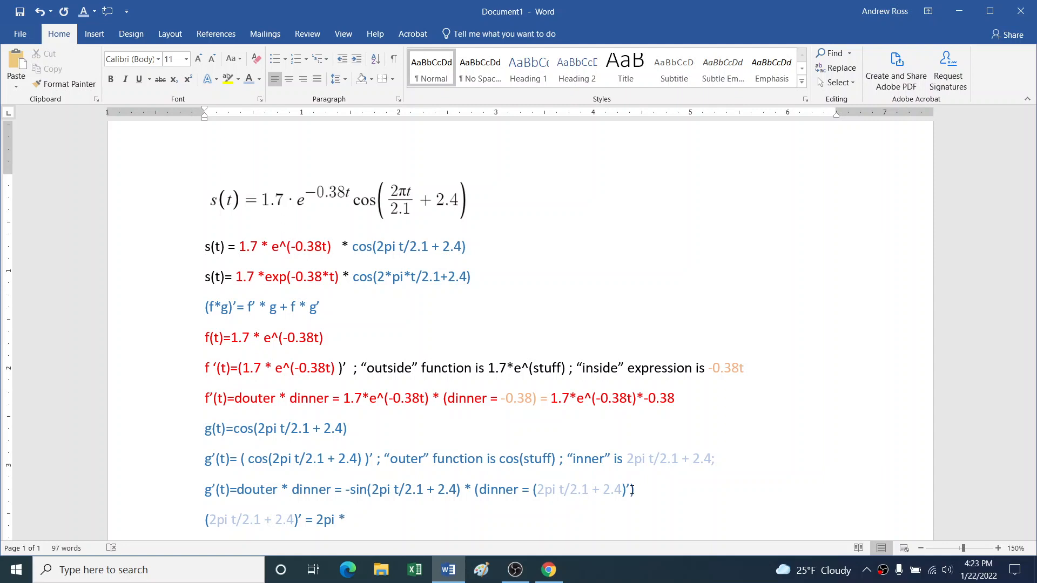
{"action": "type", "text": "1"}
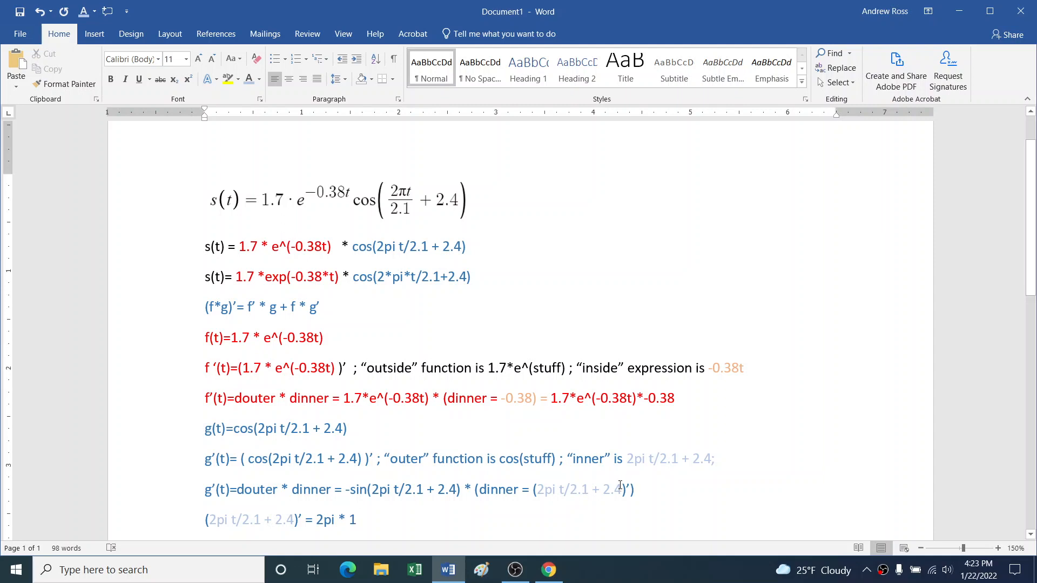
{"action": "type", "text": "*(1/2.1)"}
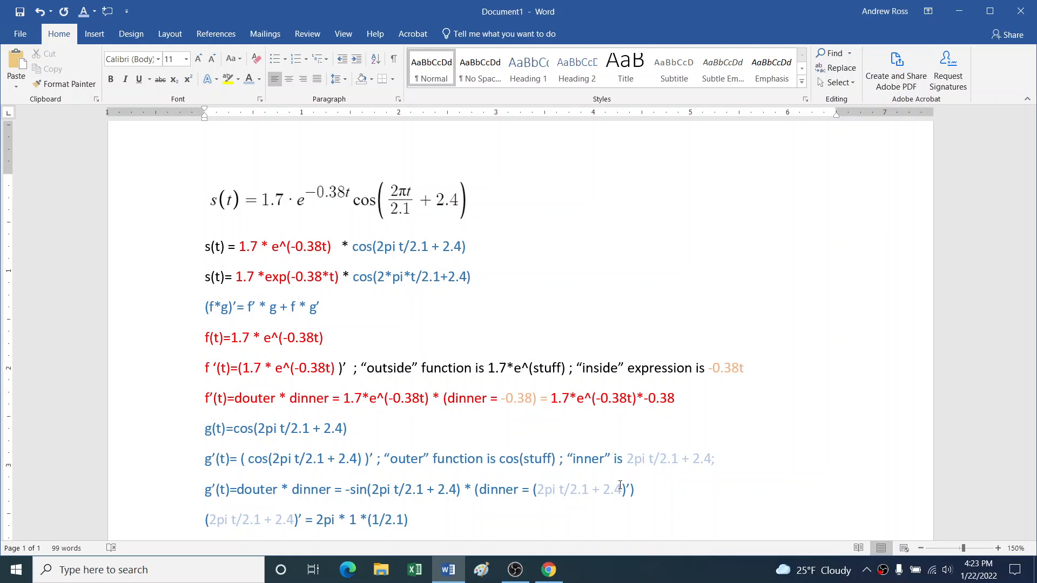
{"action": "left_click", "coordinate": [381, 520]}
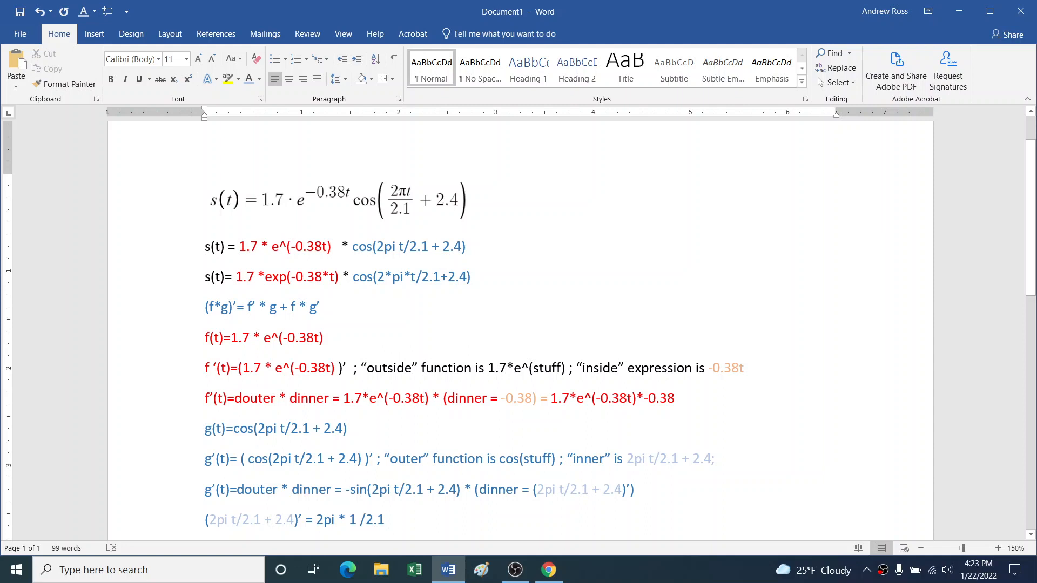
{"action": "type", "text": "+"}
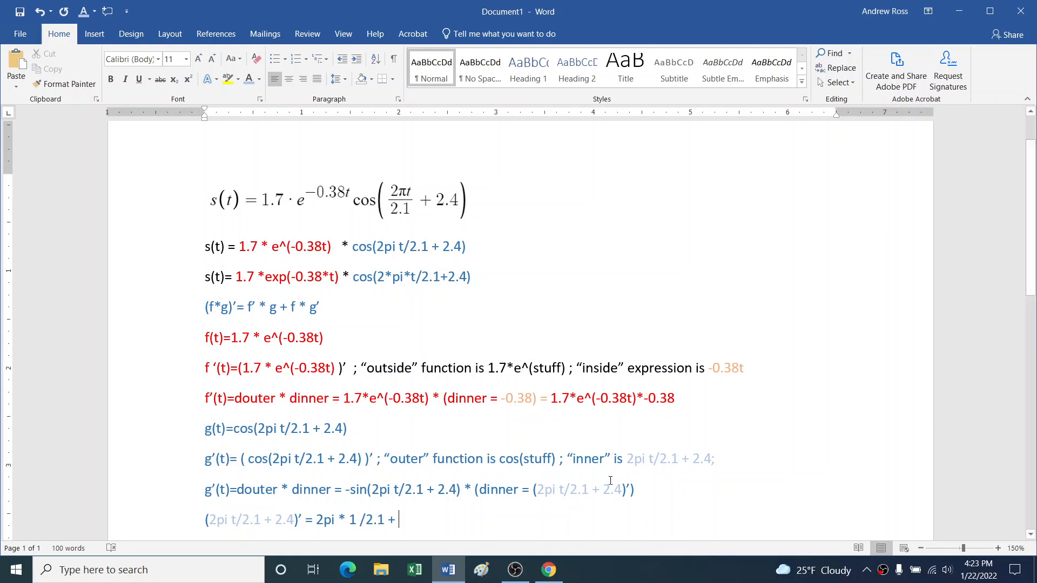
{"action": "type", "text": "0"}
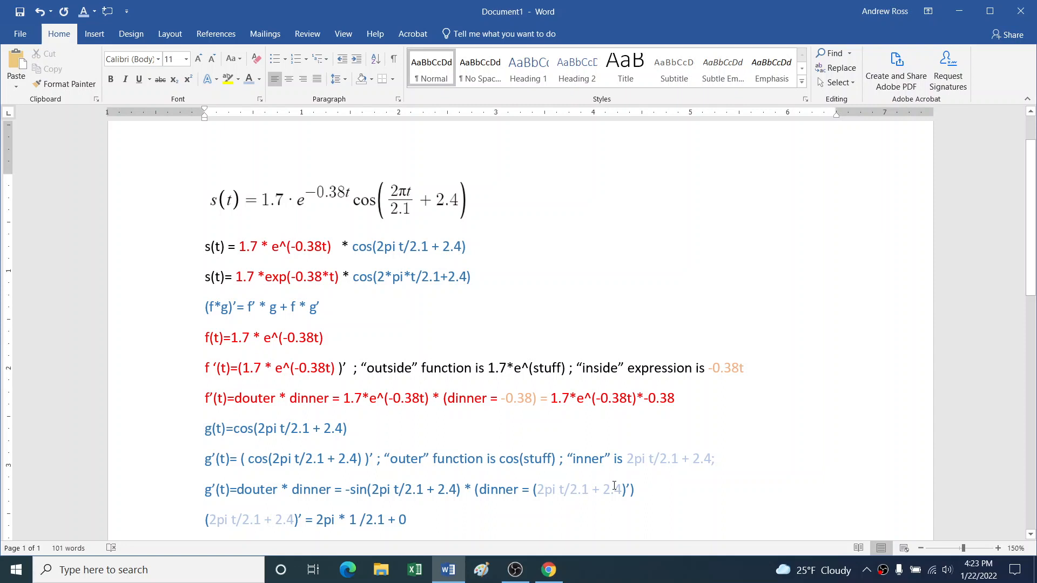
Assemble g'(t) = -sin(2pi t/2.1 + 2.4)* (2pi * 1 /2.1 + 0) from the pasted outer and inner derivatives
{"action": "type", "text": "G'"}
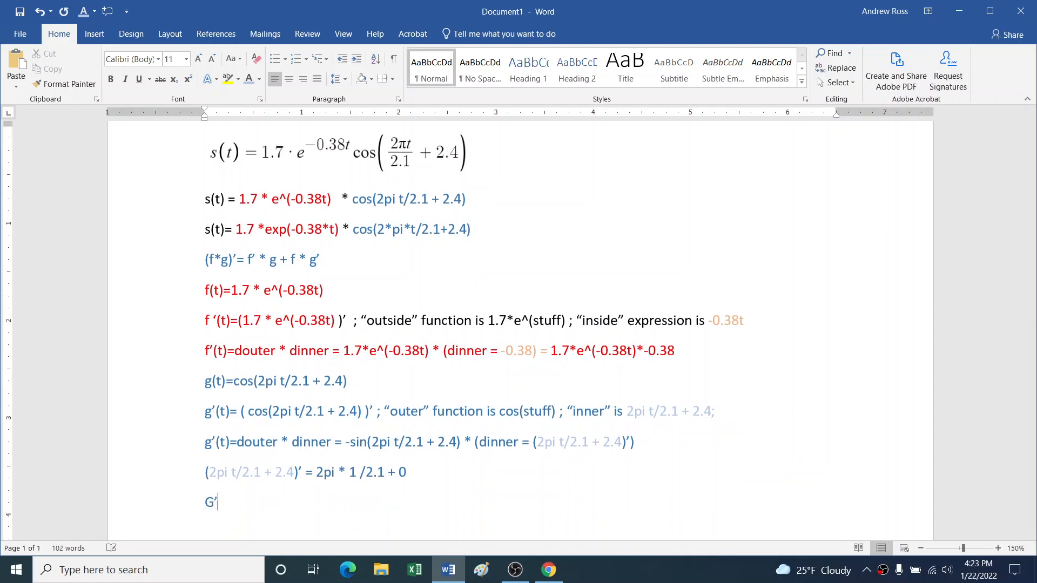
{"action": "type", "text": "g"}
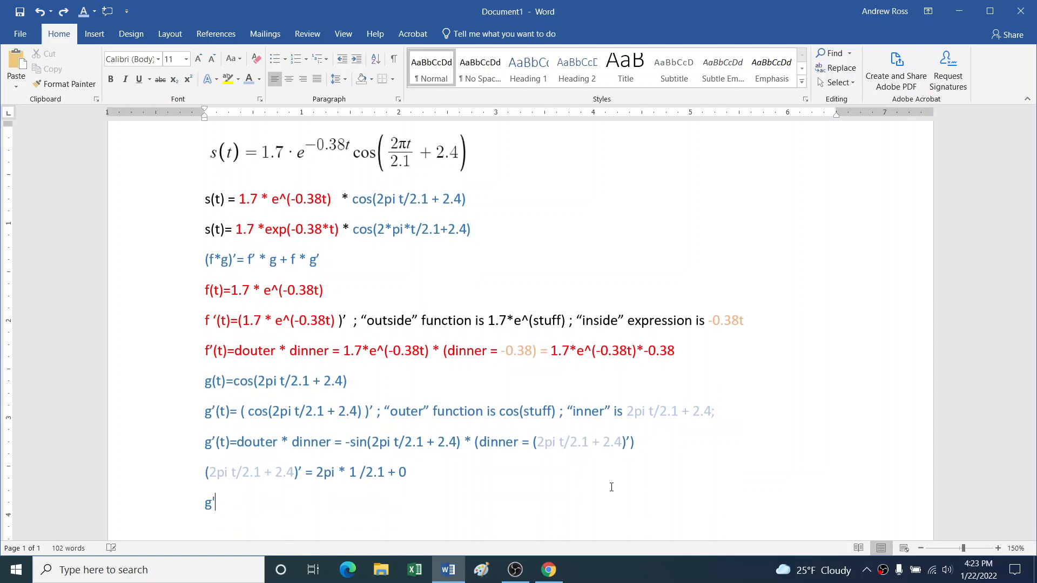
{"action": "type", "text": "'(t) ="}
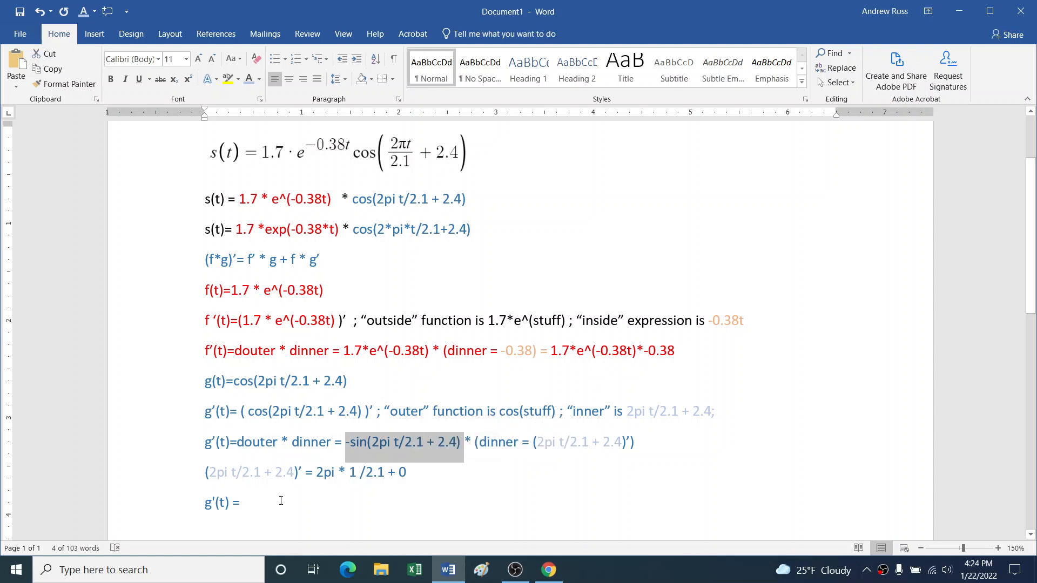
{"action": "key", "text": "ctrl+v"}
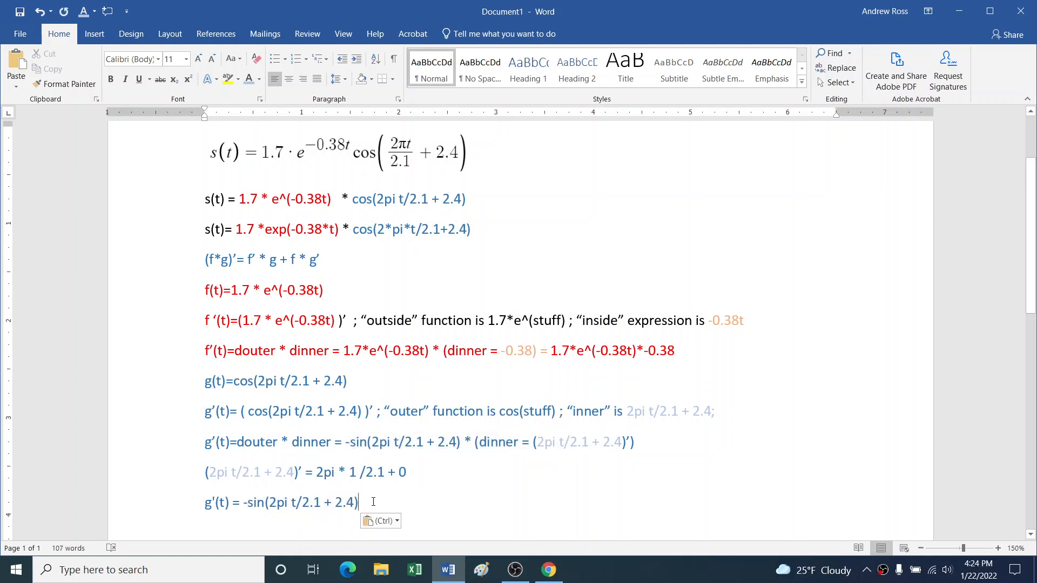
{"action": "type", "text": "*"}
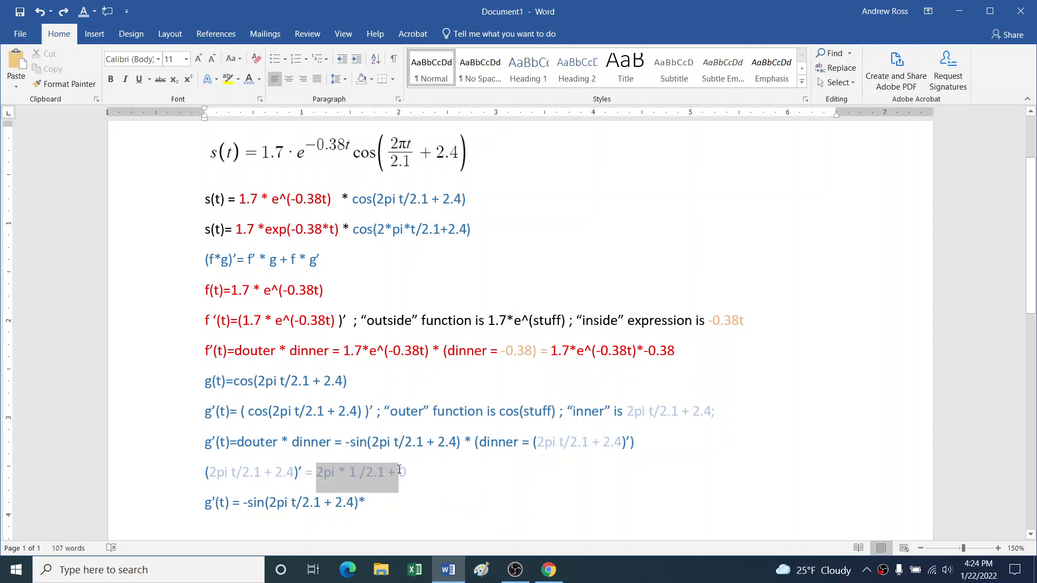
{"action": "key", "text": "ctrl+v"}
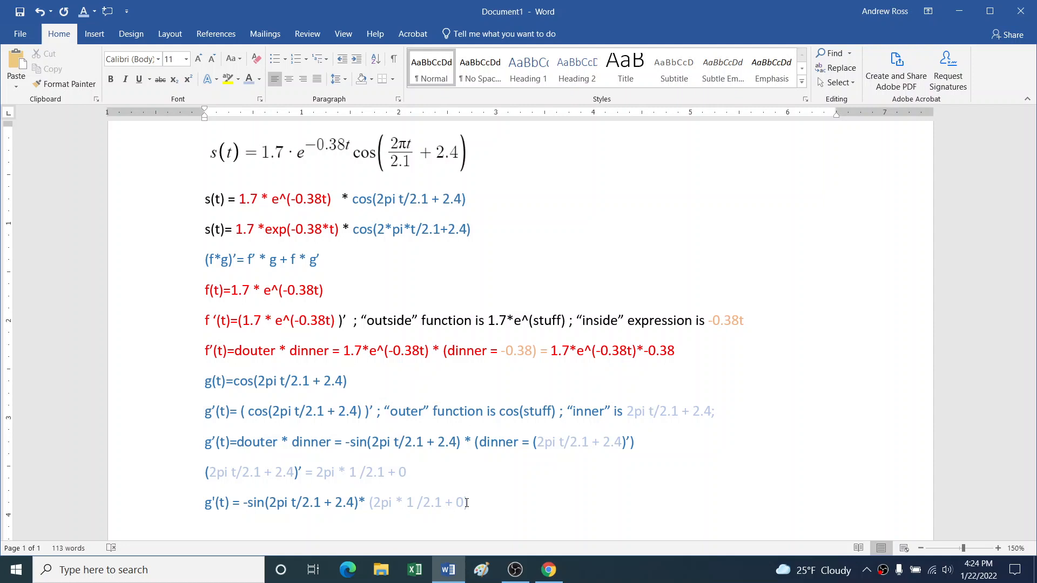
{"action": "type", "text": "v"}
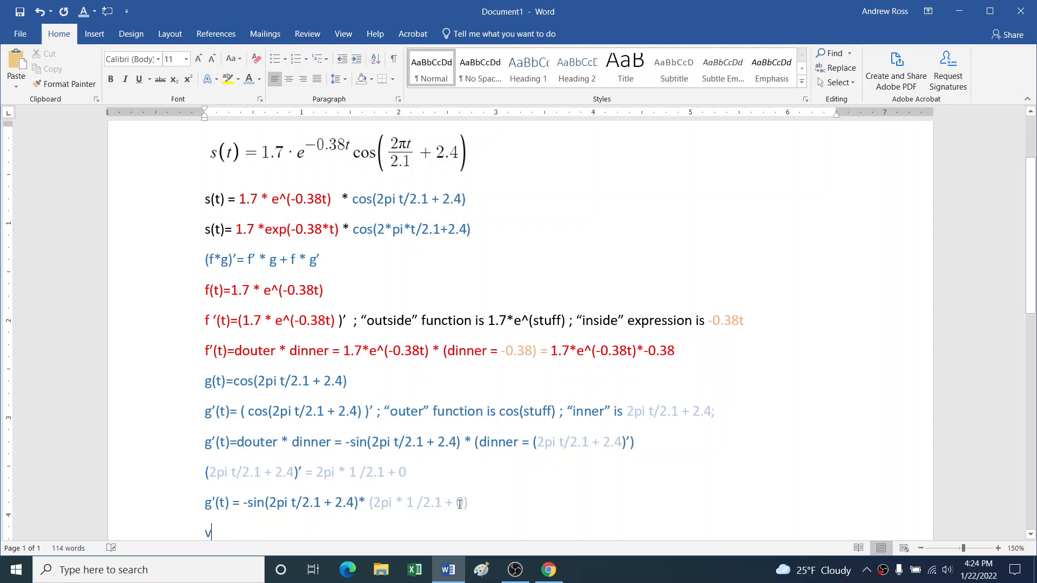
{"action": "key", "text": "backspace"}
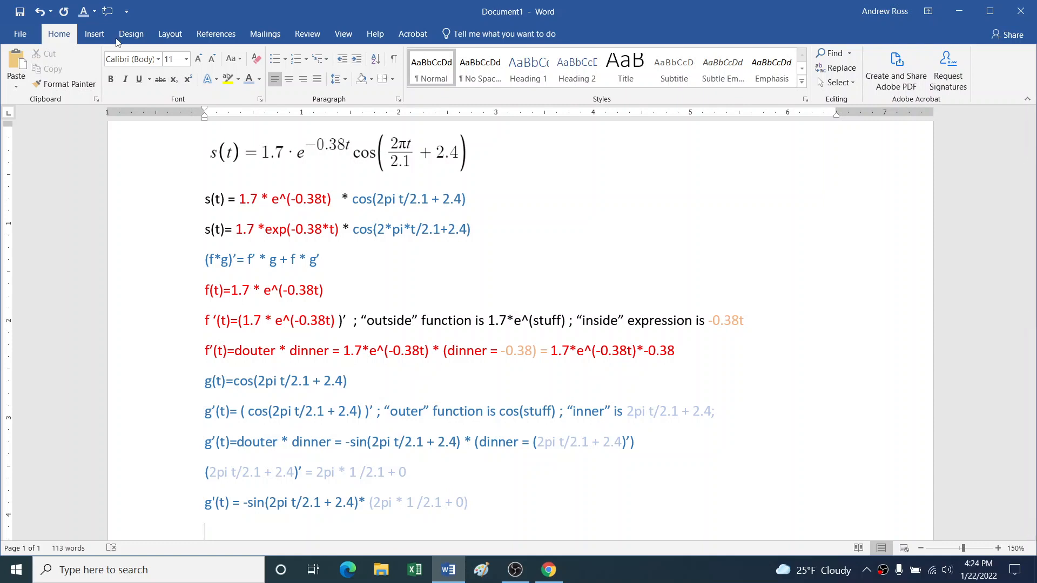
{"action": "left_click", "coordinate": [95, 12]}
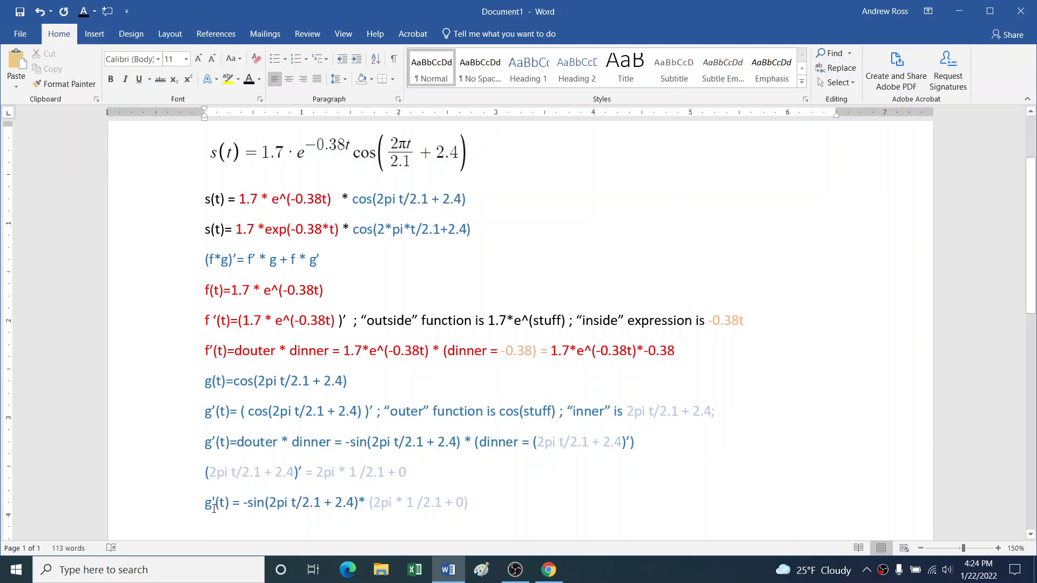
Write the product-rule line v(t)= s'(t) = f' * g + g * f' =
{"action": "type", "text": "v(t)="}
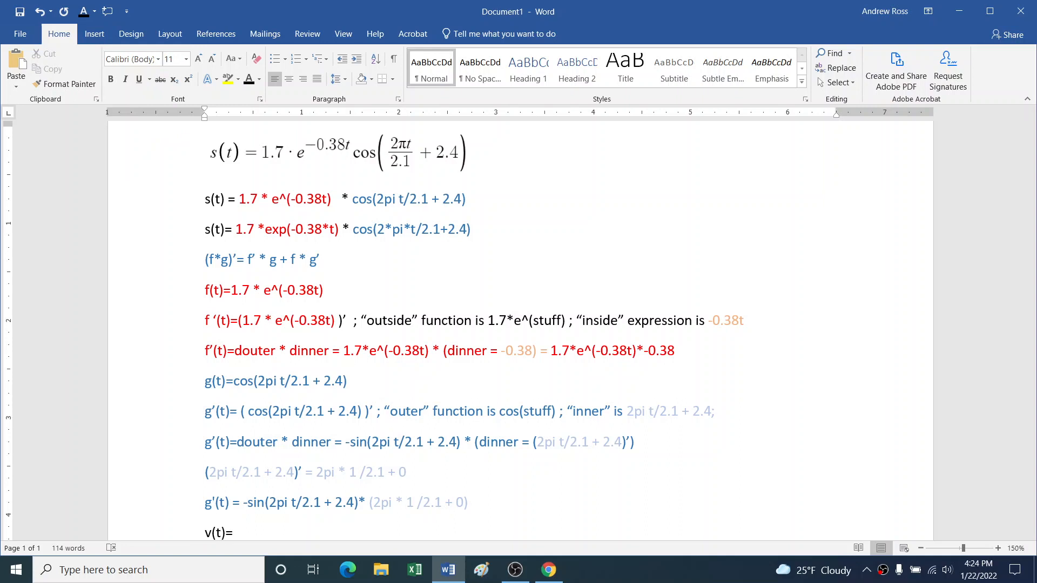
{"action": "type", "text": "s'(t)"}
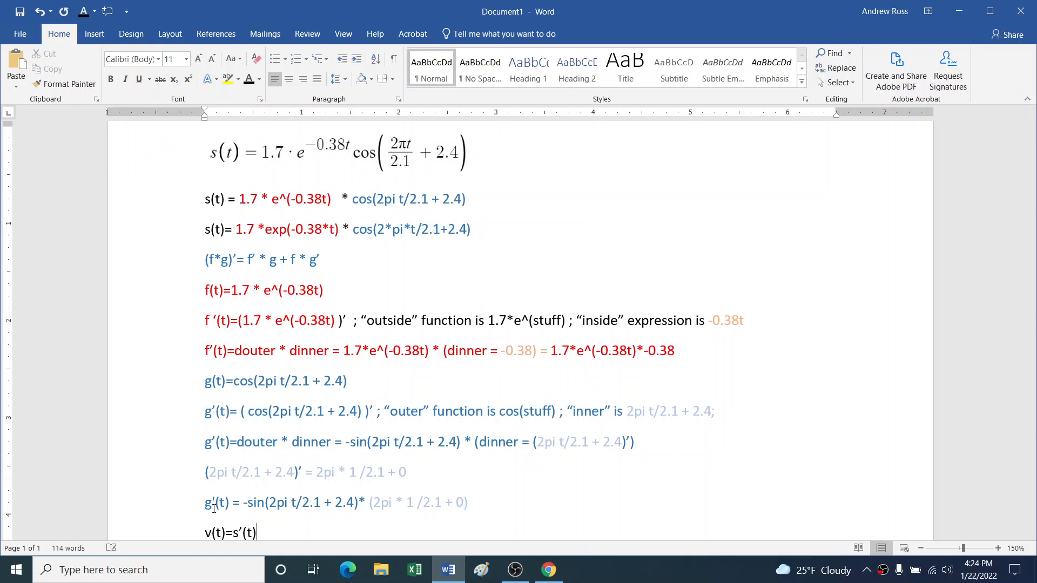
{"action": "type", "text": "="}
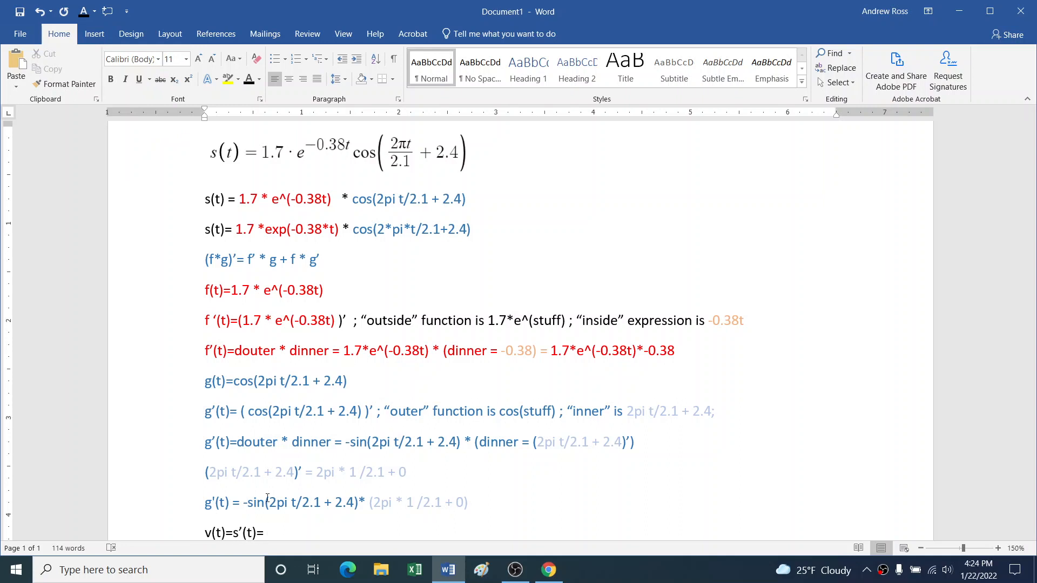
{"action": "type", "text": "f'"}
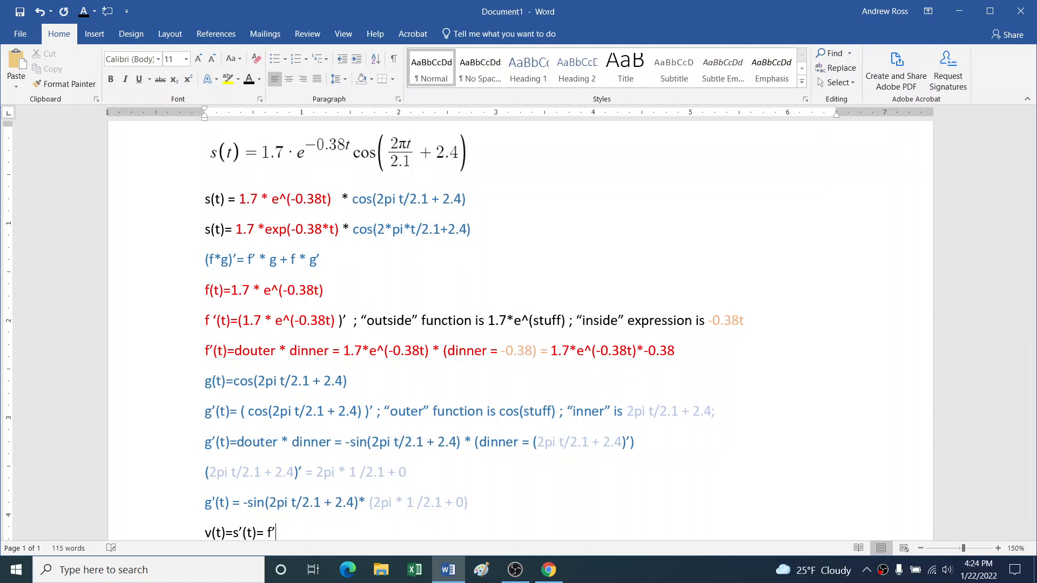
{"action": "type", "text": "* g + g *"}
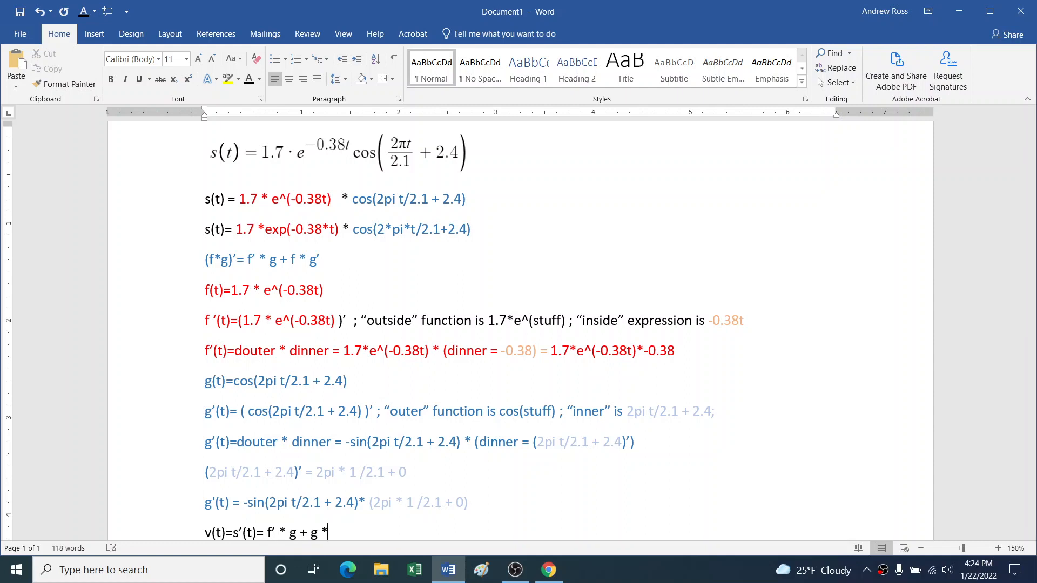
{"action": "type", "text": "f' ="}
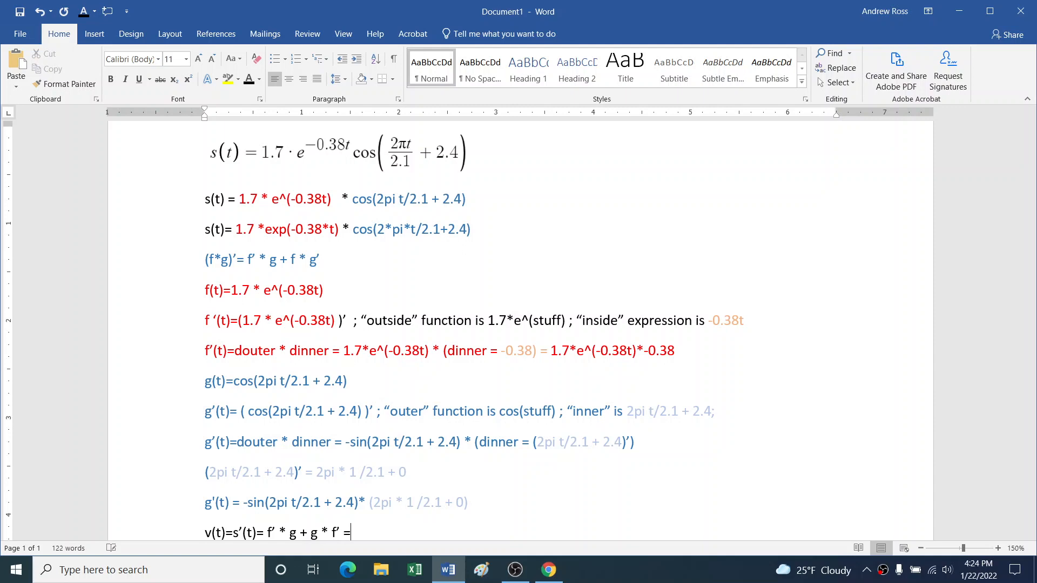
{"action": "scroll", "scroll_direction": "down", "scroll_amount": 3}
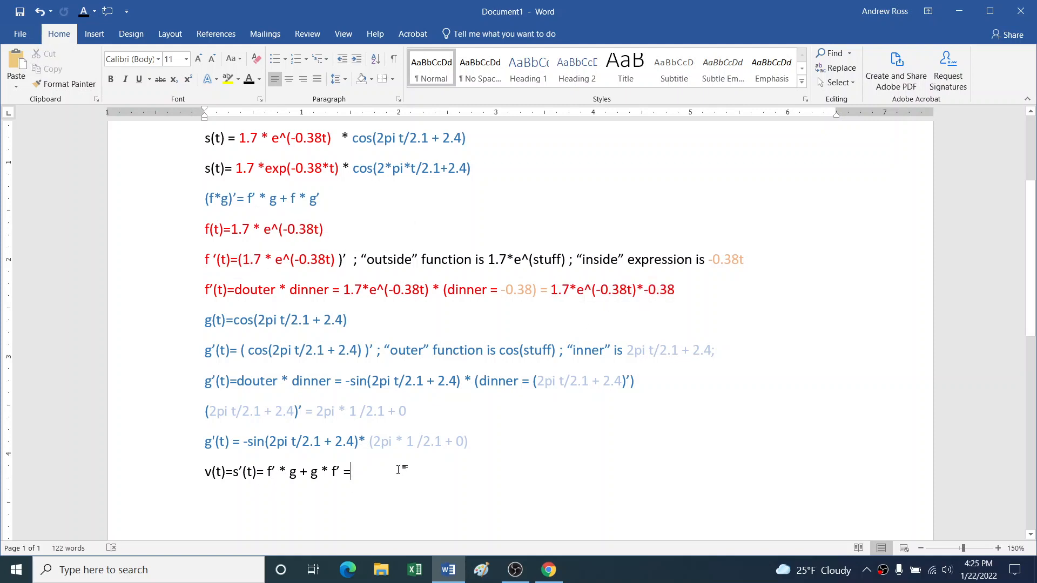
Expand it as 1.7*e^(-0.38t)*-0.38 * … + 1.7 * e^(-0.38t) * …, reusing the f part from the s(t) line
{"action": "type", "text": "1.7*e^(-0.38t)*-0.38 * cos(2pi t/2.1 + 2.4"}
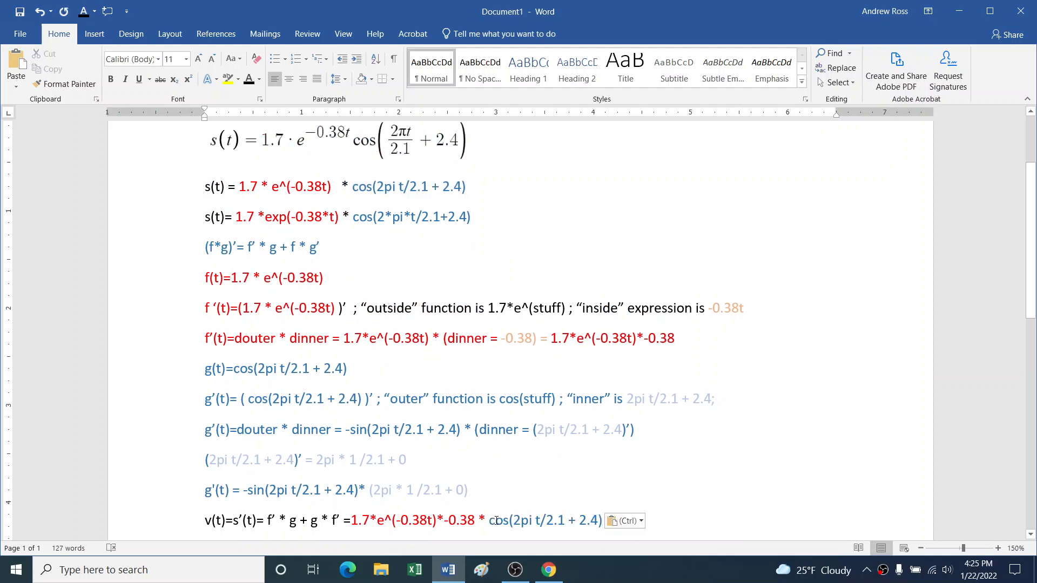
{"action": "type", "text": "+"}
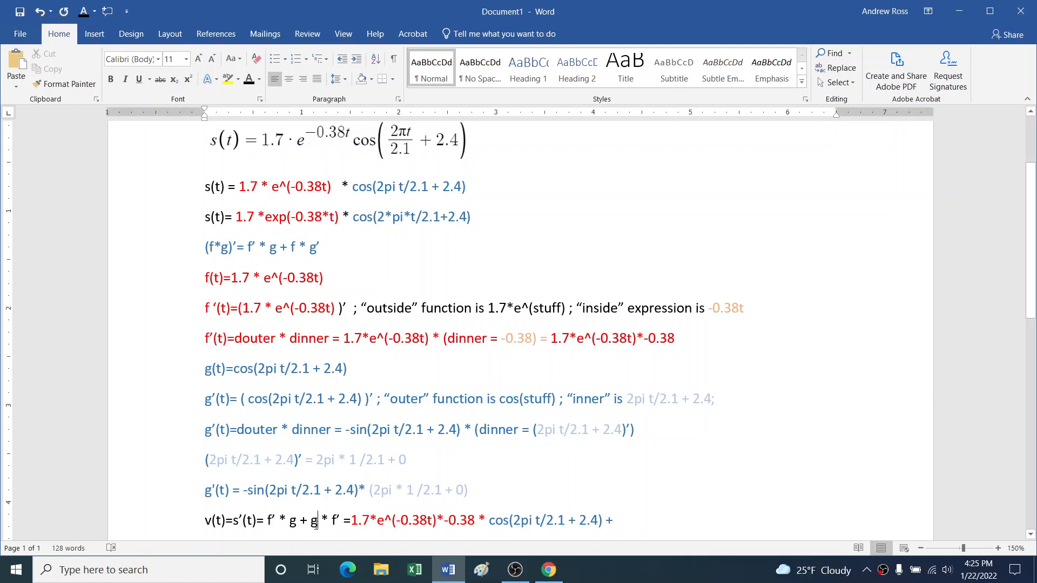
{"action": "type", "text": "f"}
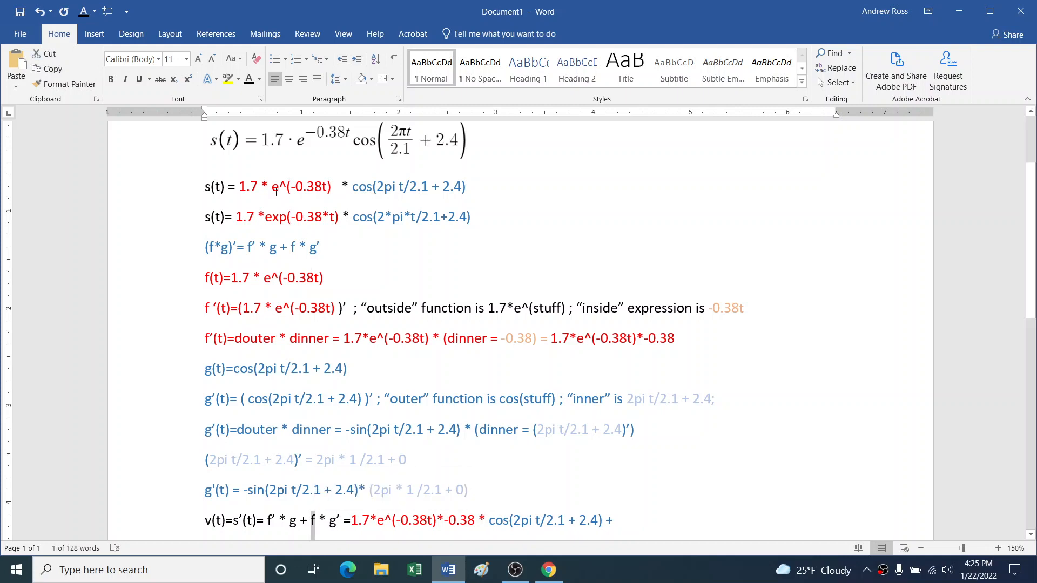
{"action": "left_click_drag", "start_coordinate": [238, 186], "coordinate": [334, 185]}
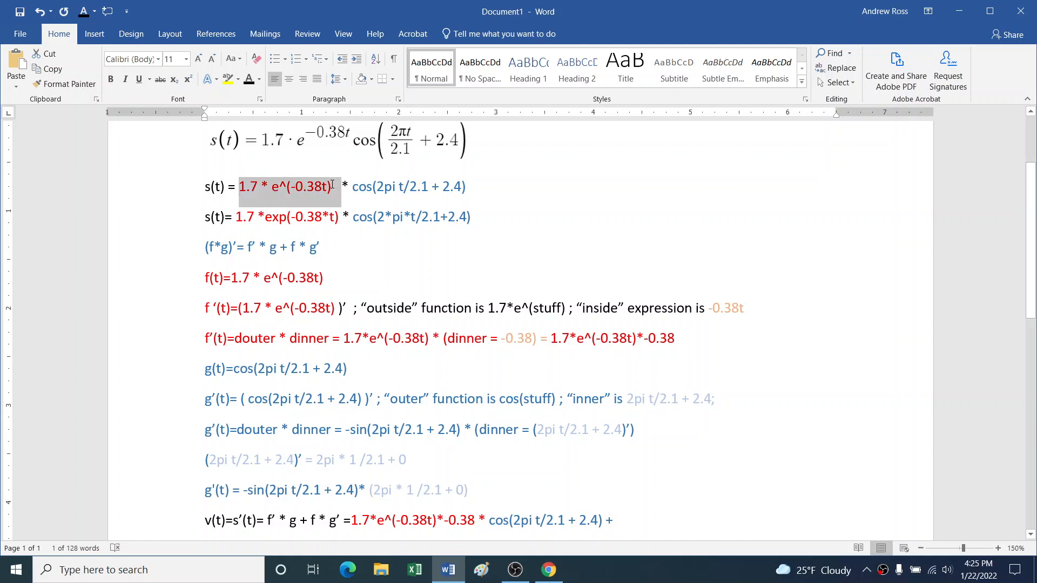
{"action": "left_click", "coordinate": [615, 520]}
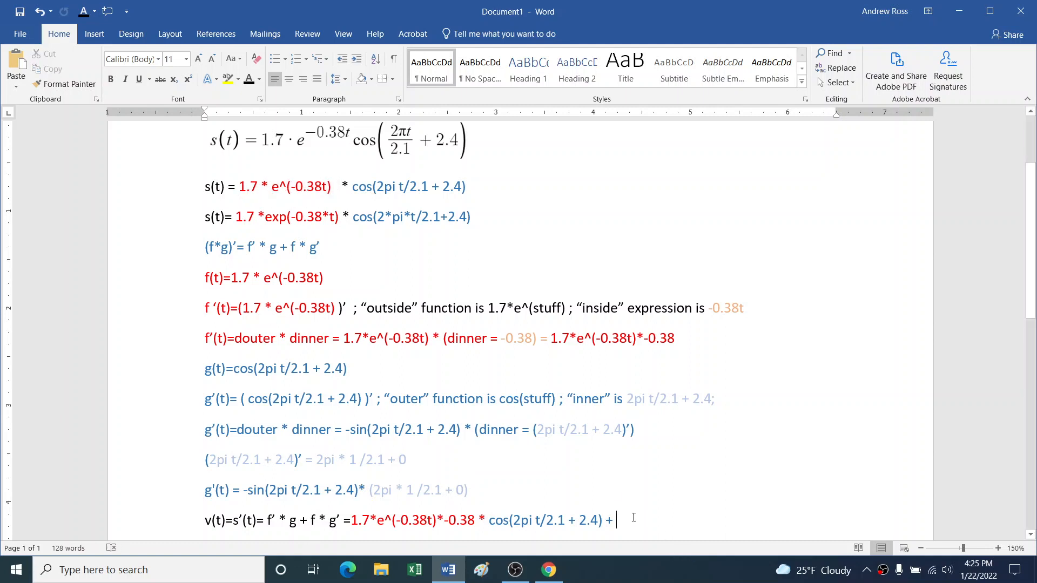
{"action": "type", "text": "1.7 * e^(-0.38t)  *"}
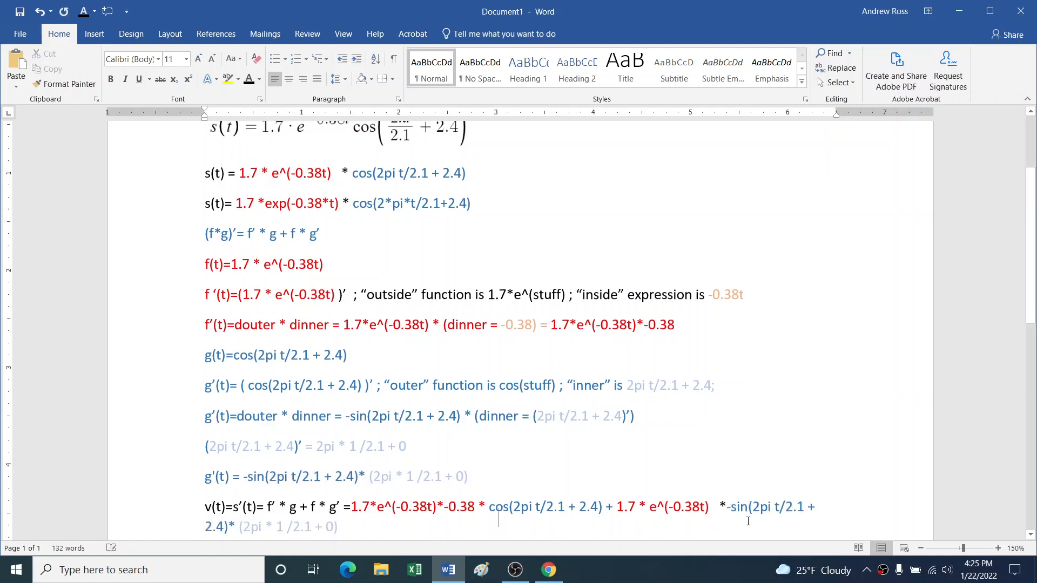
{"action": "key", "text": "ctrl+v"}
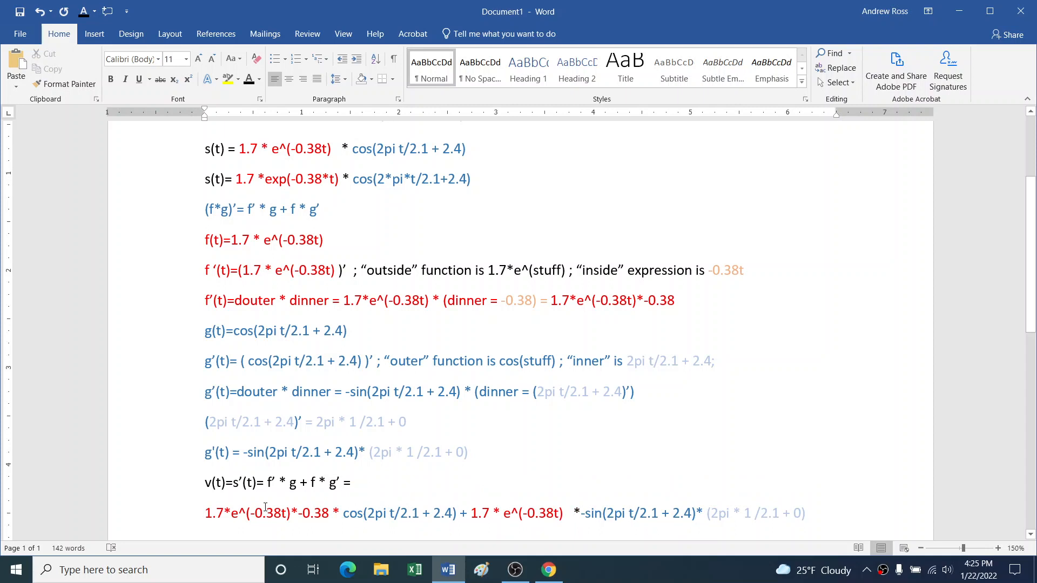
{"action": "left_click", "coordinate": [207, 513]}
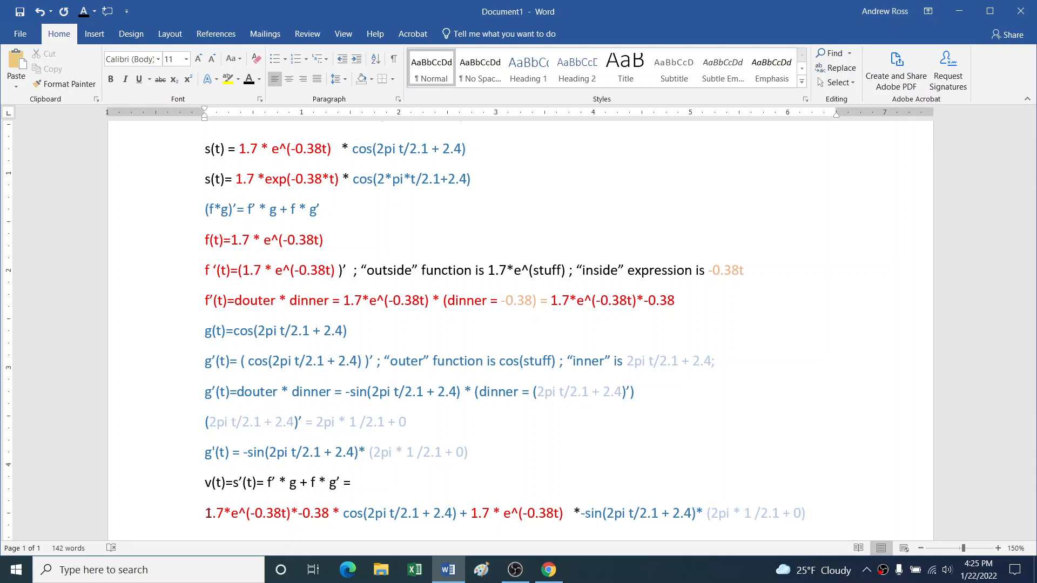
Switch to the Desmos graph and select the pasted v(t) expression row
{"action": "left_click", "coordinate": [549, 569]}
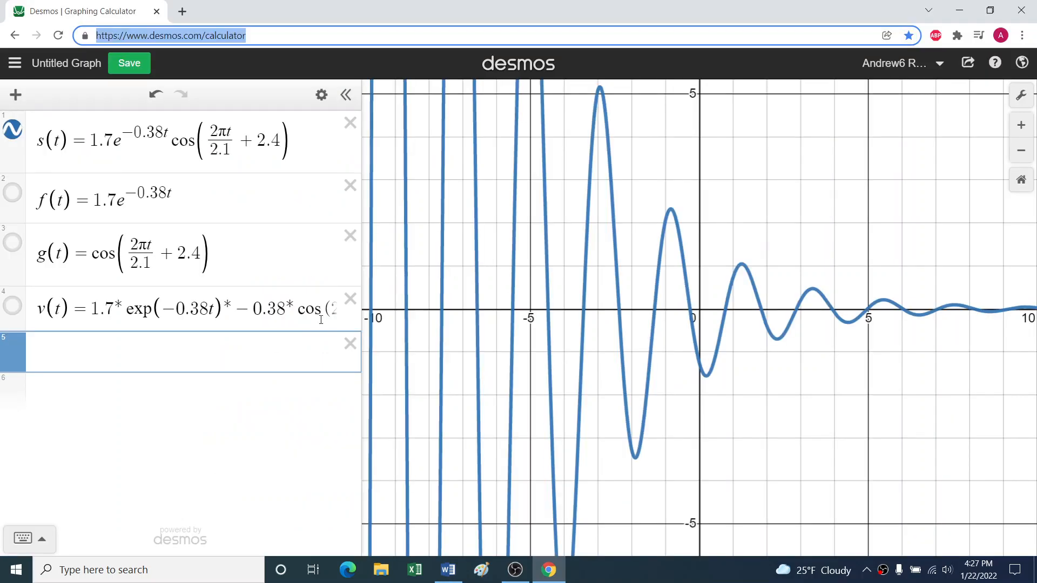
{"action": "left_click", "coordinate": [192, 309]}
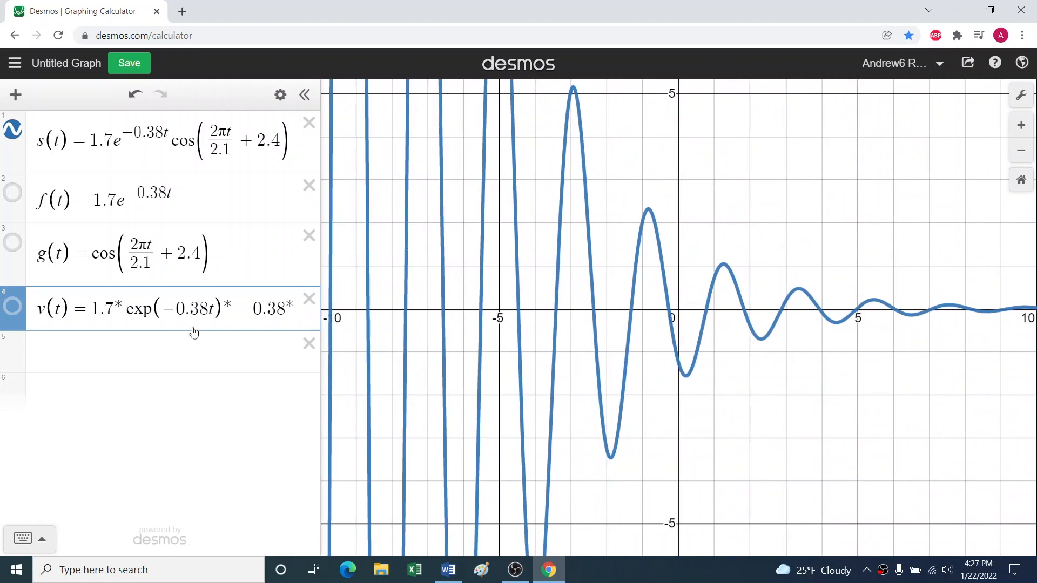
Add s'(x) as a new expression, then hide its curve to reveal the matching v(t) underneath
{"action": "type", "text": "s"}
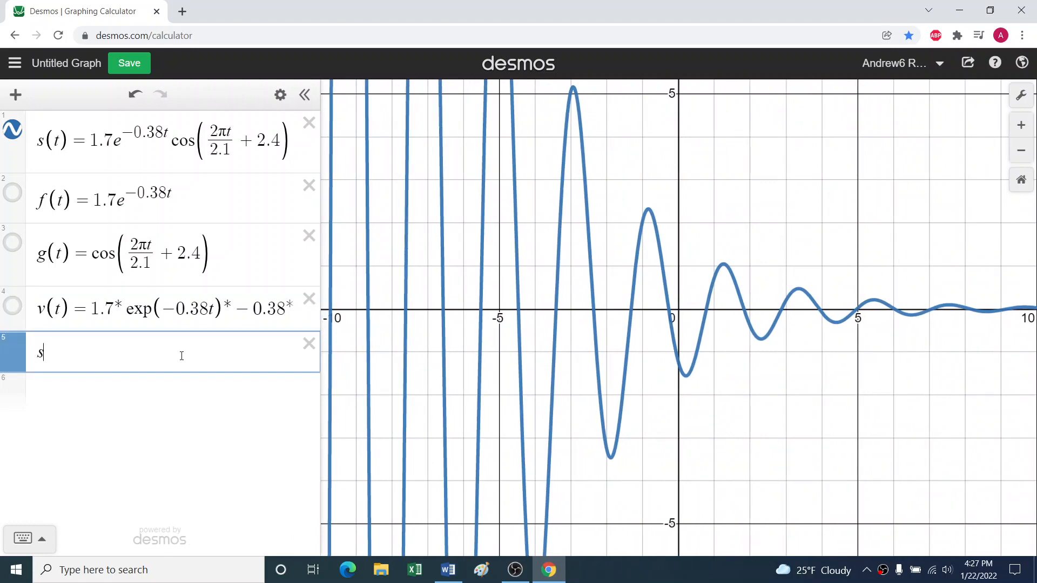
{"action": "type", "text": "'"}
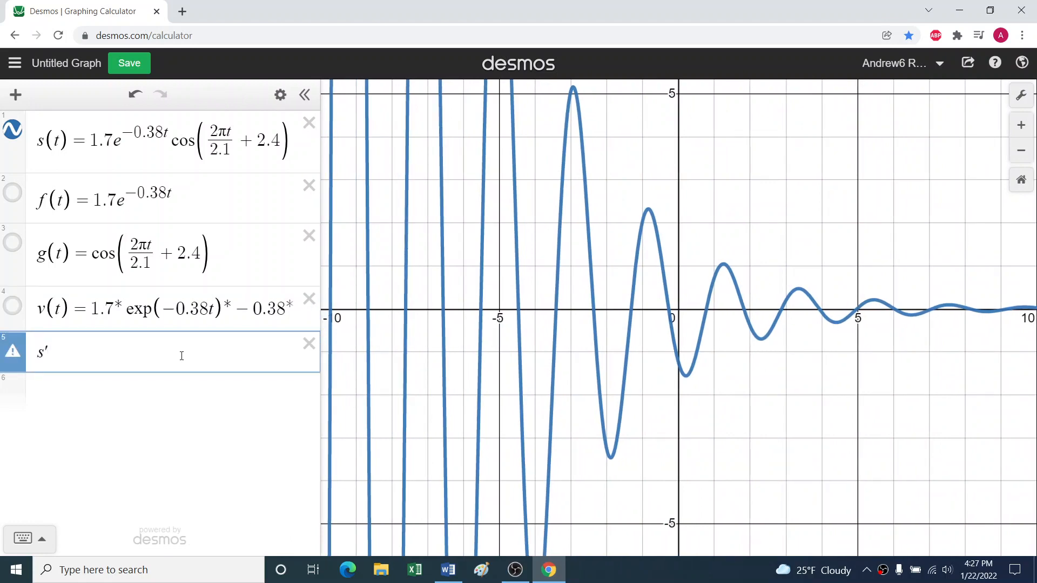
{"action": "type", "text": "("}
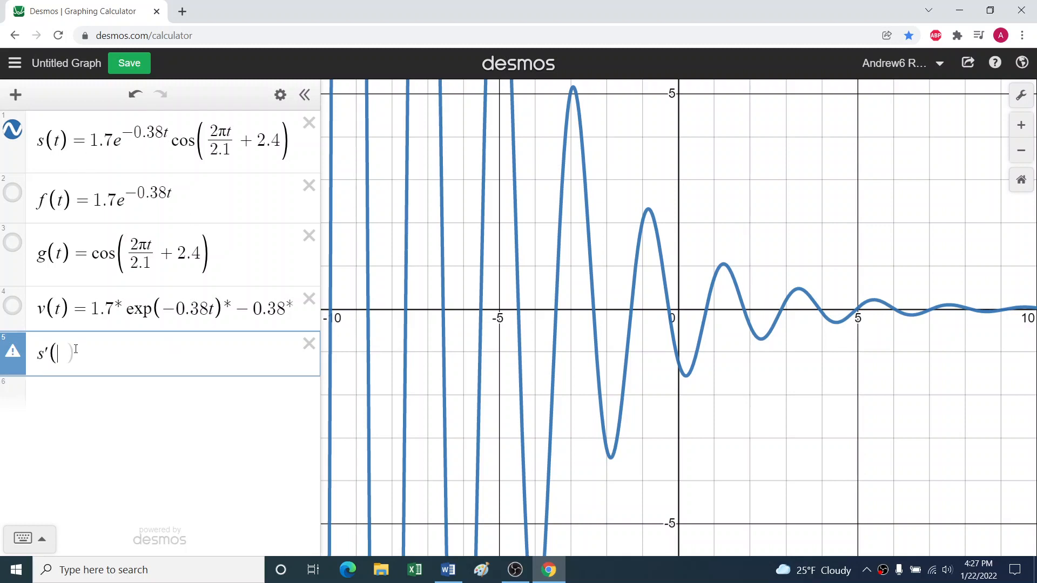
{"action": "type", "text": "t"}
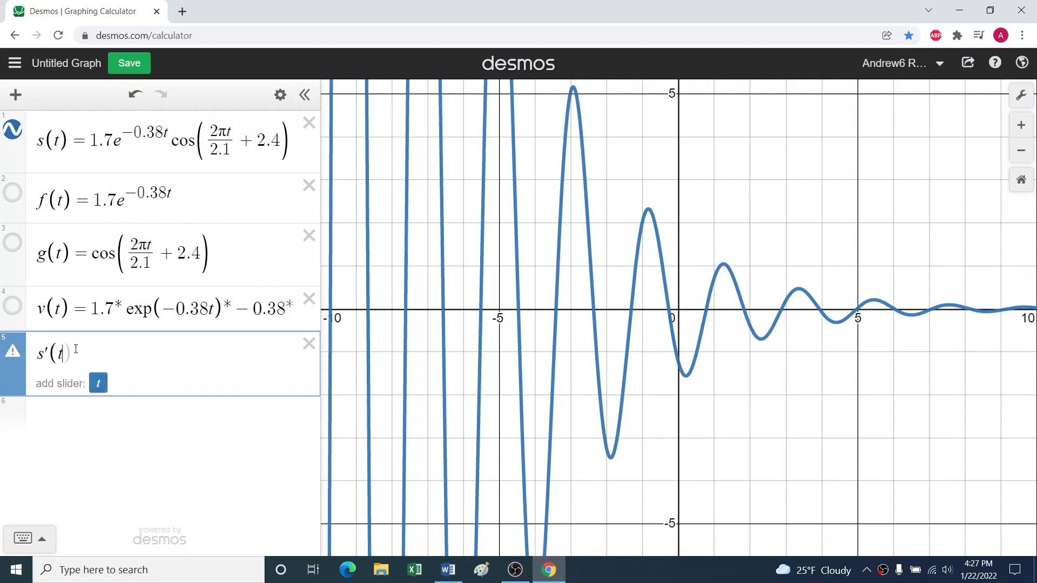
{"action": "key", "text": "Backspace"}
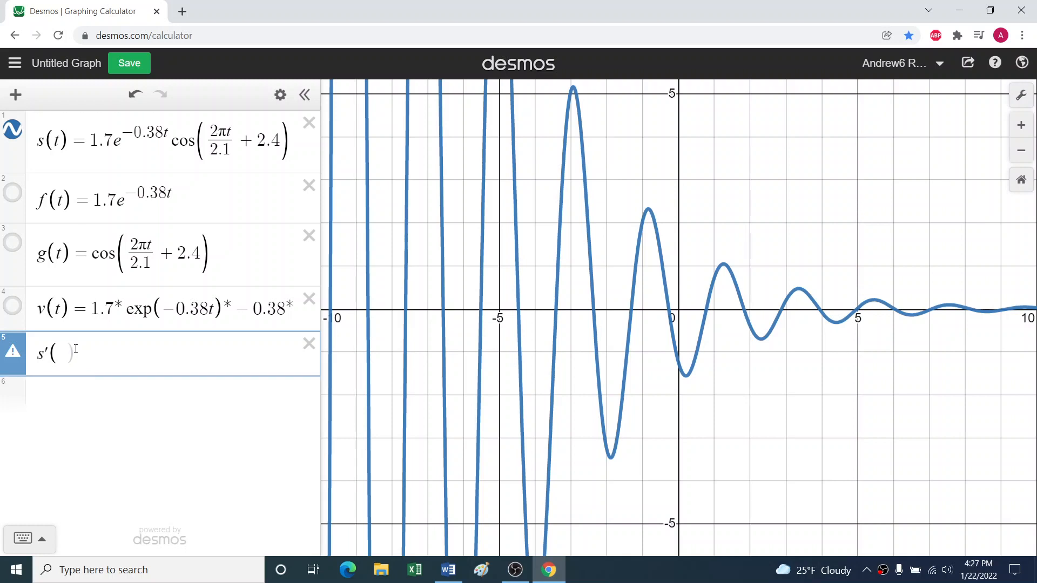
{"action": "type", "text": "x"}
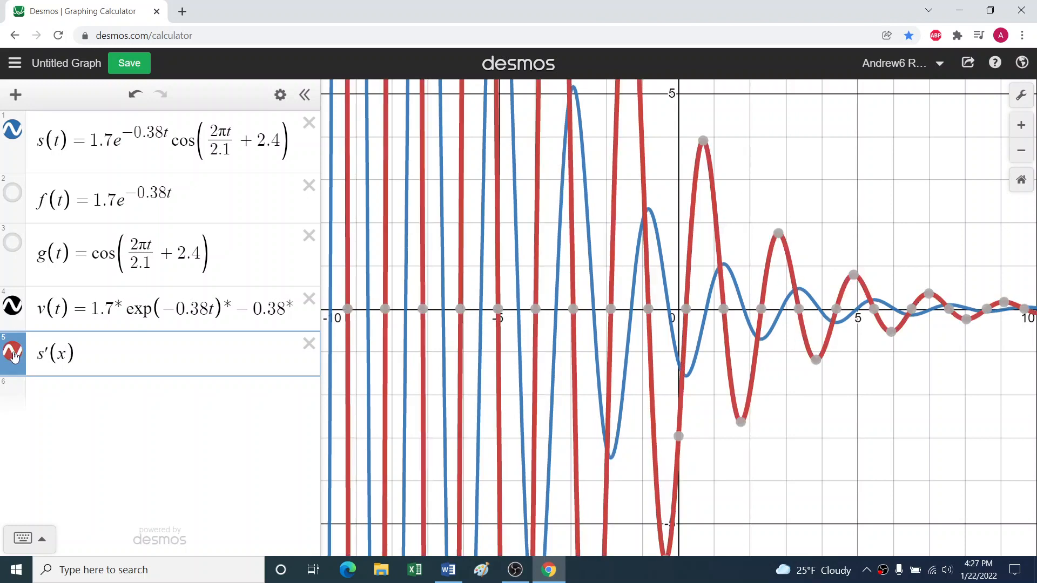
{"action": "left_click", "coordinate": [12, 353]}
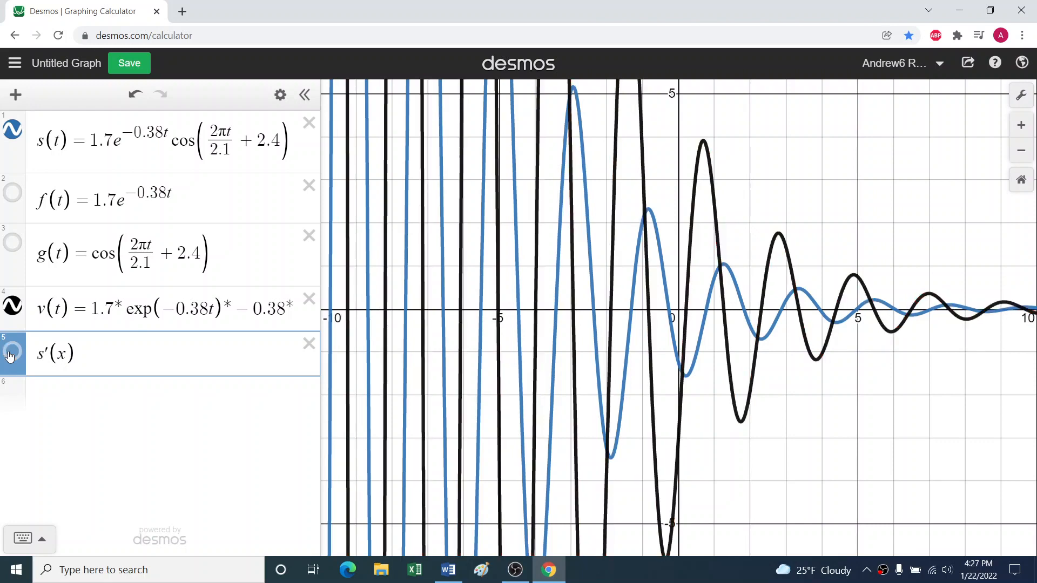
Show the s'(x) curve again over v(t) and highlight the original s(t) curve
{"action": "left_click", "coordinate": [11, 351]}
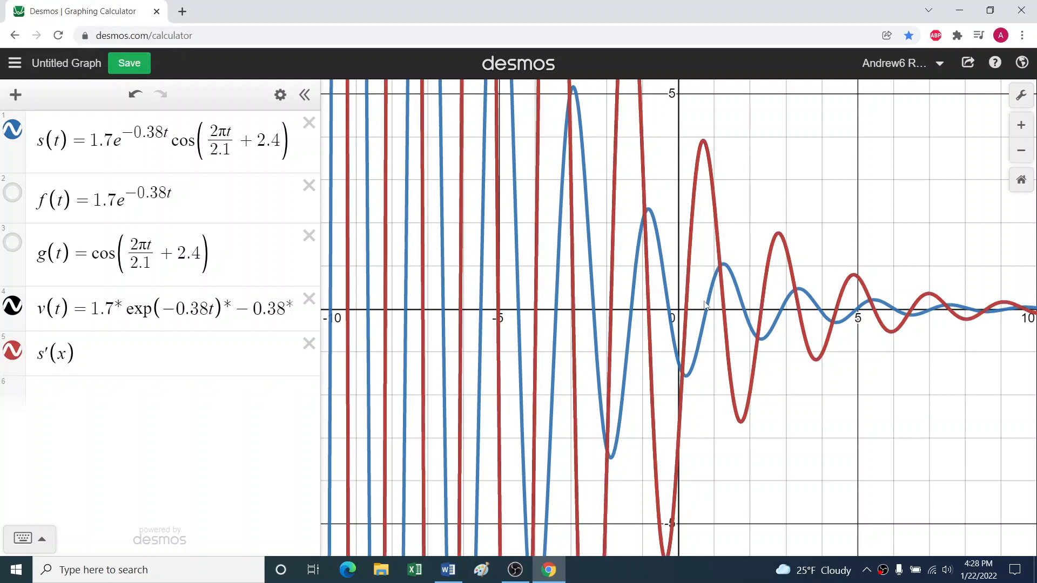
{"action": "mouse_move", "coordinate": [25, 333]}
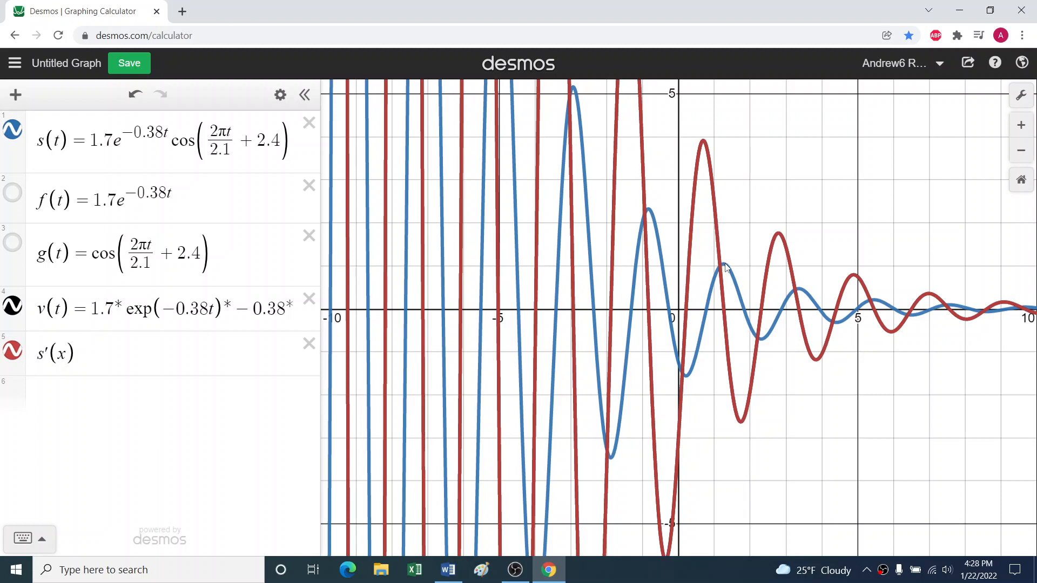
{"action": "left_click", "coordinate": [165, 141]}
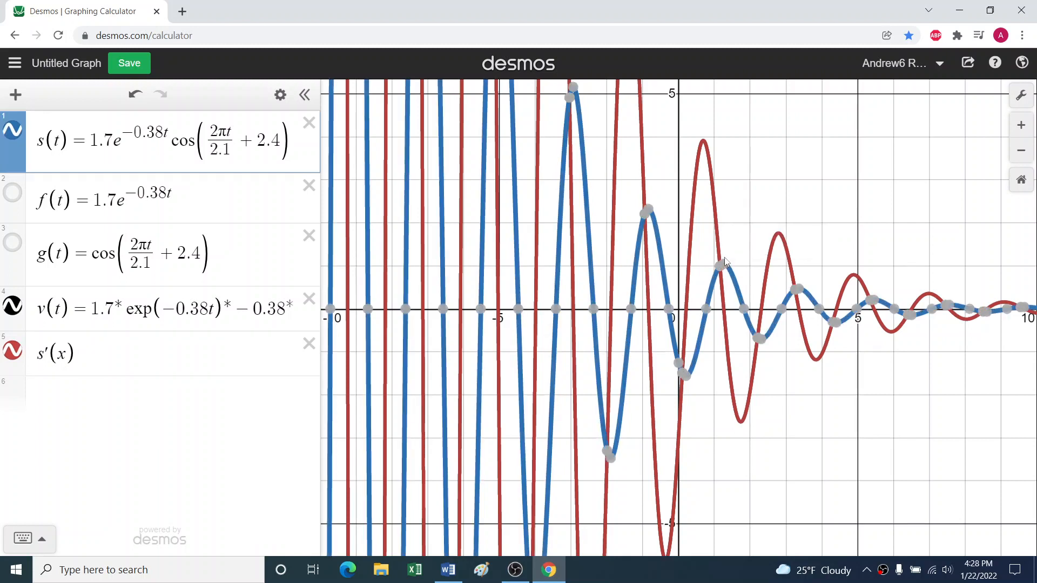
{"action": "mouse_move", "coordinate": [726, 316]}
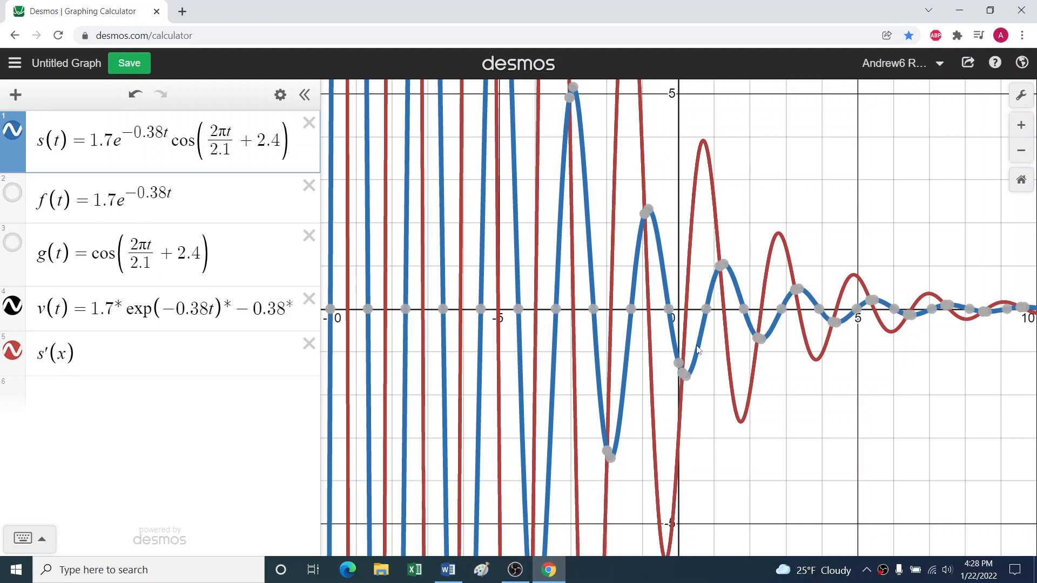
{"action": "mouse_move", "coordinate": [688, 298]}
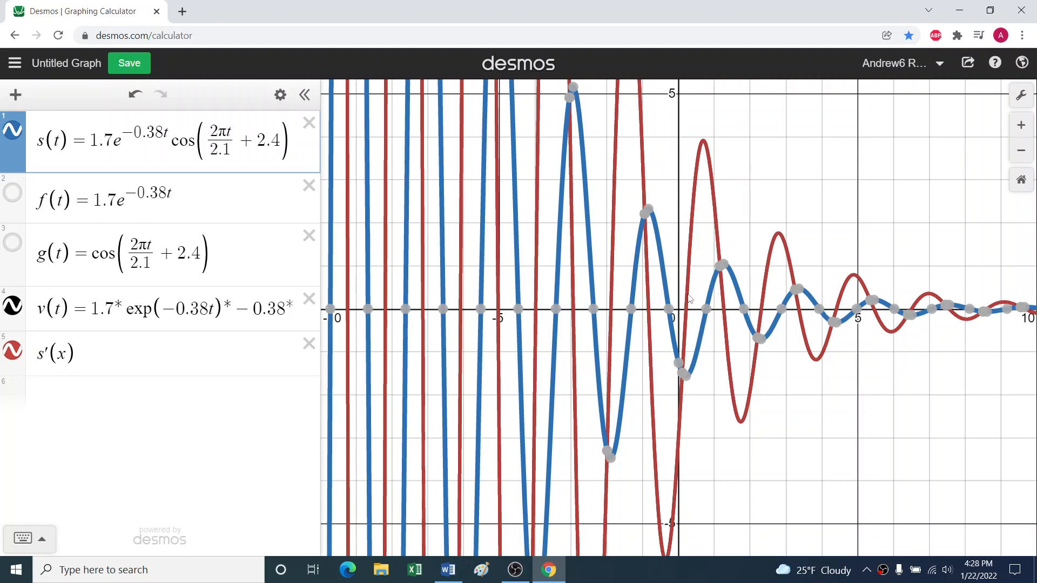
{"action": "mouse_move", "coordinate": [739, 168]}
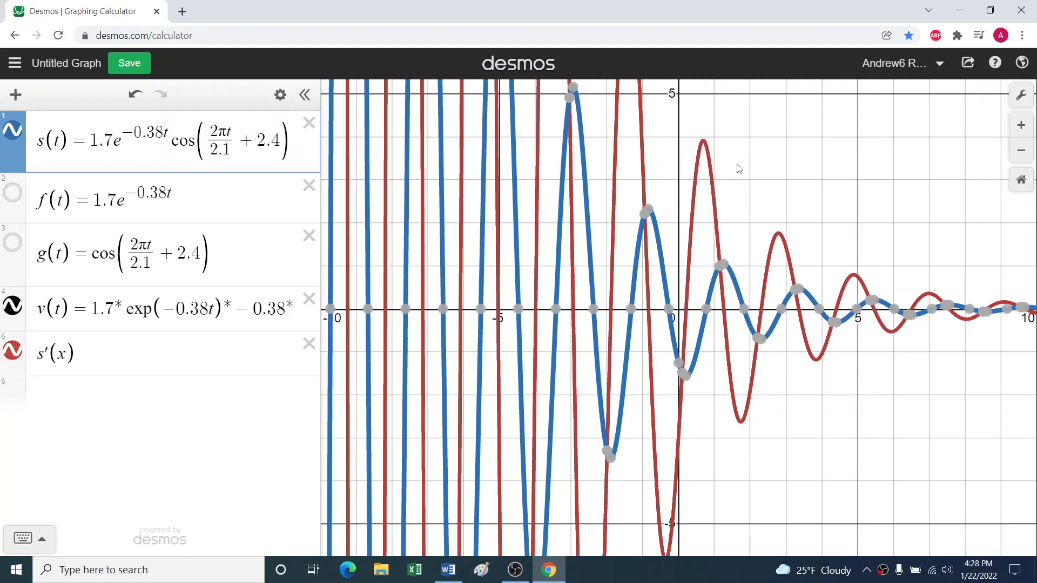
{"action": "mouse_move", "coordinate": [392, 199]}
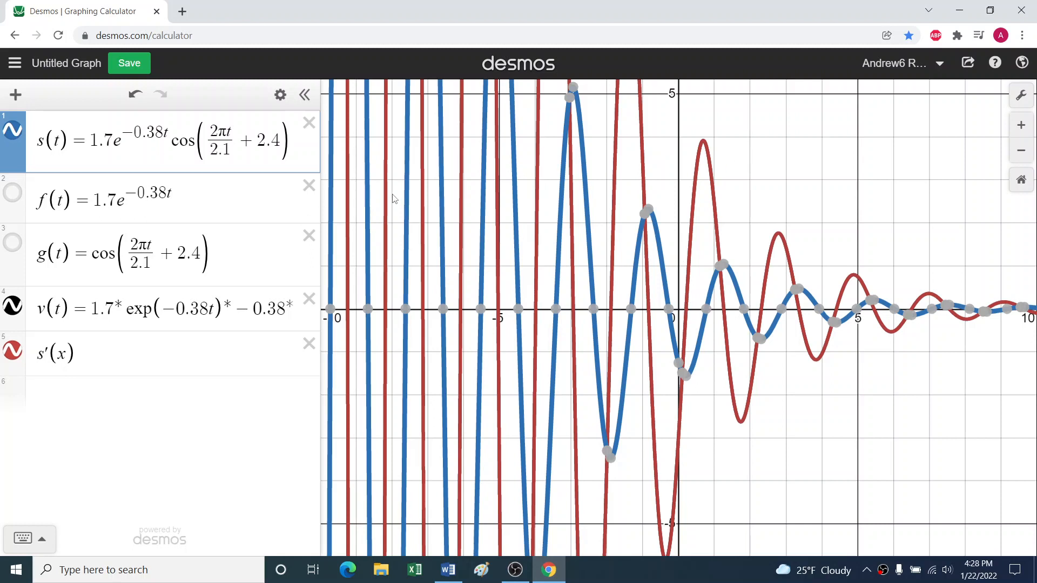
{"action": "mouse_move", "coordinate": [399, 202]}
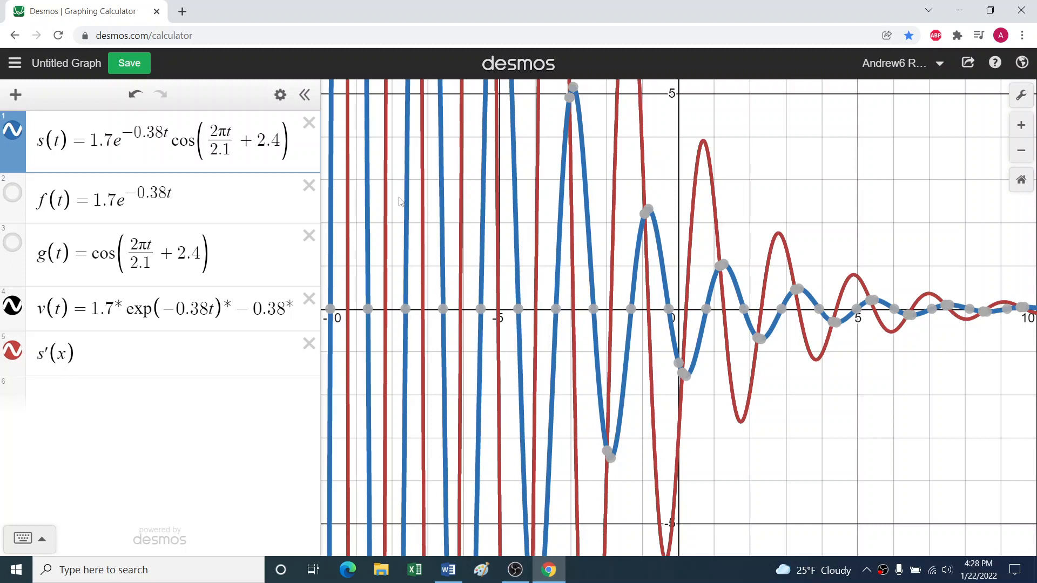
{"action": "mouse_move", "coordinate": [263, 230]}
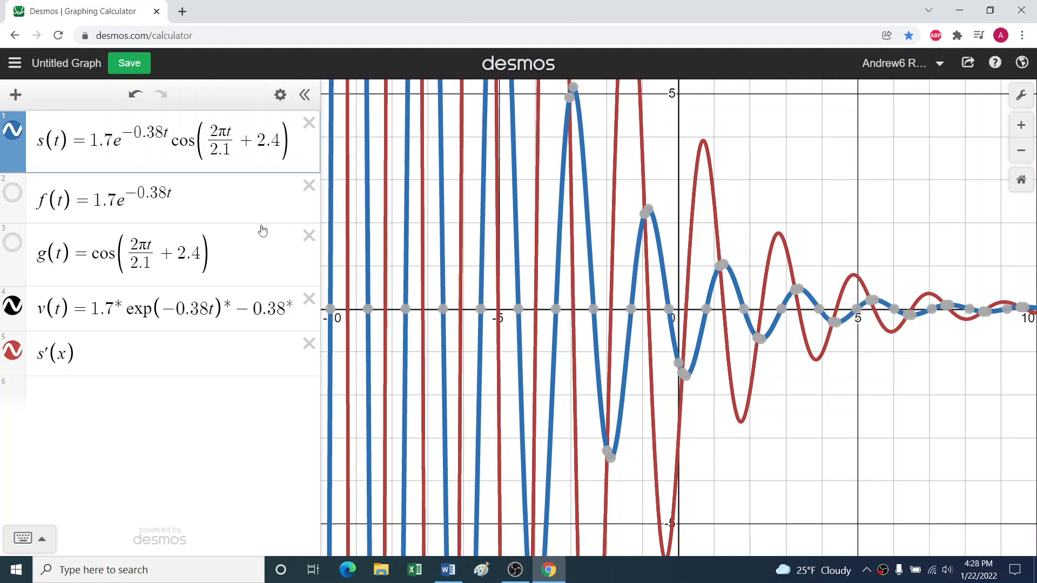